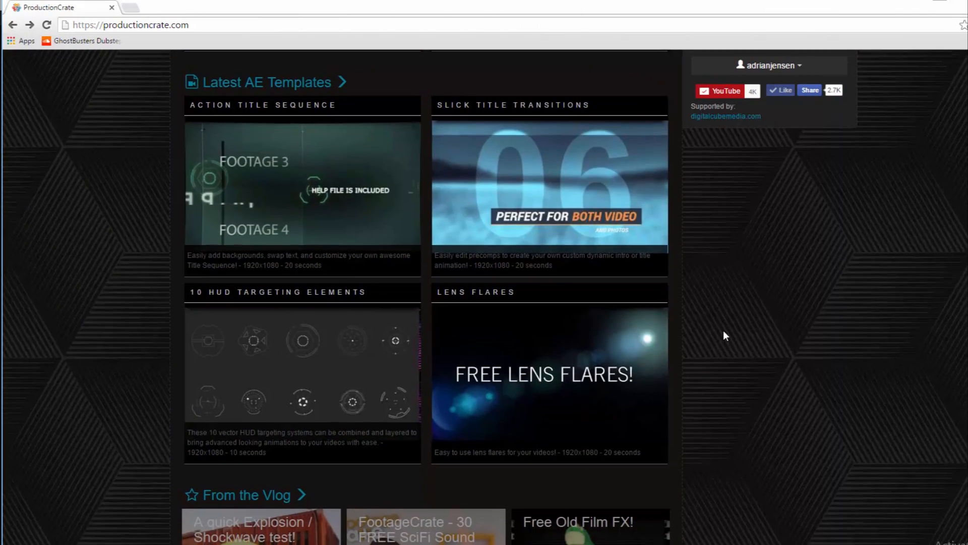
Step: Navigate ProductionCrate's video categories to the Fire & Explosions footage collection
{"action": "scroll", "scroll_direction": "up", "scroll_amount": 3}
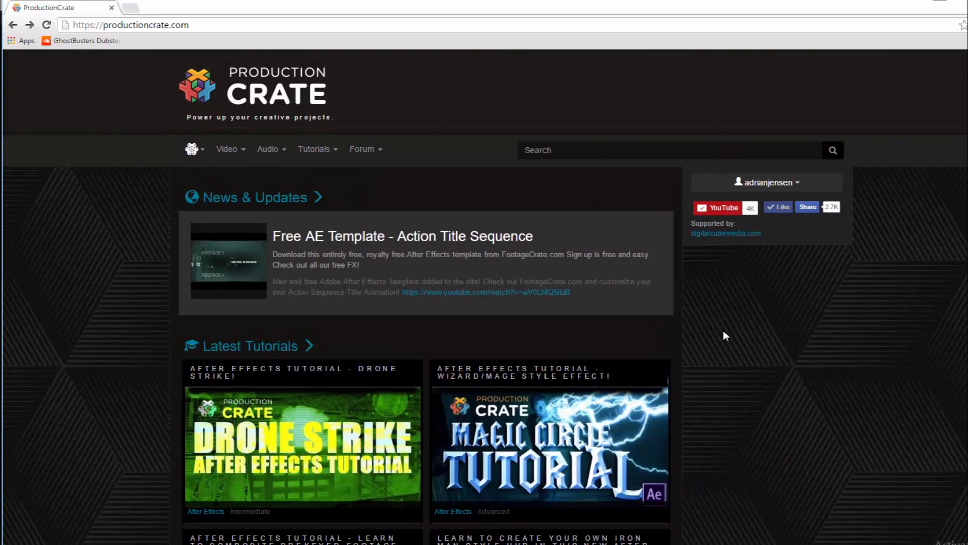
{"action": "mouse_move", "coordinate": [124, 202]}
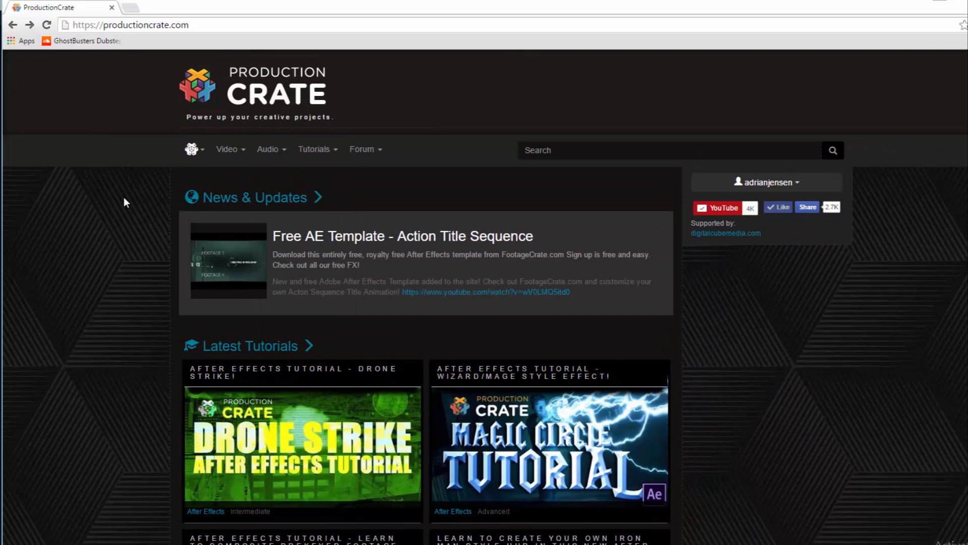
{"action": "left_click", "coordinate": [227, 149]}
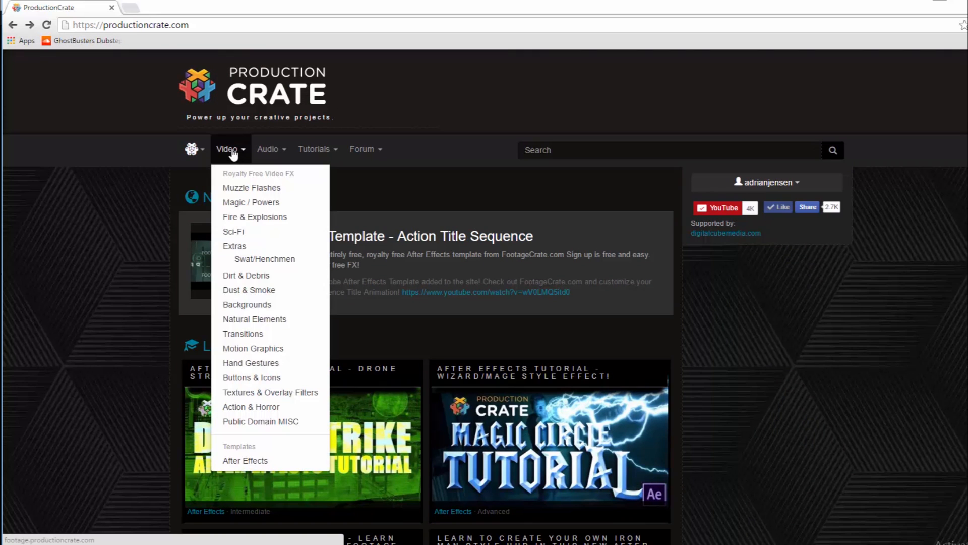
{"action": "mouse_move", "coordinate": [230, 179]}
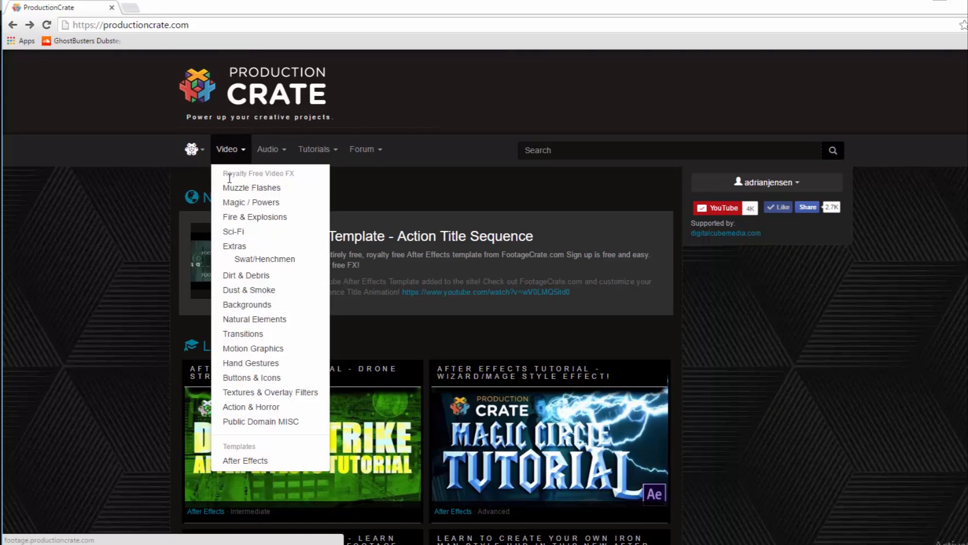
{"action": "mouse_move", "coordinate": [254, 217]}
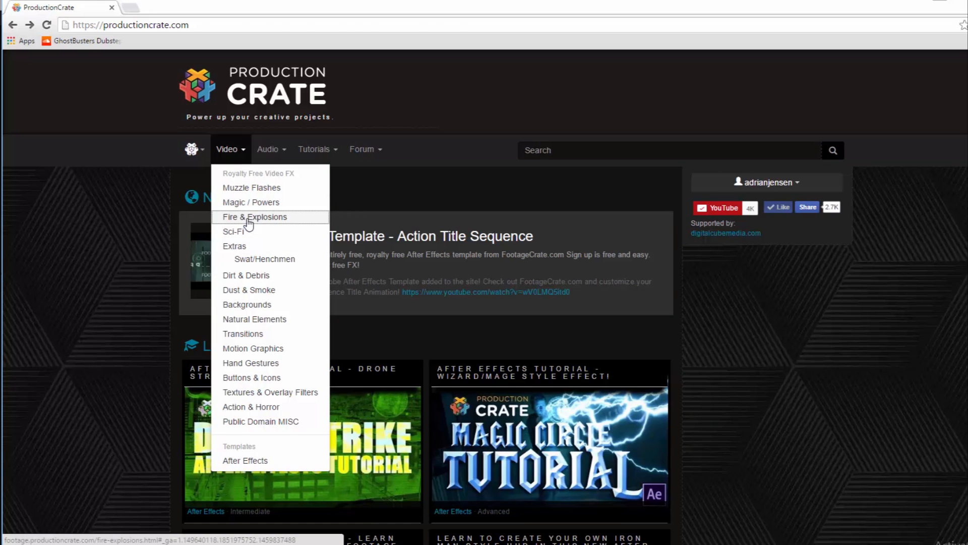
{"action": "left_click", "coordinate": [254, 216]}
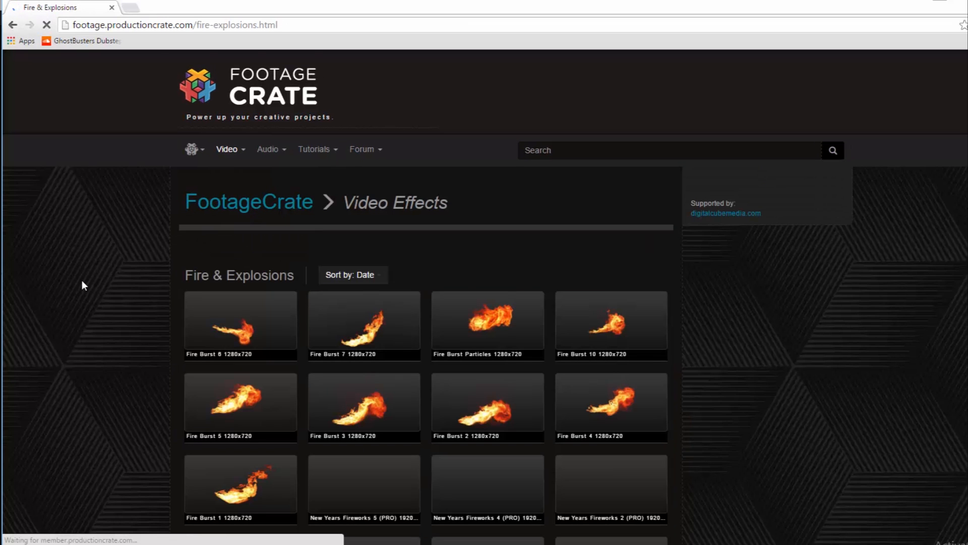
Step: Download the Fire Burst 6 .mov clip from the collection
{"action": "scroll", "scroll_direction": "down", "scroll_amount": 3}
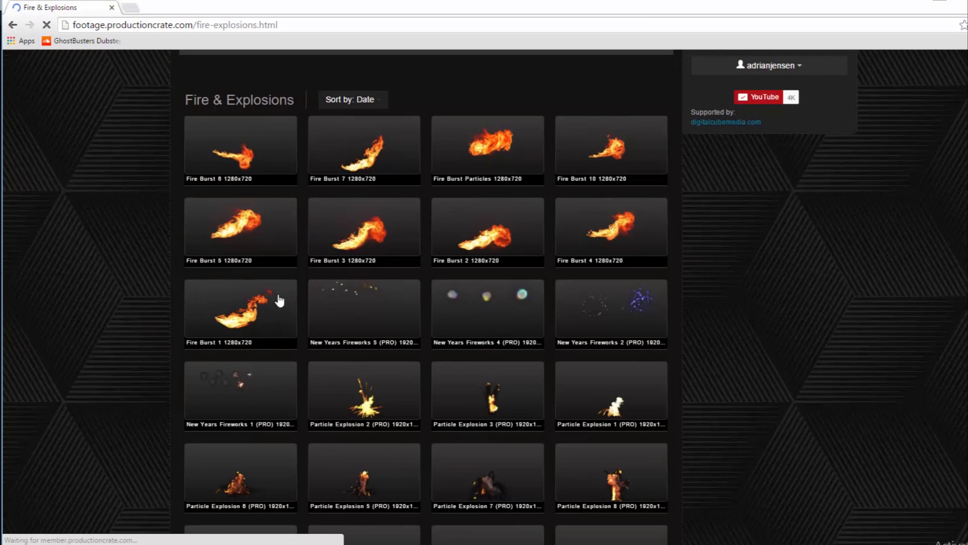
{"action": "scroll", "scroll_direction": "up", "scroll_amount": 3}
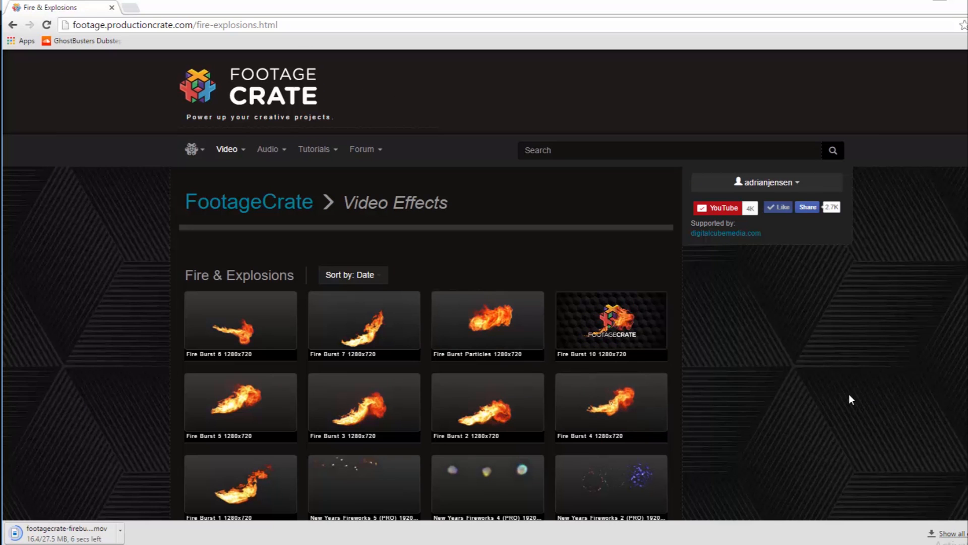
{"action": "mouse_move", "coordinate": [871, 344]}
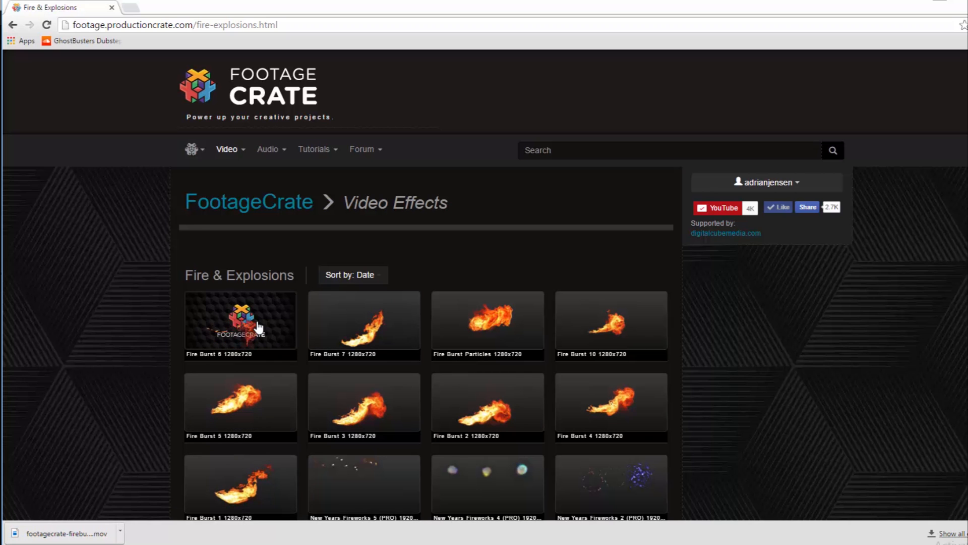
{"action": "left_click", "coordinate": [240, 320]}
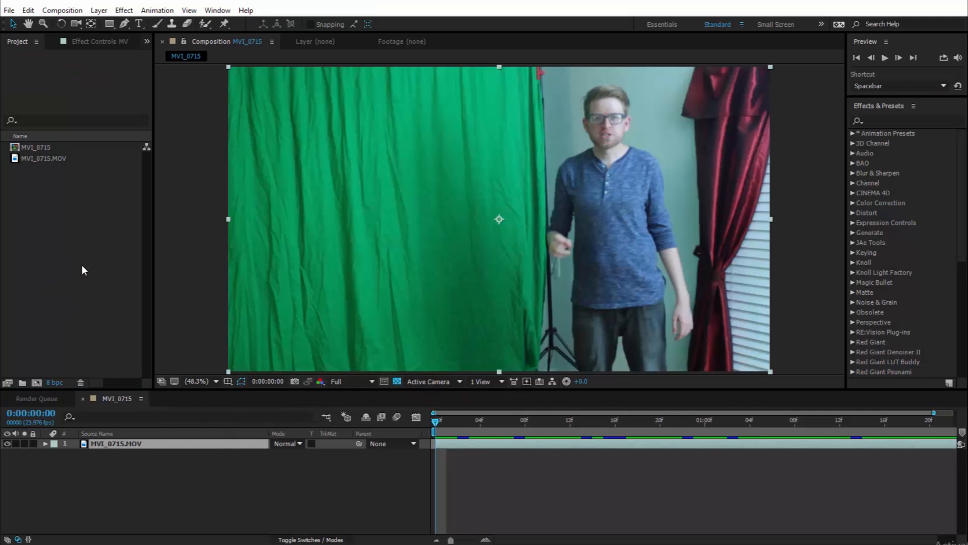
Step: Place the fire burst layer over the actor footage and Time Stretch it to 50 percent
{"action": "left_click", "coordinate": [525, 419]}
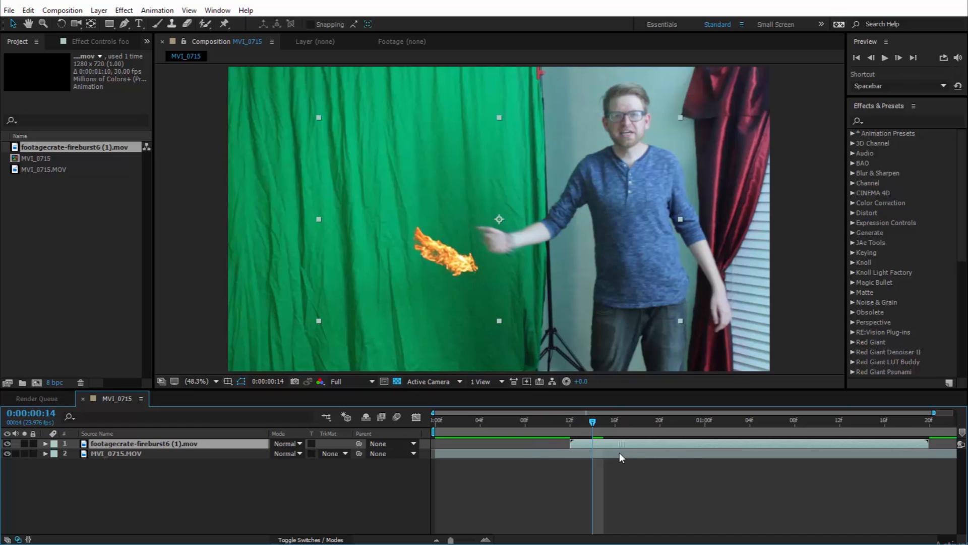
{"action": "right_click", "coordinate": [620, 457]}
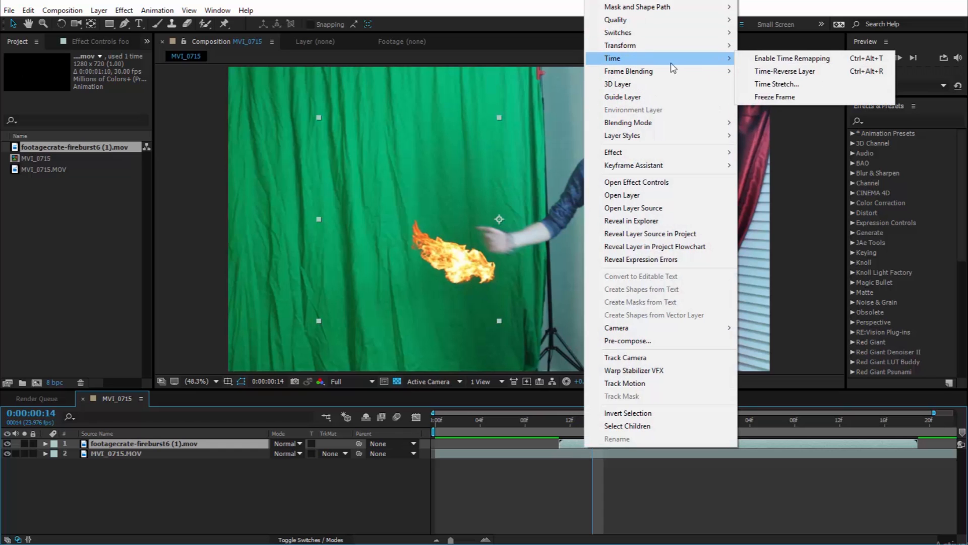
{"action": "left_click", "coordinate": [776, 83]}
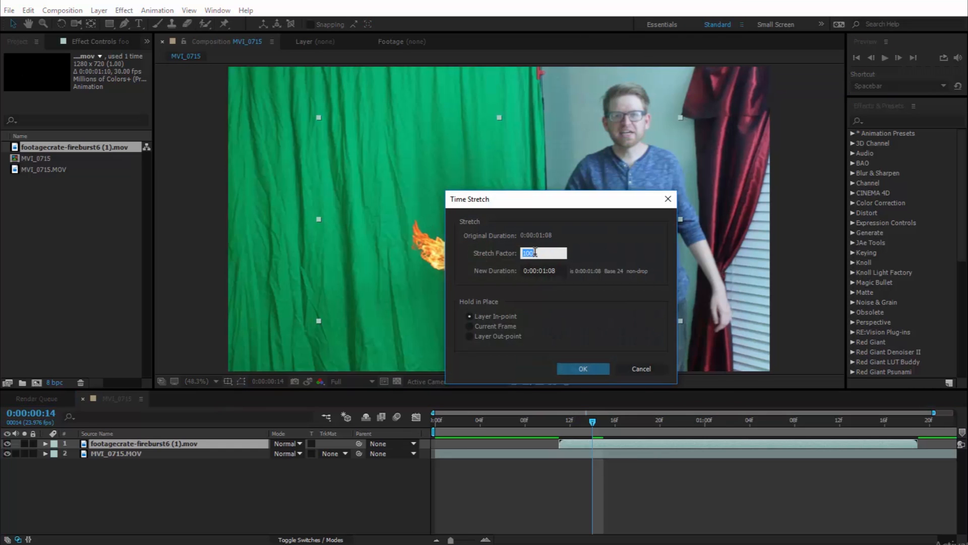
{"action": "type", "text": "50"}
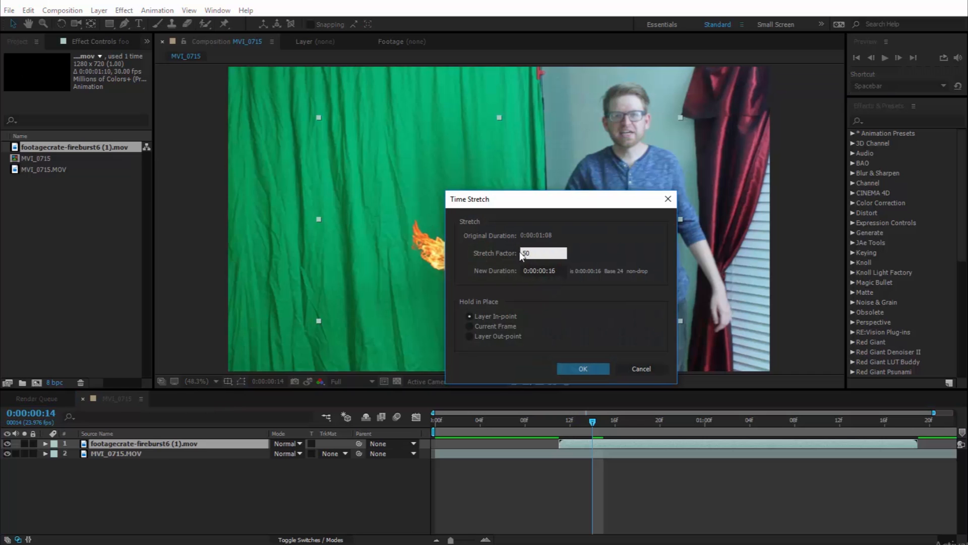
{"action": "left_click", "coordinate": [581, 369]}
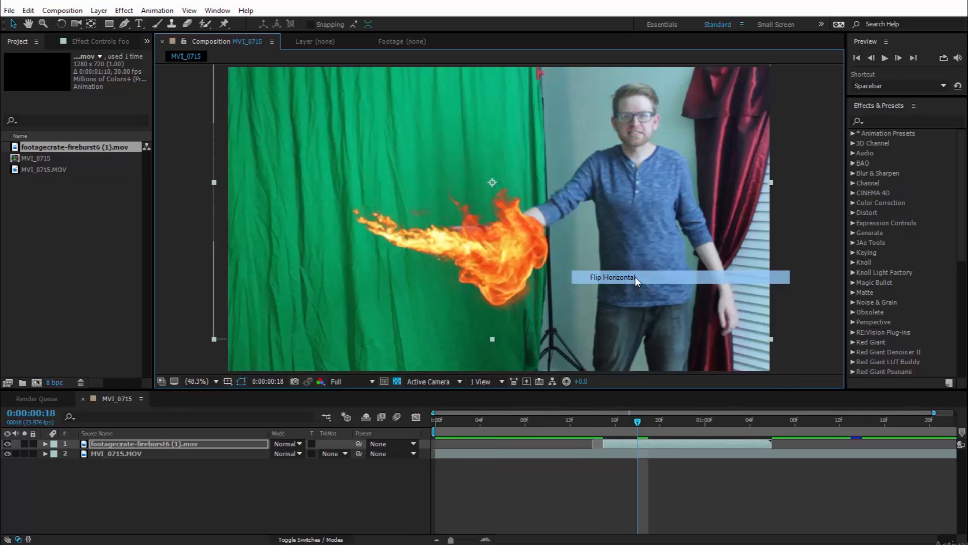
Step: Flip the fire burst horizontally so it blasts leftward from the actor's hand
{"action": "left_click", "coordinate": [614, 277]}
{"action": "type", "text": "Main fire"}
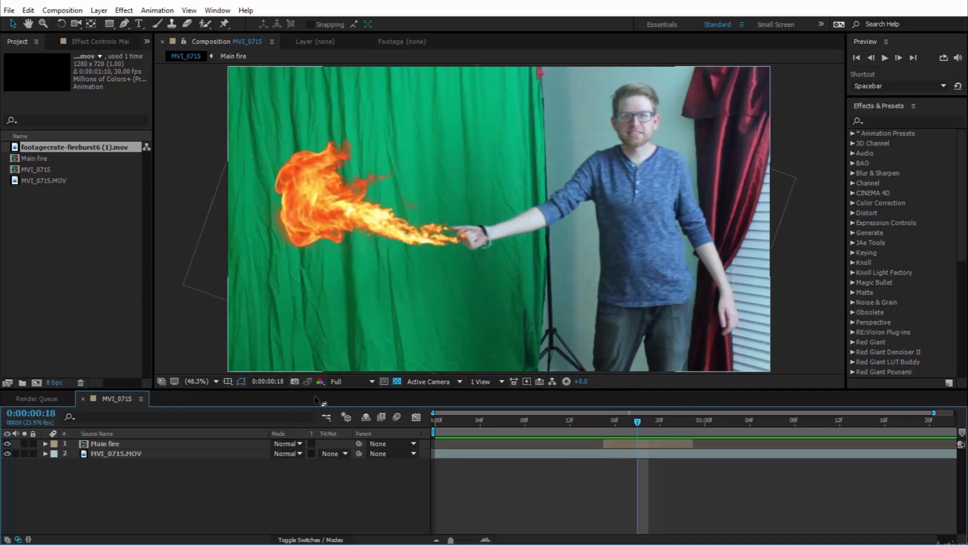
{"action": "left_click", "coordinate": [287, 444]}
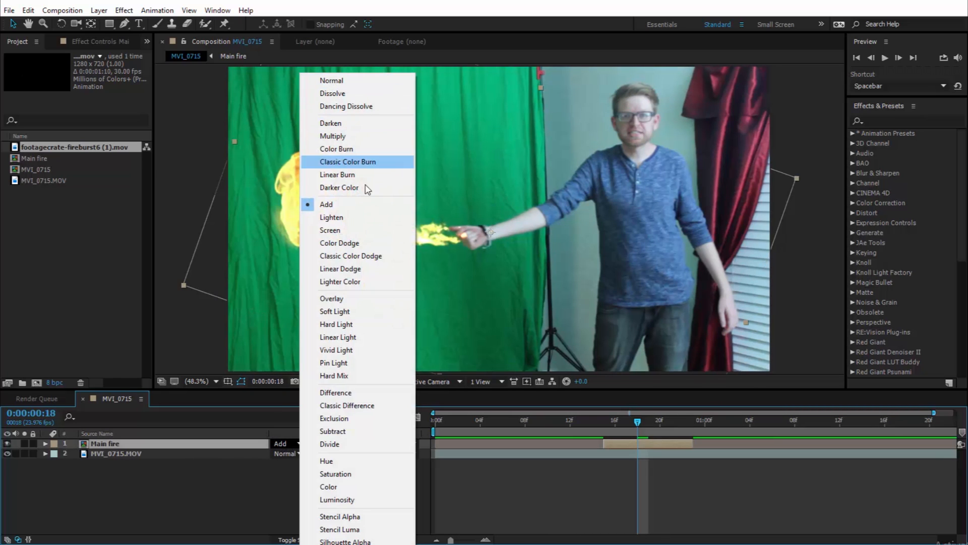
{"action": "left_click", "coordinate": [329, 230]}
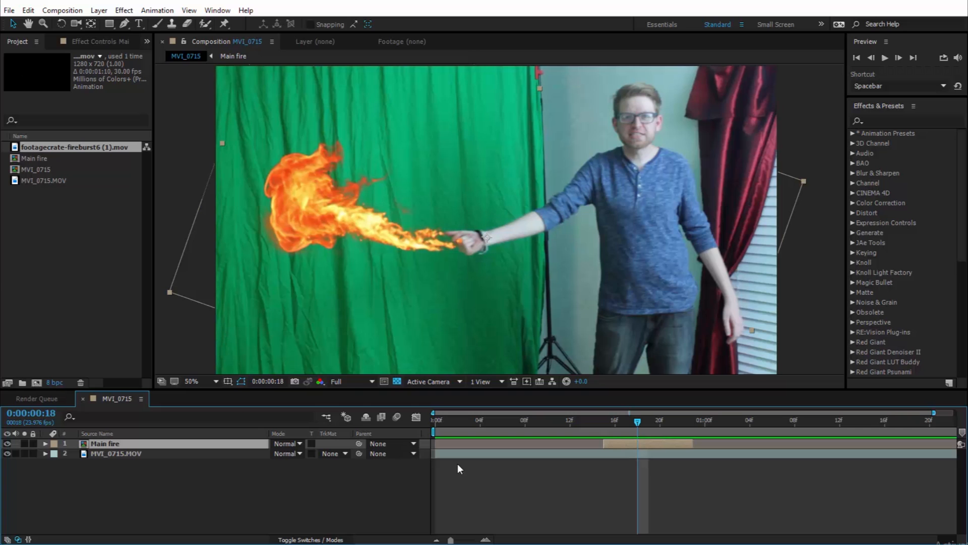
Step: Find Levels in Effects & Presets, apply it to Main fire and nudge its histogram
{"action": "left_click", "coordinate": [104, 41]}
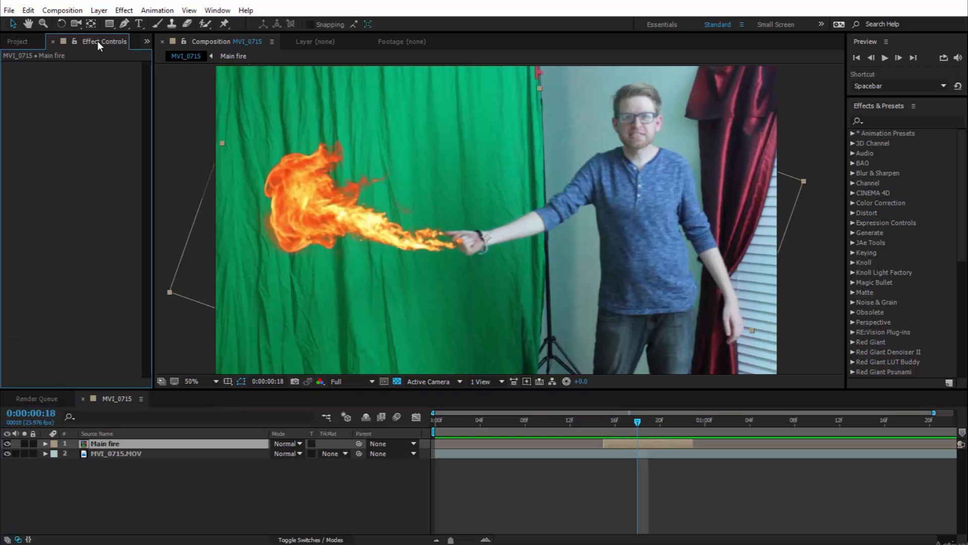
{"action": "left_click", "coordinate": [103, 42]}
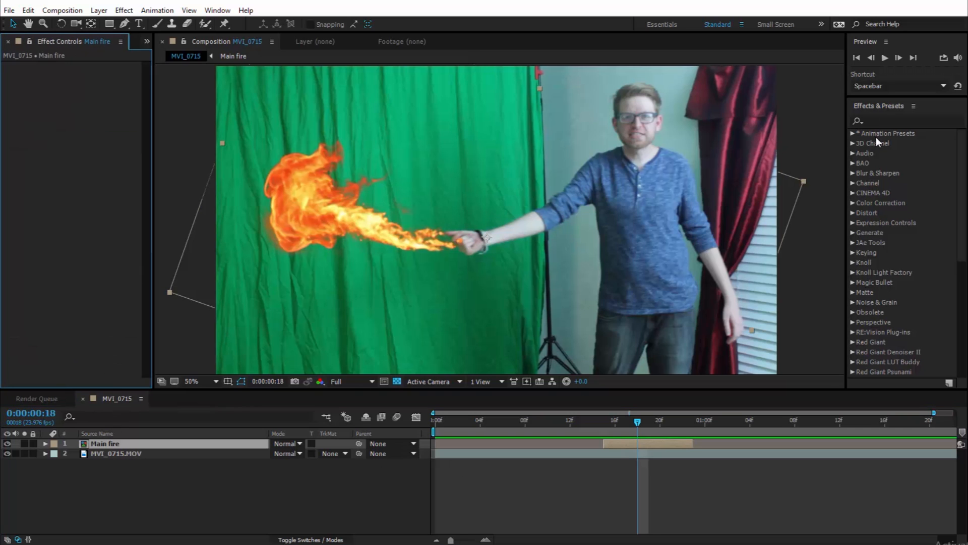
{"action": "left_click", "coordinate": [896, 120]}
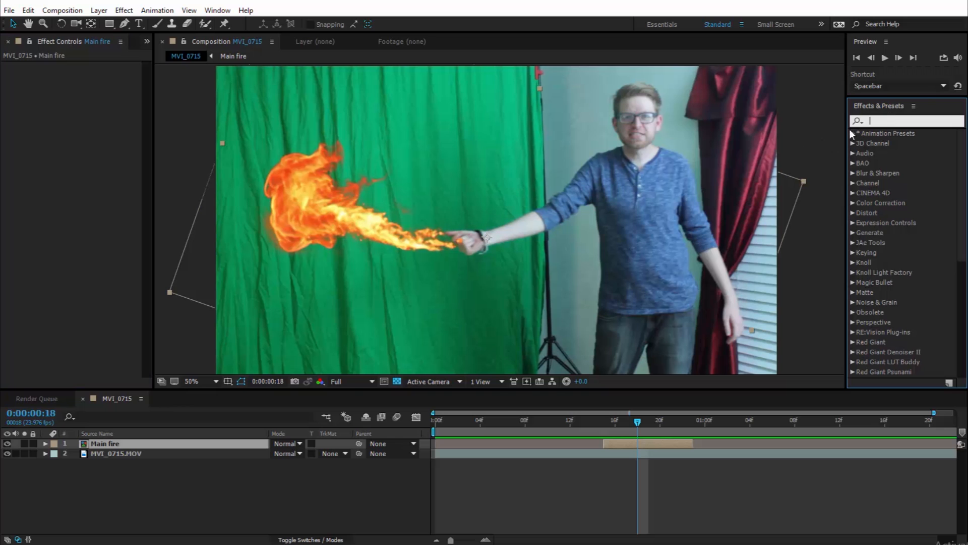
{"action": "type", "text": "levels"}
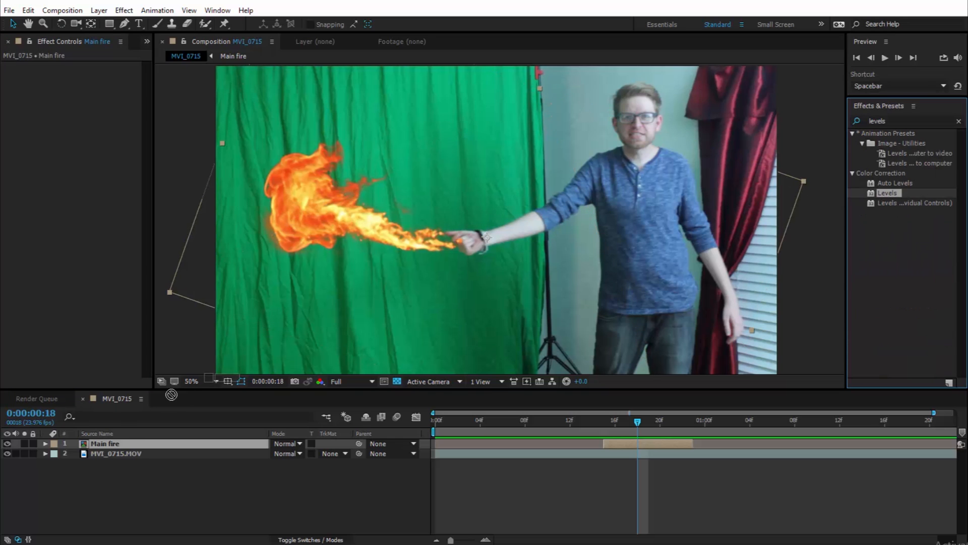
{"action": "double_click", "coordinate": [888, 192]}
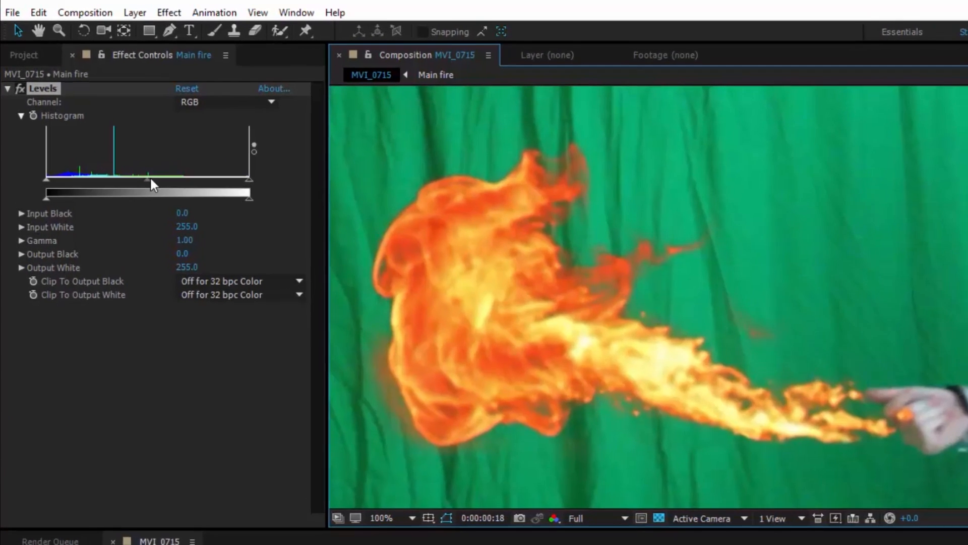
{"action": "left_click_drag", "start_coordinate": [45, 179], "coordinate": [52, 195]}
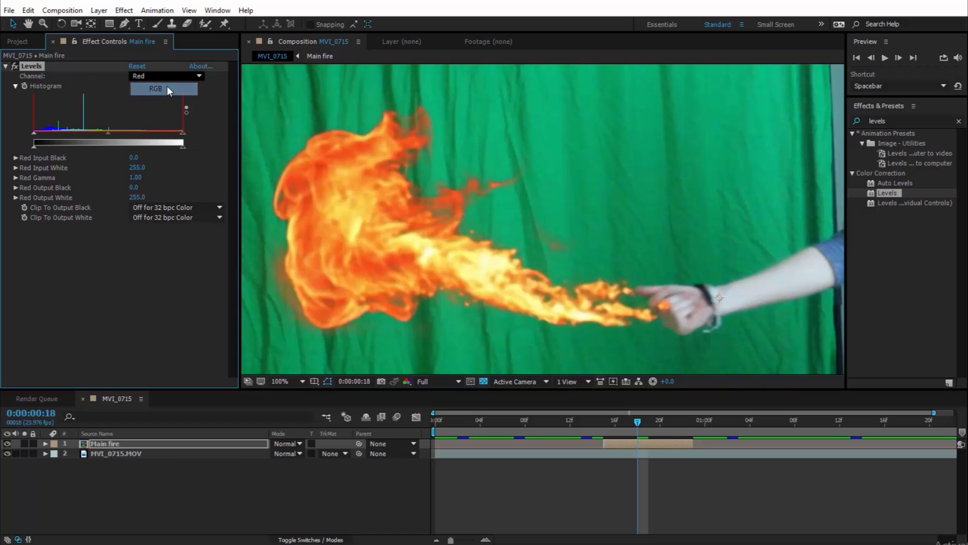
Step: Switch the Levels effect on Main fire to work on the Blue channel only
{"action": "left_click", "coordinate": [156, 89]}
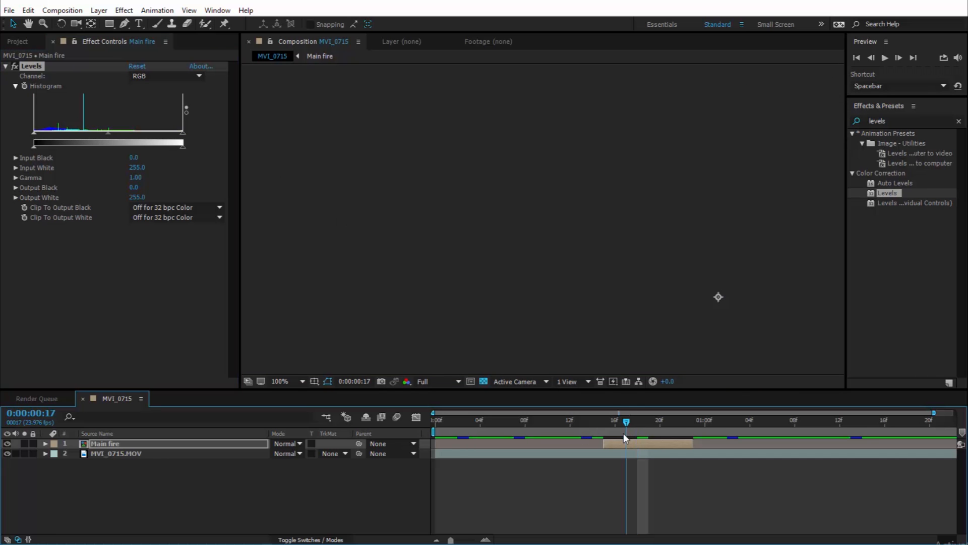
{"action": "left_click", "coordinate": [166, 76]}
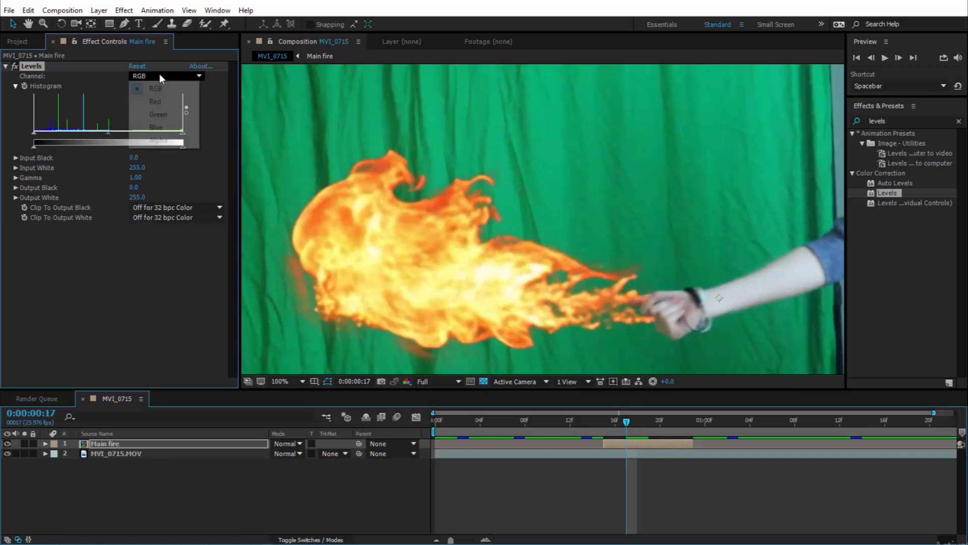
{"action": "mouse_move", "coordinate": [155, 127]}
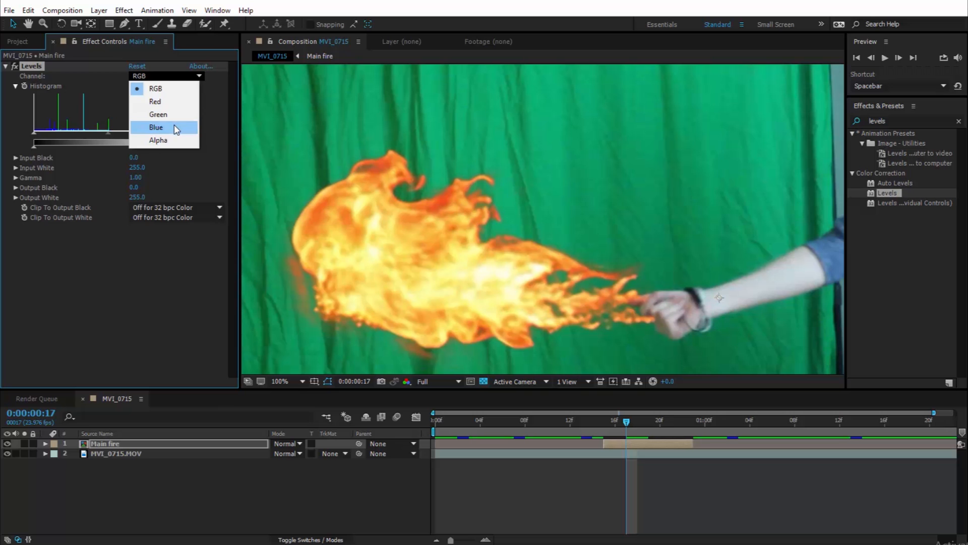
{"action": "left_click", "coordinate": [155, 127]}
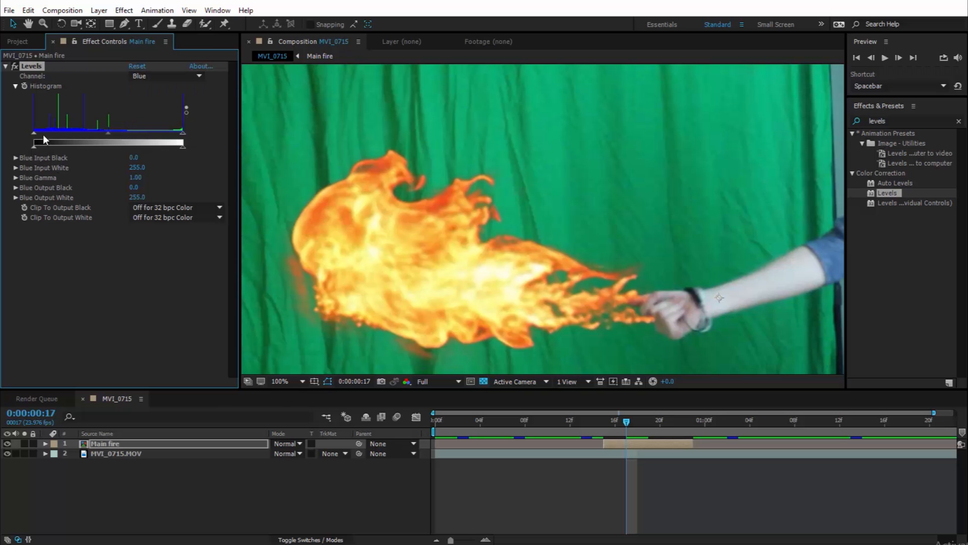
Step: Try shifting the blue input black and white levels, then return them to 0 and 255
{"action": "left_click_drag", "start_coordinate": [35, 133], "coordinate": [108, 133]}
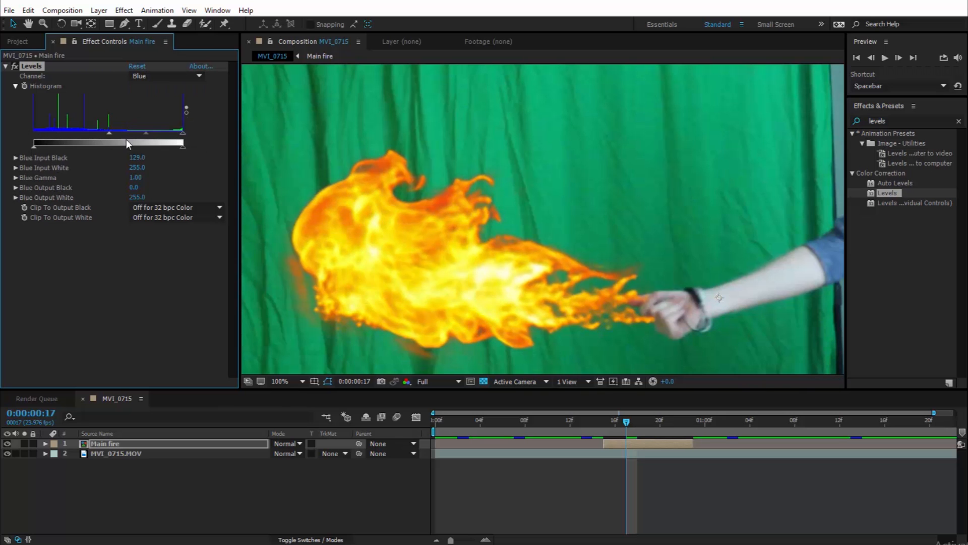
{"action": "left_click_drag", "start_coordinate": [127, 143], "coordinate": [174, 147]}
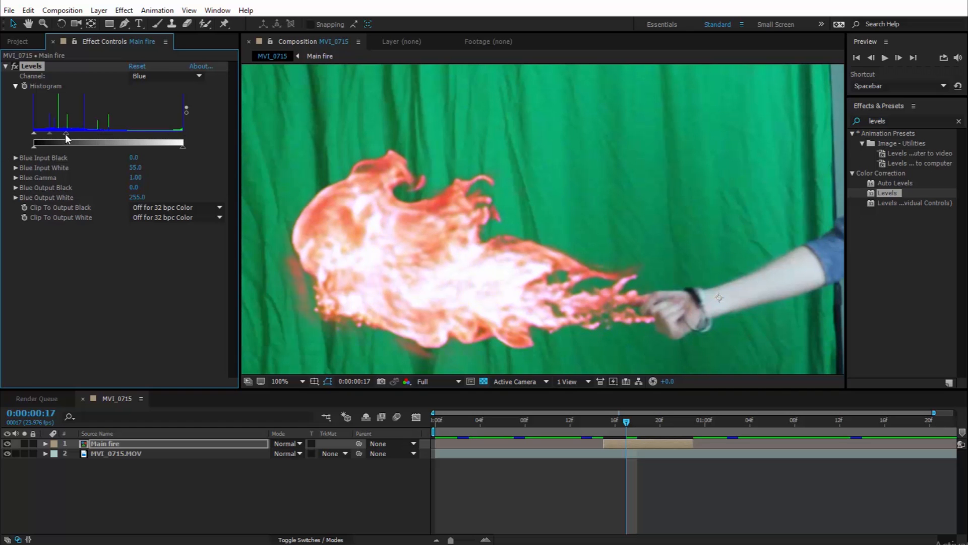
{"action": "left_click_drag", "start_coordinate": [66, 140], "coordinate": [50, 137]}
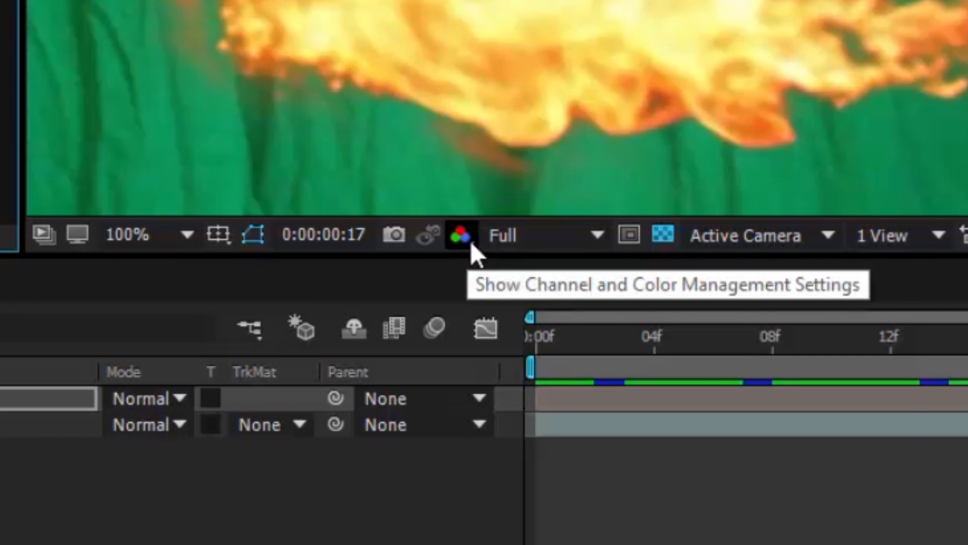
Step: Show only the Red channel in the viewer and zoom out to 50% to see the whole frame
{"action": "left_click", "coordinate": [456, 235]}
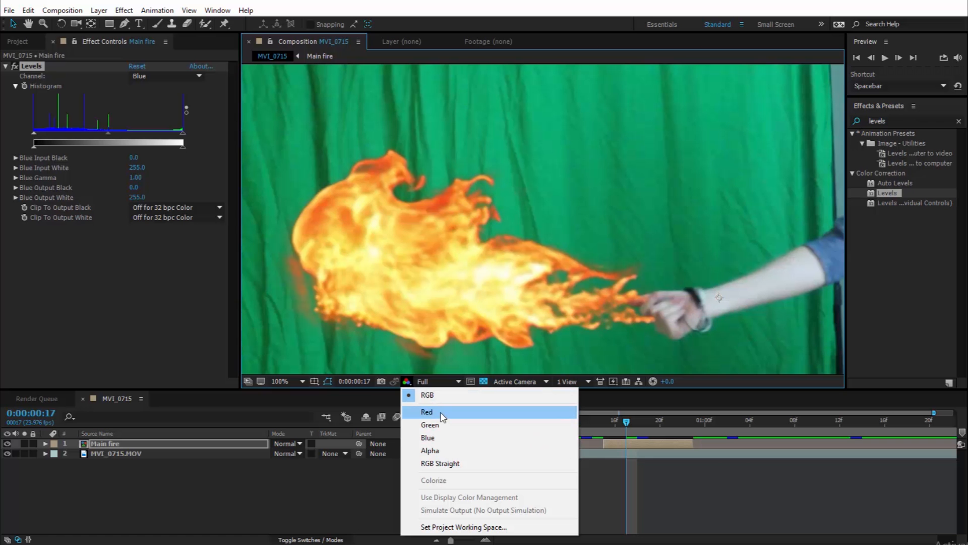
{"action": "left_click", "coordinate": [426, 411]}
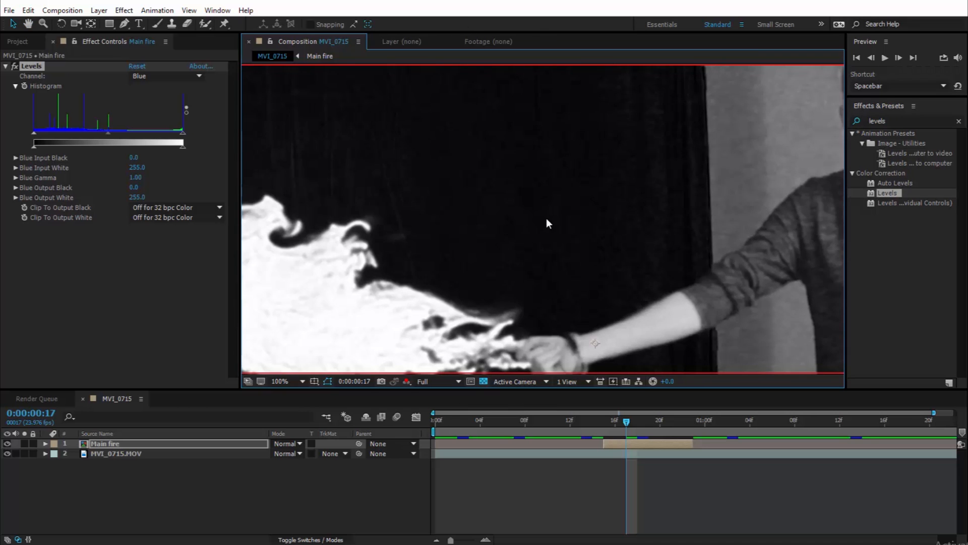
{"action": "left_click", "coordinate": [280, 380]}
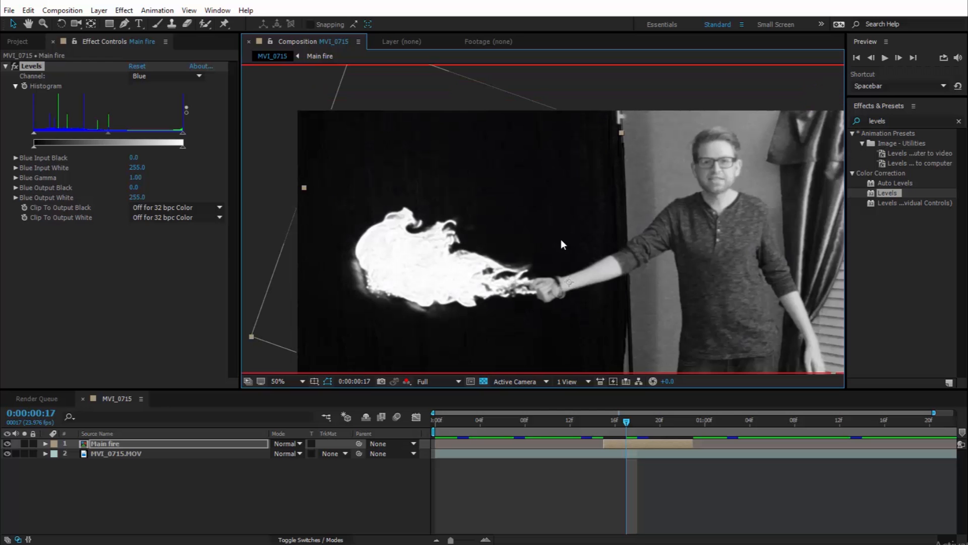
{"action": "mouse_move", "coordinate": [477, 260]}
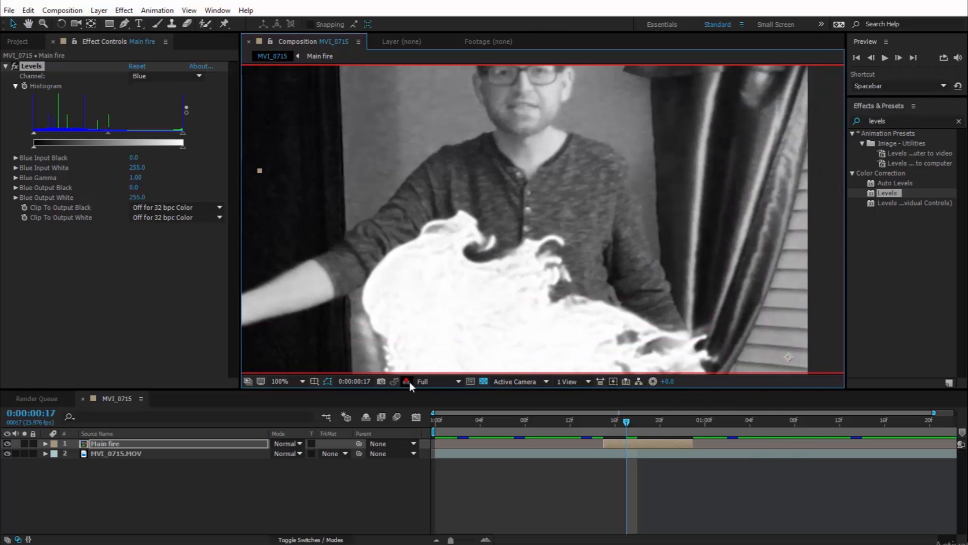
Step: Adjust the Red channel's input levels and gamma to soften the fire's red
{"action": "left_click", "coordinate": [166, 76]}
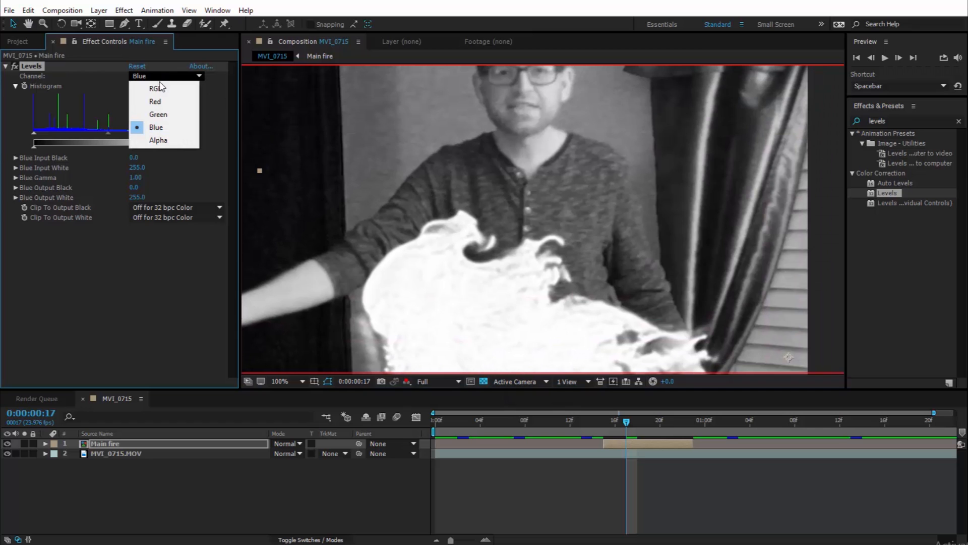
{"action": "left_click", "coordinate": [155, 101]}
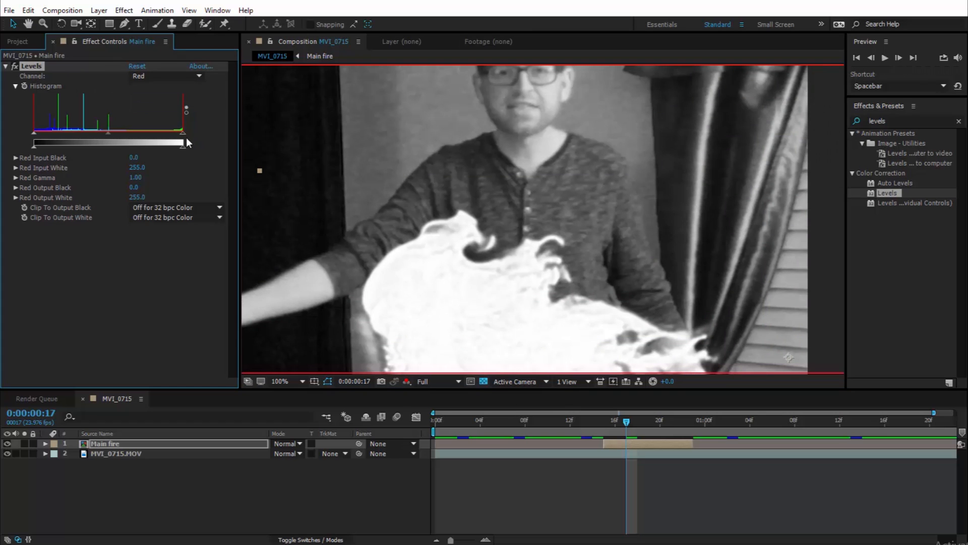
{"action": "left_click_drag", "start_coordinate": [186, 131], "coordinate": [151, 131]}
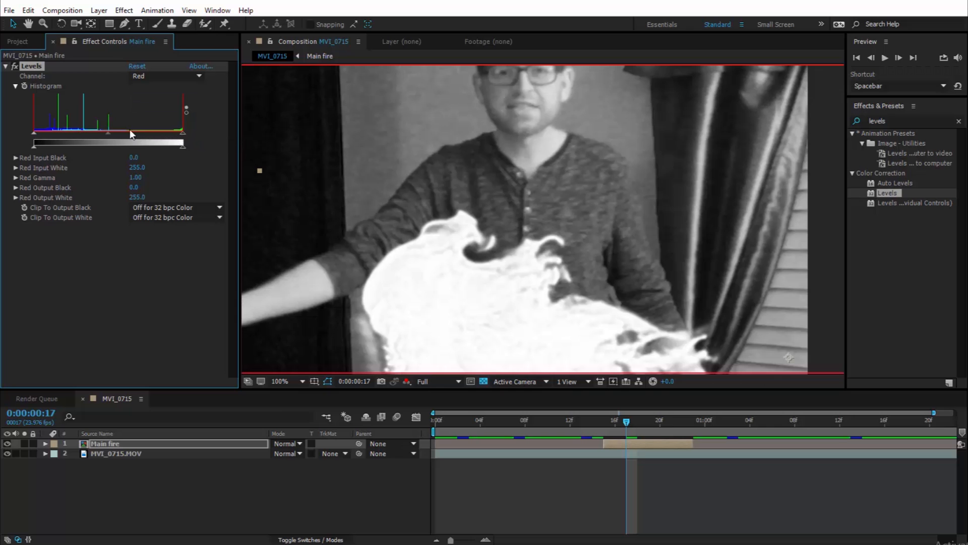
{"action": "left_click_drag", "start_coordinate": [131, 133], "coordinate": [171, 144]}
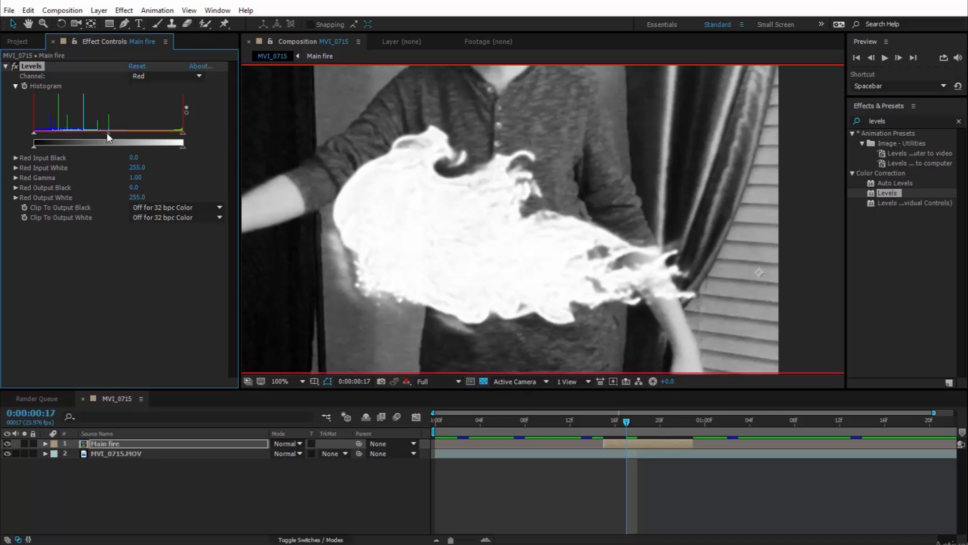
{"action": "left_click_drag", "start_coordinate": [108, 133], "coordinate": [79, 133]}
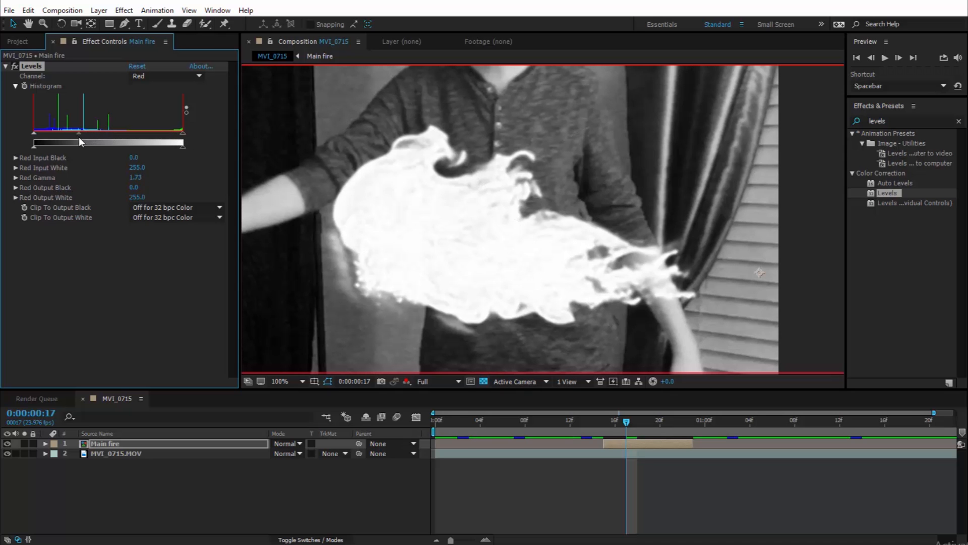
Step: Tweak the Green channel, then return Levels and the viewer to combined RGB
{"action": "left_click", "coordinate": [165, 75]}
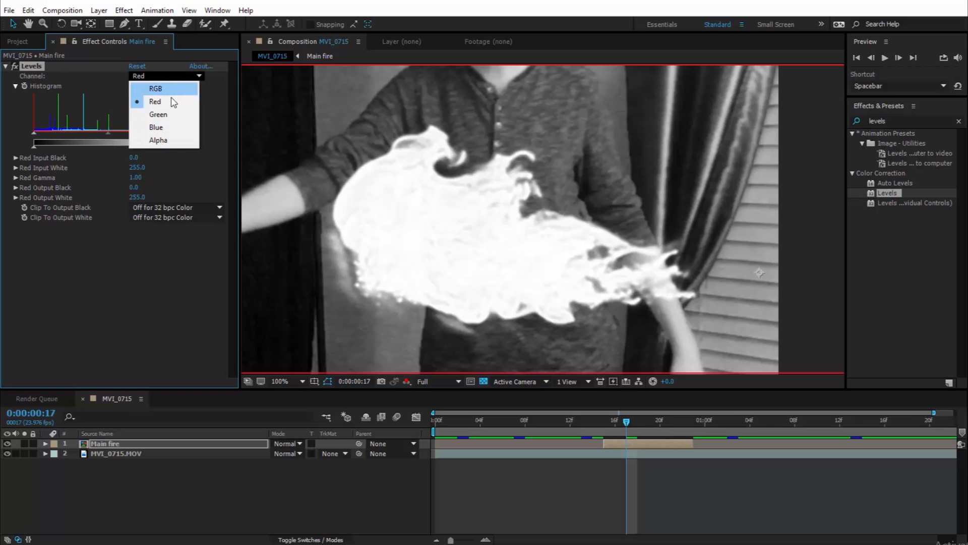
{"action": "left_click", "coordinate": [158, 114]}
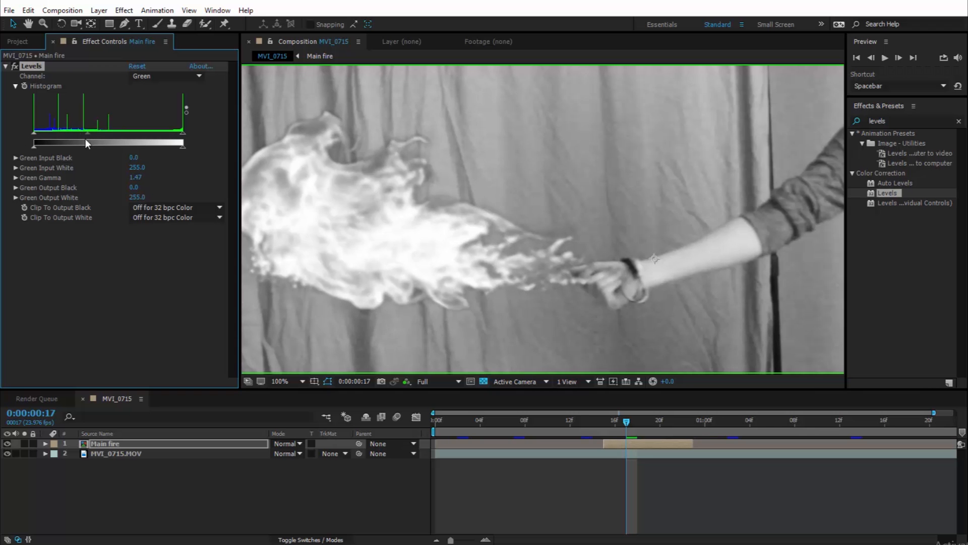
{"action": "left_click", "coordinate": [166, 76]}
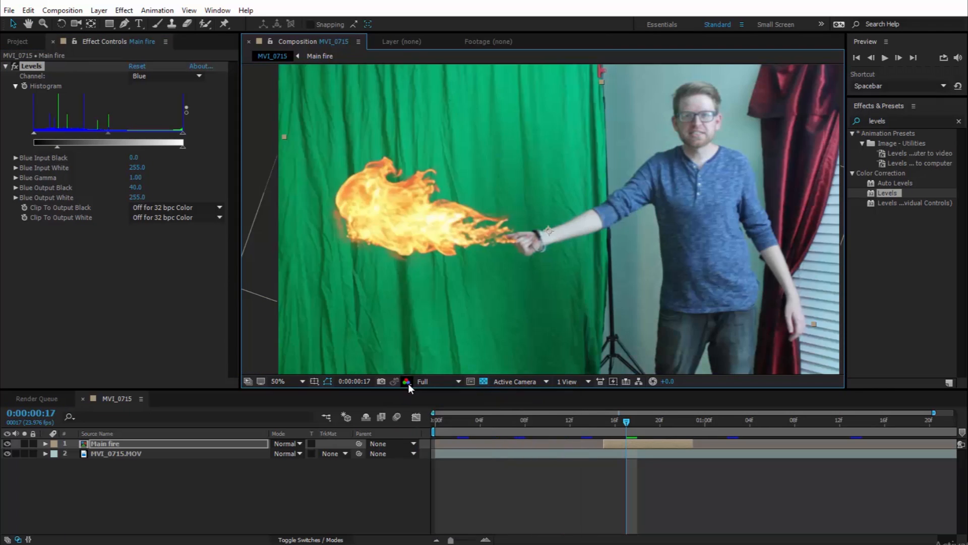
{"action": "left_click", "coordinate": [166, 75]}
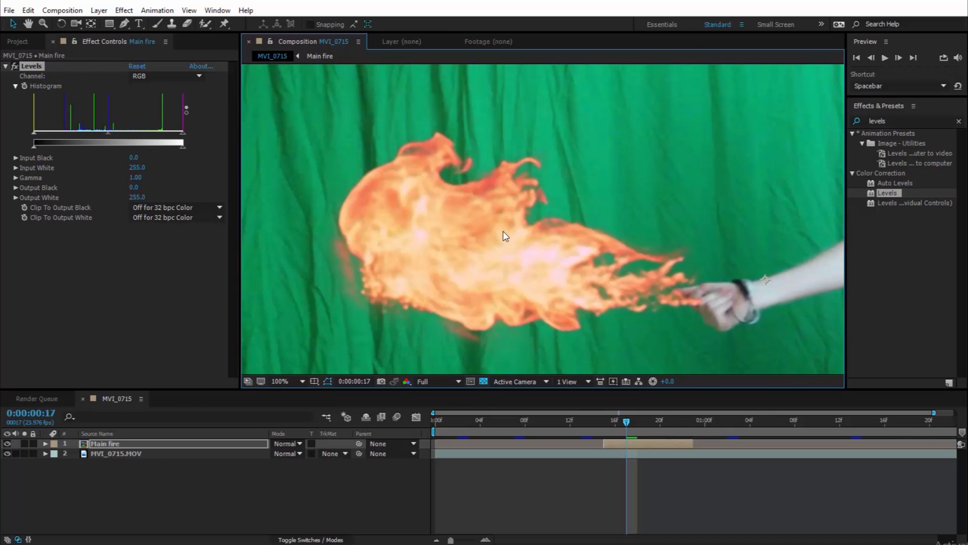
Step: Adjust the fire's overall RGB gamma while viewing the whole frame, and begin pre-composing
{"action": "left_click", "coordinate": [279, 381]}
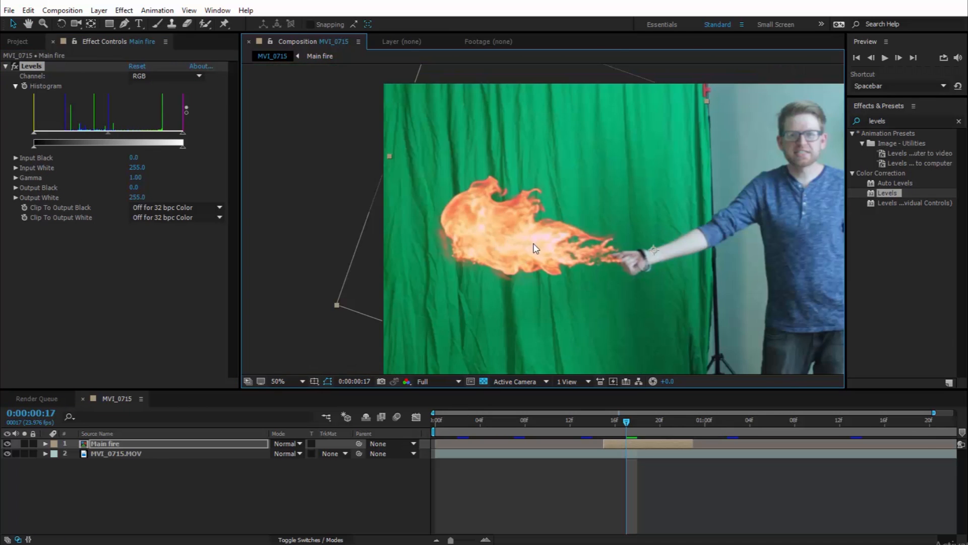
{"action": "left_click", "coordinate": [278, 381]}
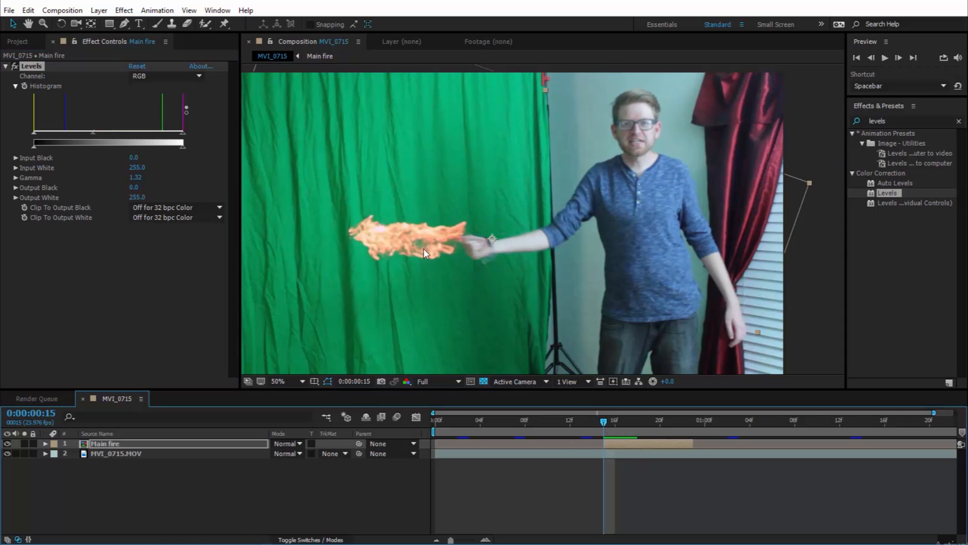
{"action": "left_click", "coordinate": [625, 419]}
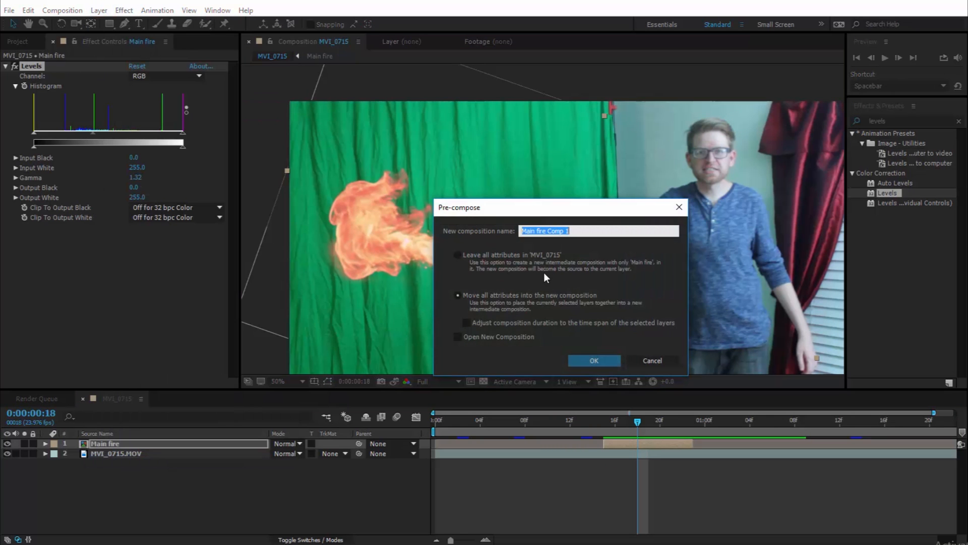
Step: Pre-compose the fire layer as a nested composition named 'Main fire'
{"action": "type", "text": "Main fire"}
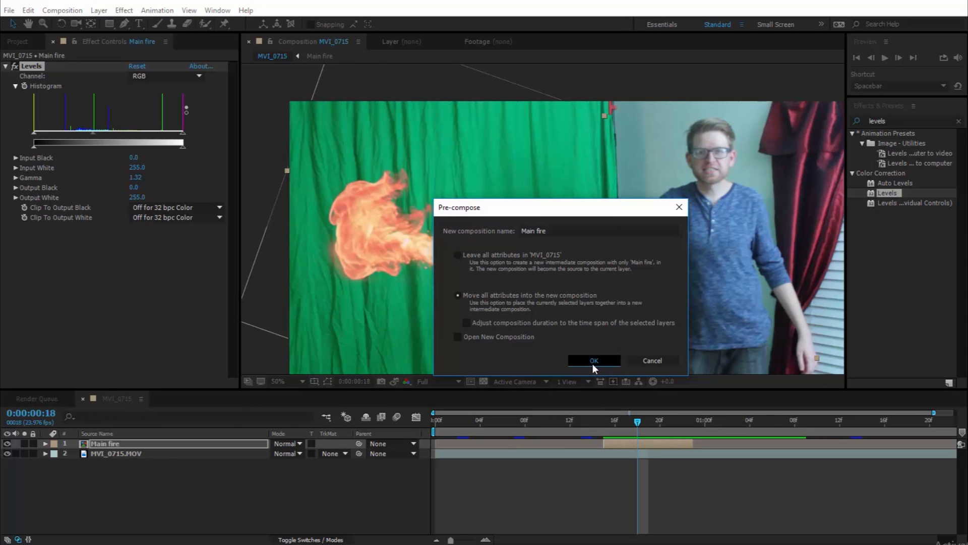
{"action": "left_click", "coordinate": [593, 361]}
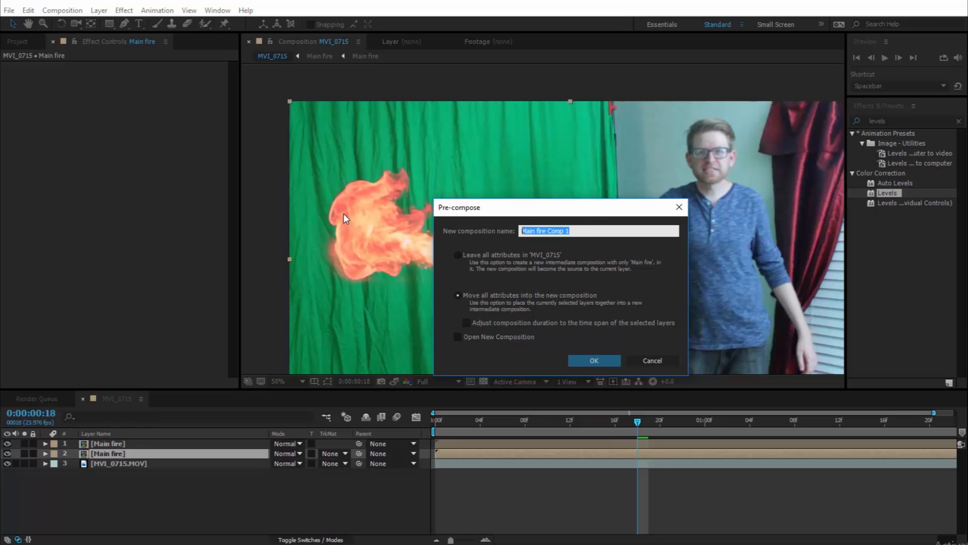
Step: Pre-compose the duplicate as 'Displacement map' with Open New Composition enabled
{"action": "type", "text": "Displacement map"}
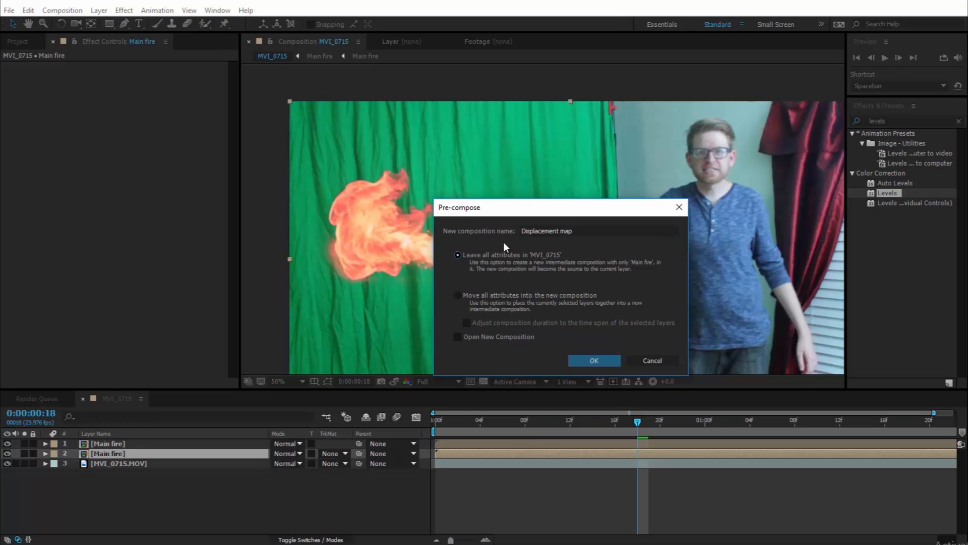
{"action": "left_click", "coordinate": [593, 360]}
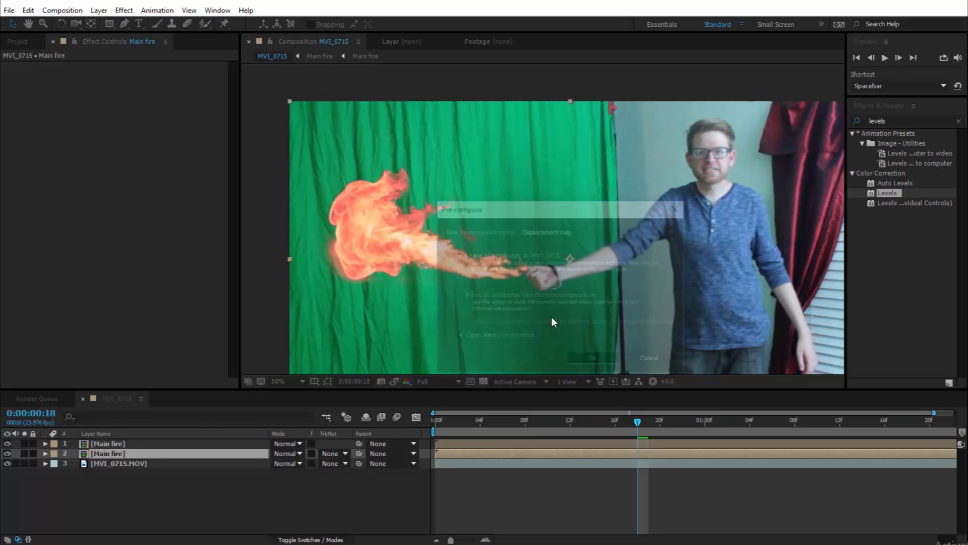
Step: Create the Displacement map comp, apply Levels to its fire copy and raise Input Black
{"action": "left_click", "coordinate": [590, 358]}
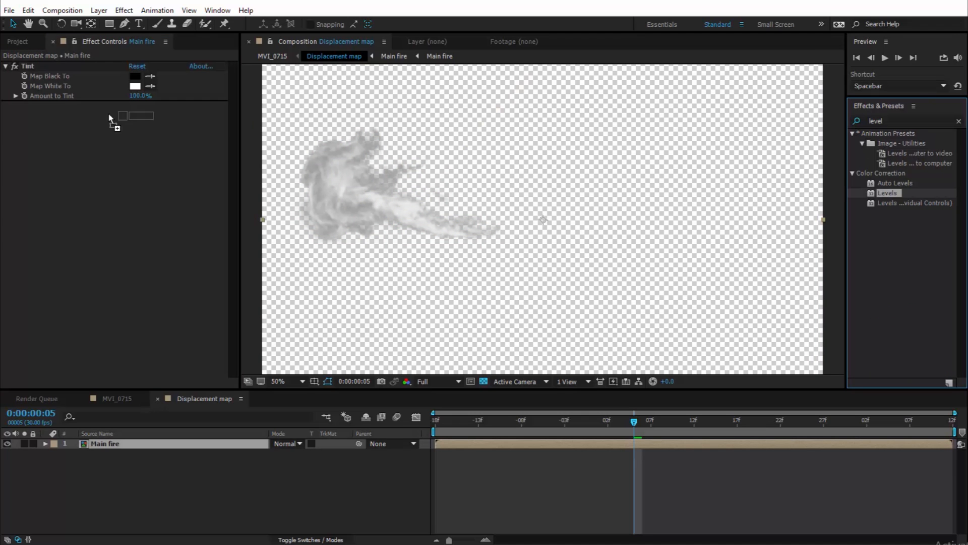
{"action": "double_click", "coordinate": [888, 191]}
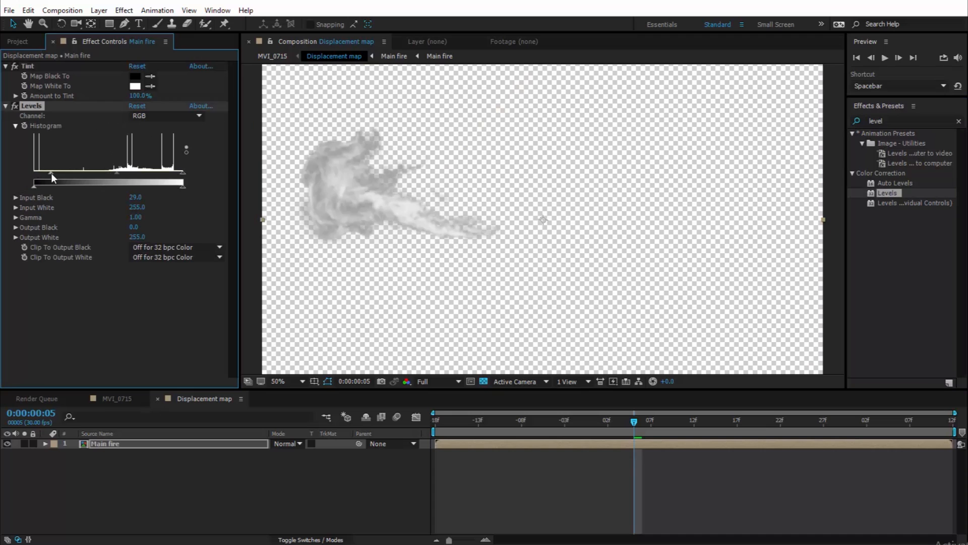
{"action": "left_click_drag", "start_coordinate": [53, 181], "coordinate": [93, 181]}
{"action": "type", "text": "Echo"}
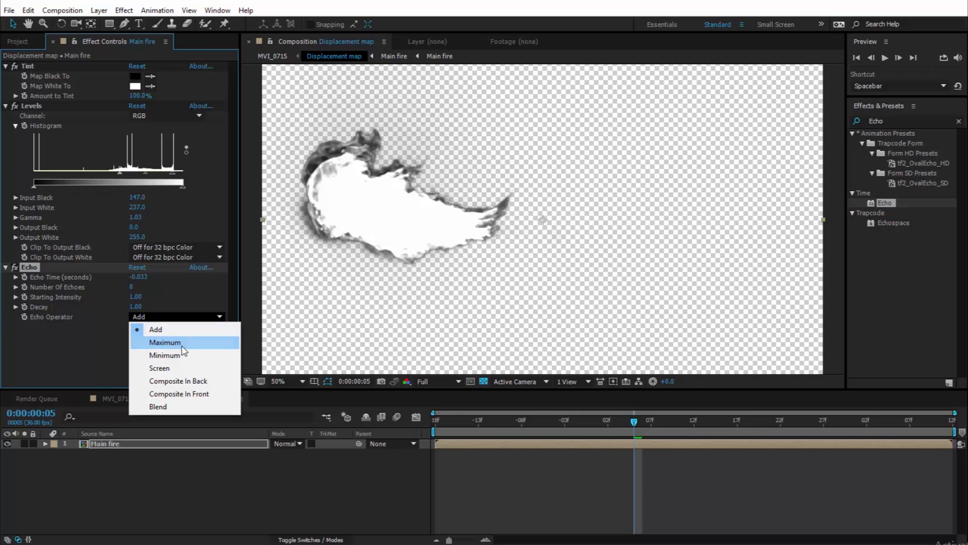
Step: Set the Echo operator to Maximum and scrub frames to check the echoed fire
{"action": "left_click", "coordinate": [164, 342]}
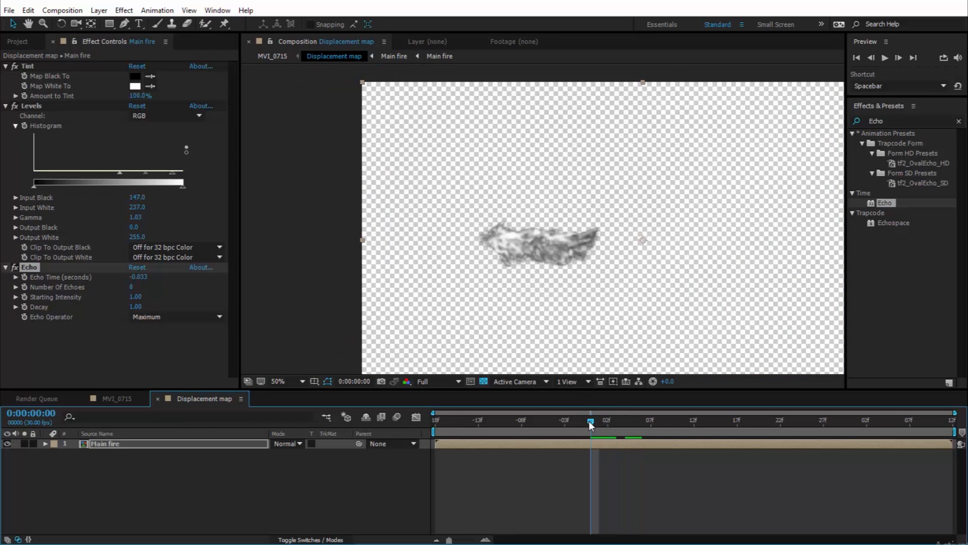
{"action": "left_click", "coordinate": [595, 421]}
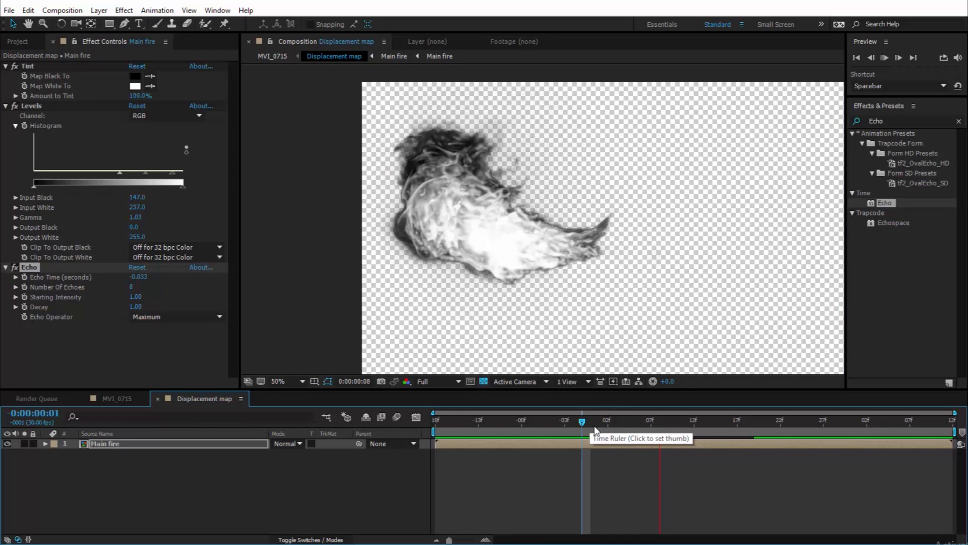
{"action": "left_click", "coordinate": [648, 421]}
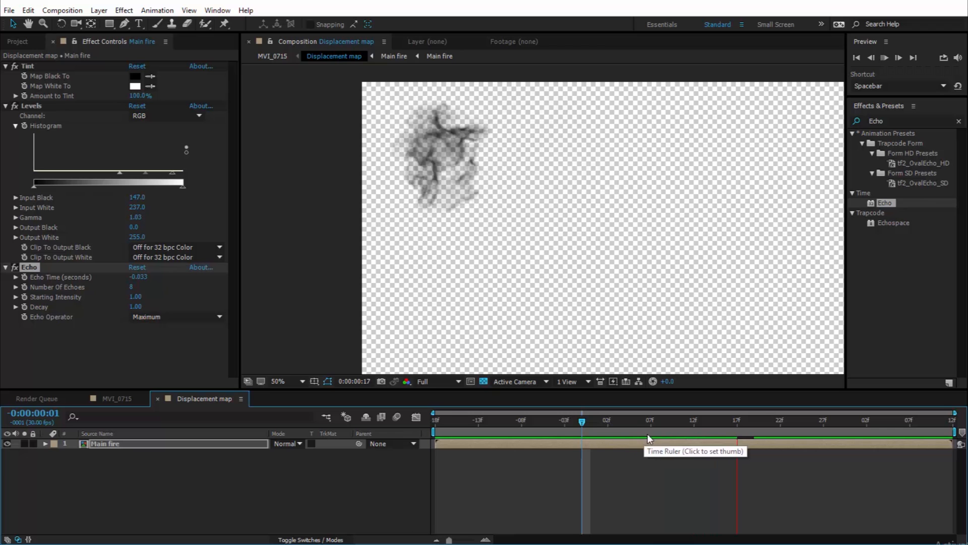
{"action": "left_click", "coordinate": [607, 421]}
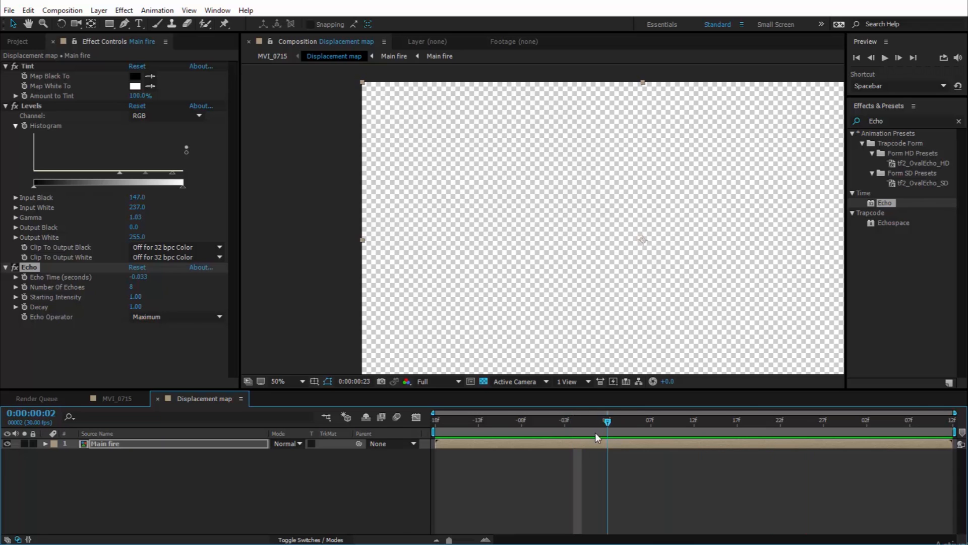
{"action": "left_click", "coordinate": [650, 422]}
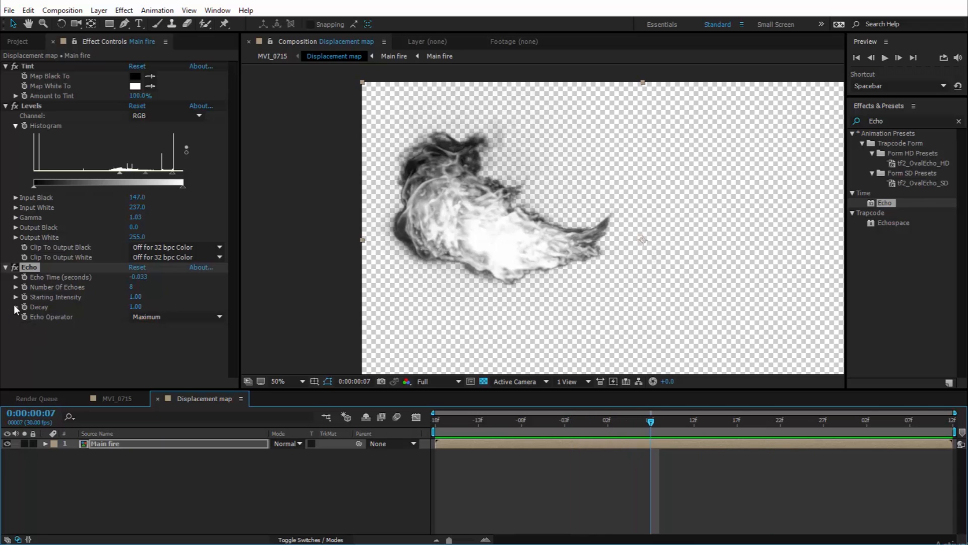
Step: Expose the Echo Decay setting and preview the fire's trailing echoes over time
{"action": "left_click", "coordinate": [15, 306]}
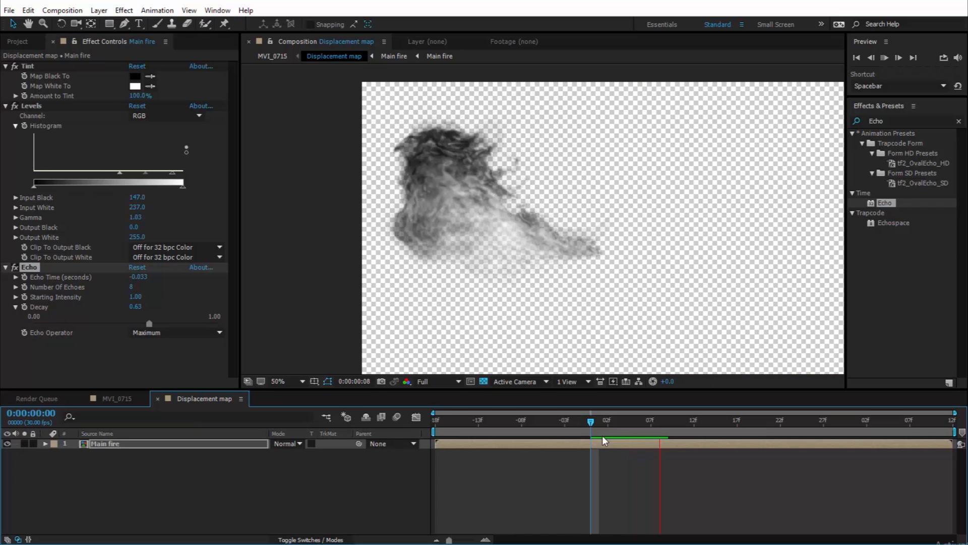
{"action": "left_click", "coordinate": [598, 422]}
{"action": "type", "text": "vect"}
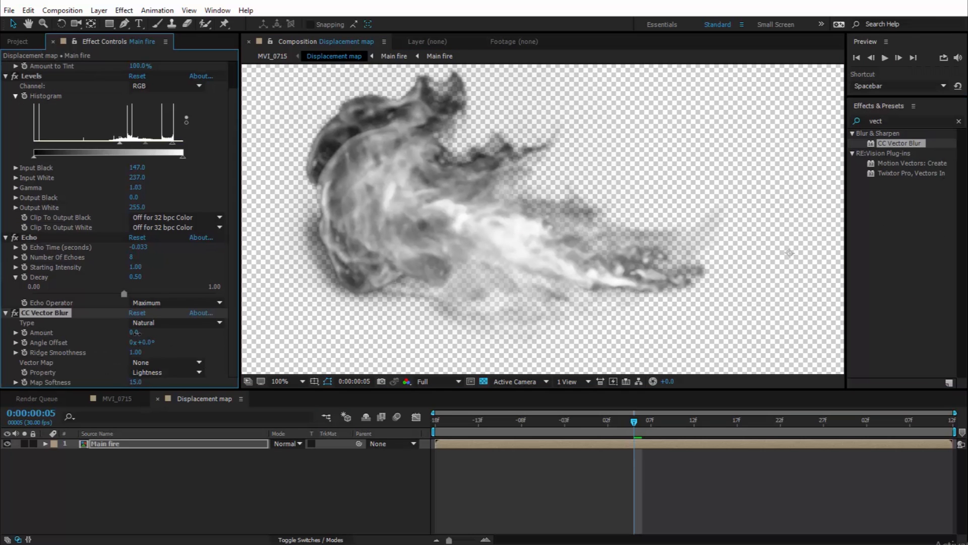
Step: Set Main fire's CC Vector Blur amount to 4.0, then return to the MVI_0715 composition
{"action": "type", "text": "3.0"}
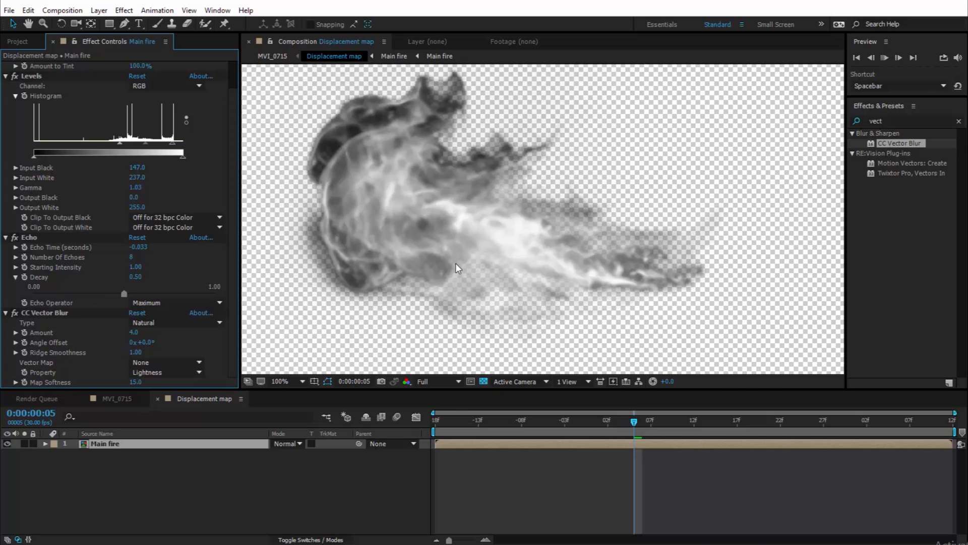
{"action": "left_click", "coordinate": [117, 399]}
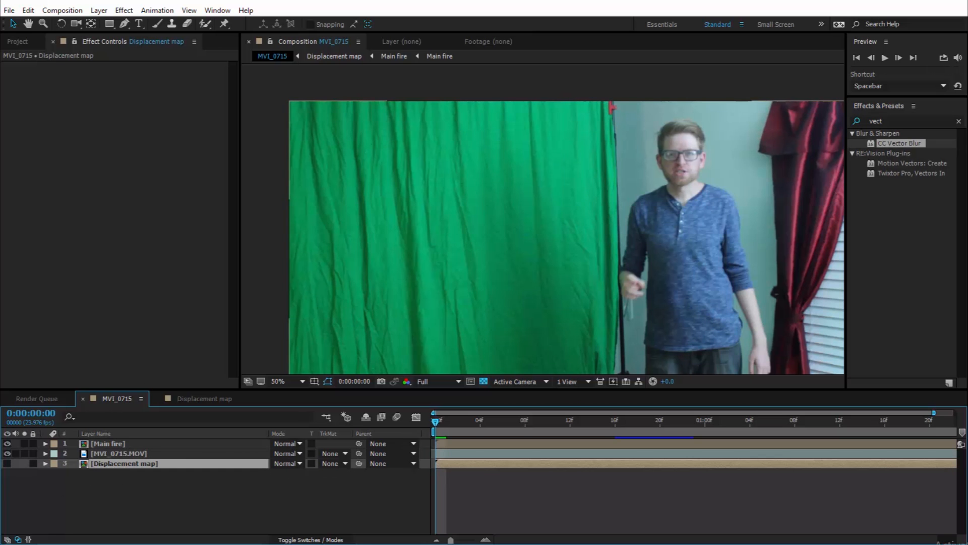
Step: Create a Displacement layer whose Displacement Map effect uses '4. Displacement map' as source
{"action": "left_click", "coordinate": [98, 10]}
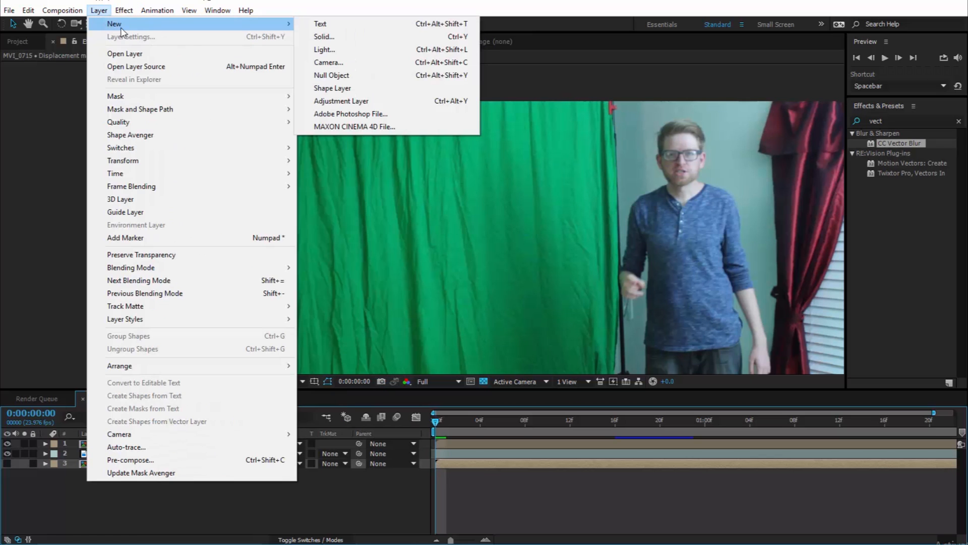
{"action": "left_click", "coordinate": [341, 101]}
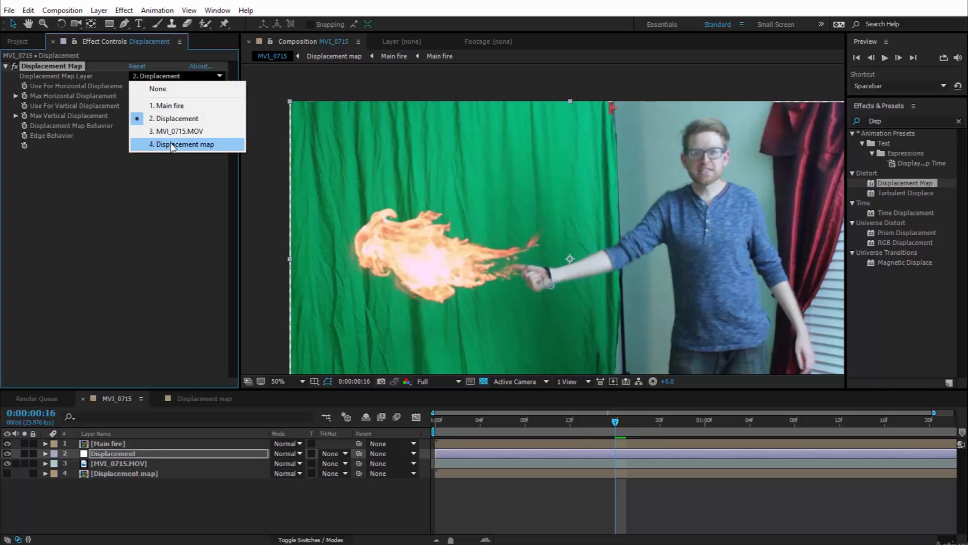
{"action": "left_click", "coordinate": [182, 144]}
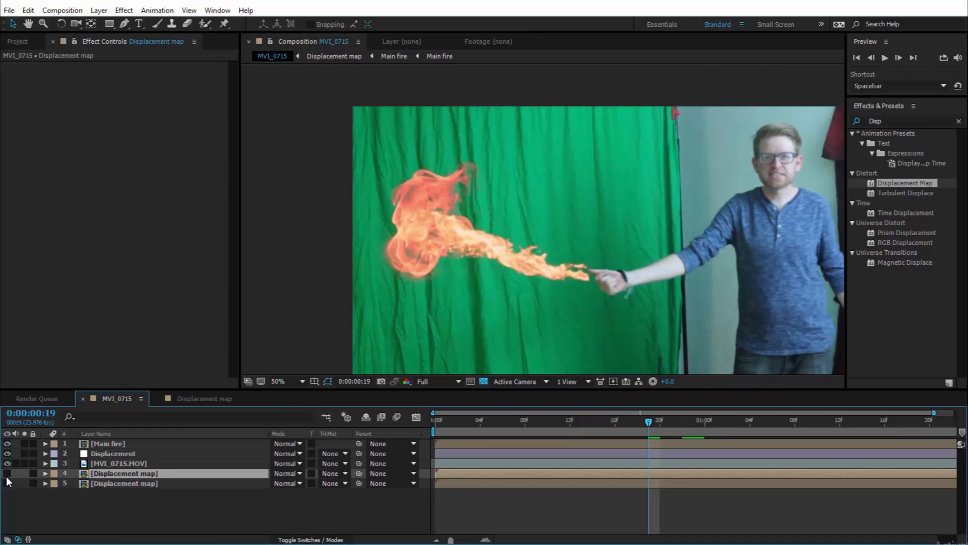
Step: Pre-compose the duplicate Displacement map layer as 'Blur map' and open that composition
{"action": "left_click", "coordinate": [6, 473]}
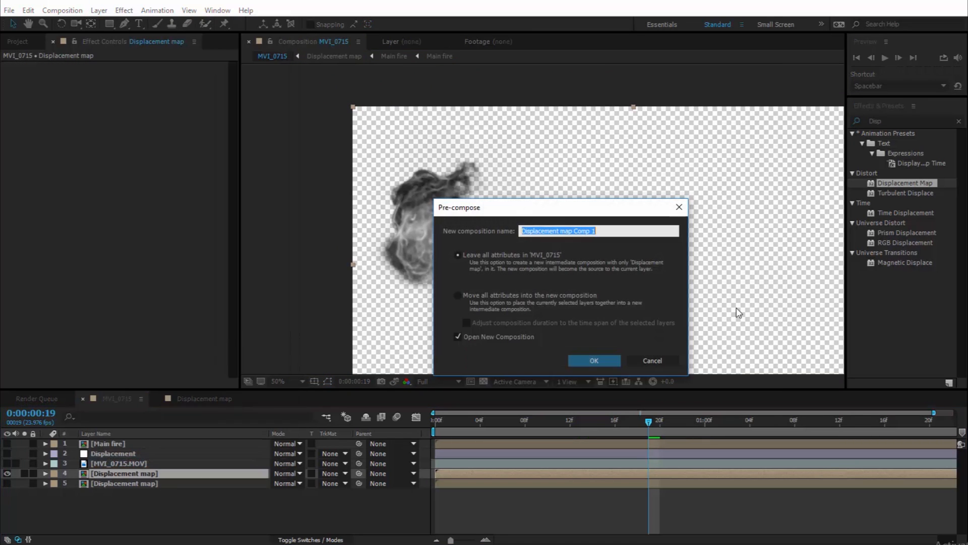
{"action": "type", "text": "Blur m"}
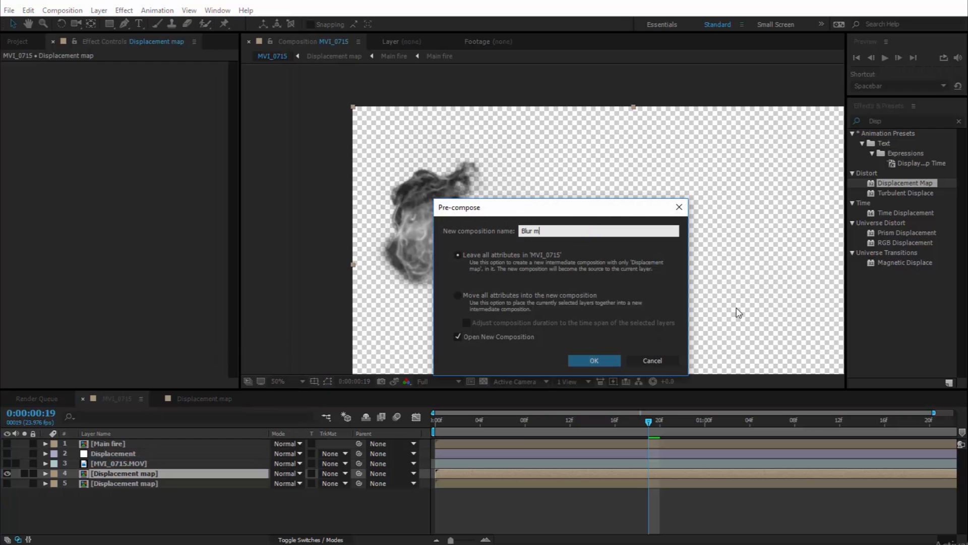
{"action": "type", "text": "ap"}
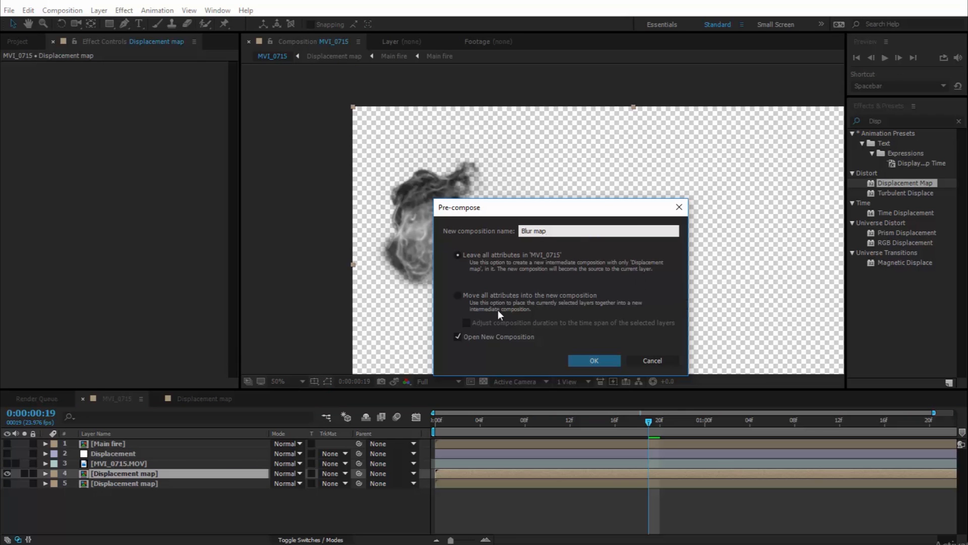
{"action": "left_click", "coordinate": [593, 360]}
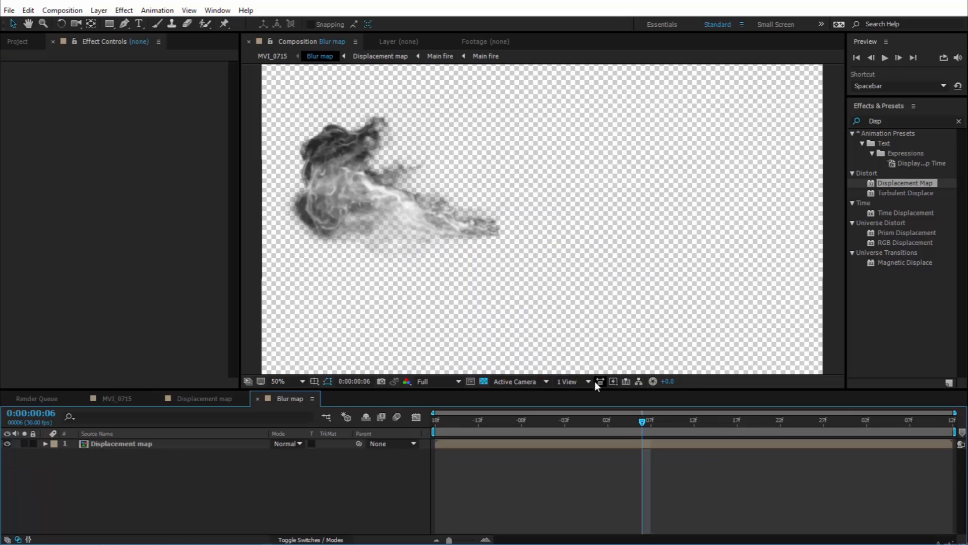
Step: Add a black solid layer as the Blur map composition's background
{"action": "left_click", "coordinate": [98, 11]}
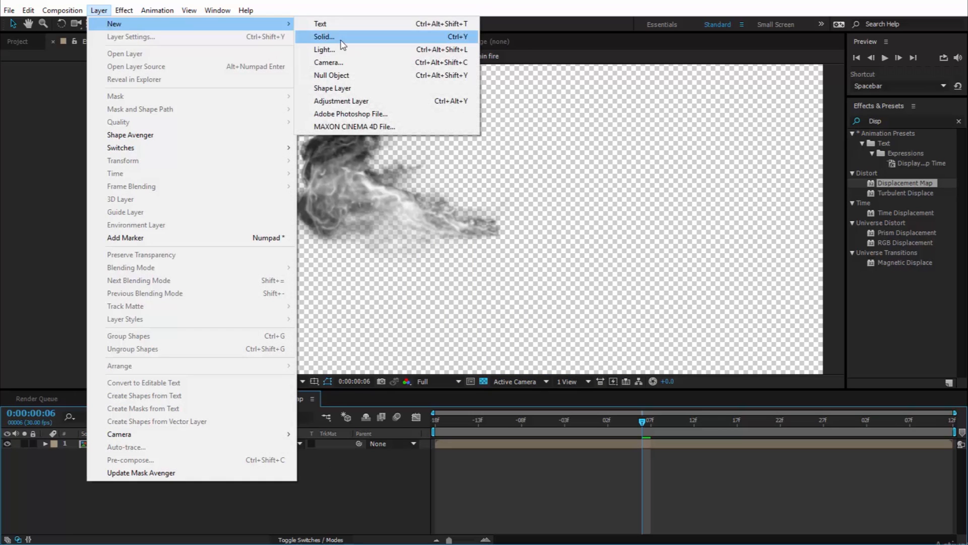
{"action": "left_click", "coordinate": [324, 38]}
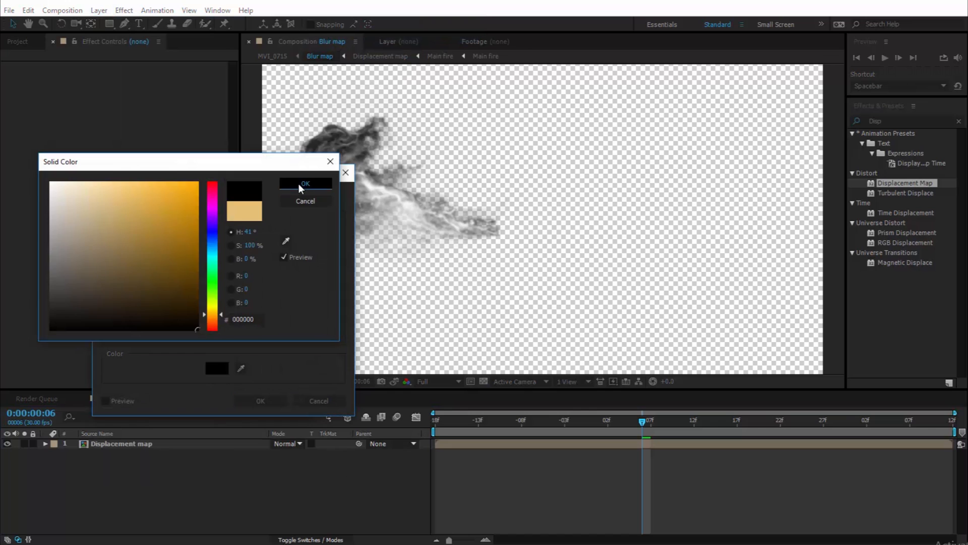
{"action": "left_click", "coordinate": [305, 184]}
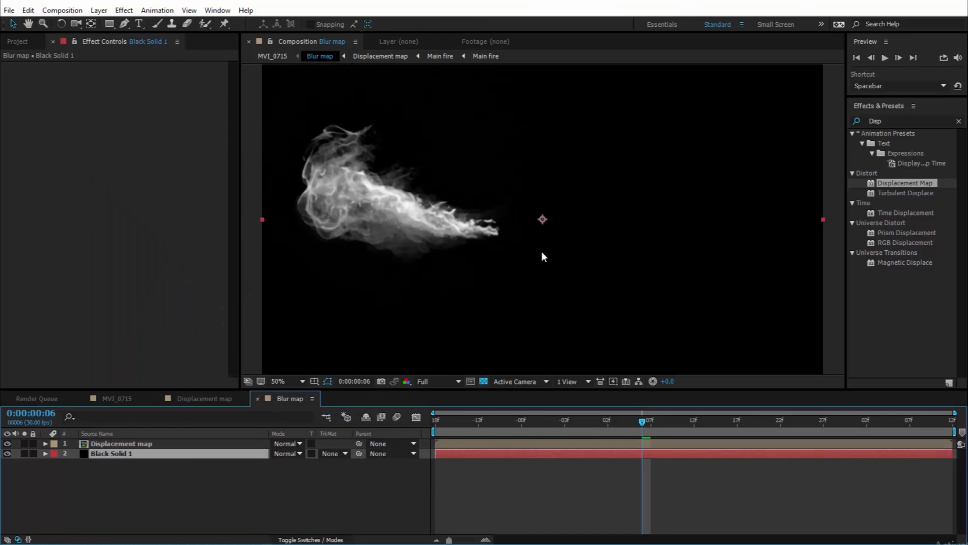
Step: Darken the map layer with Levels Input Black, add Fast Blur 2.0, and return to MVI_0715
{"action": "left_click", "coordinate": [121, 444]}
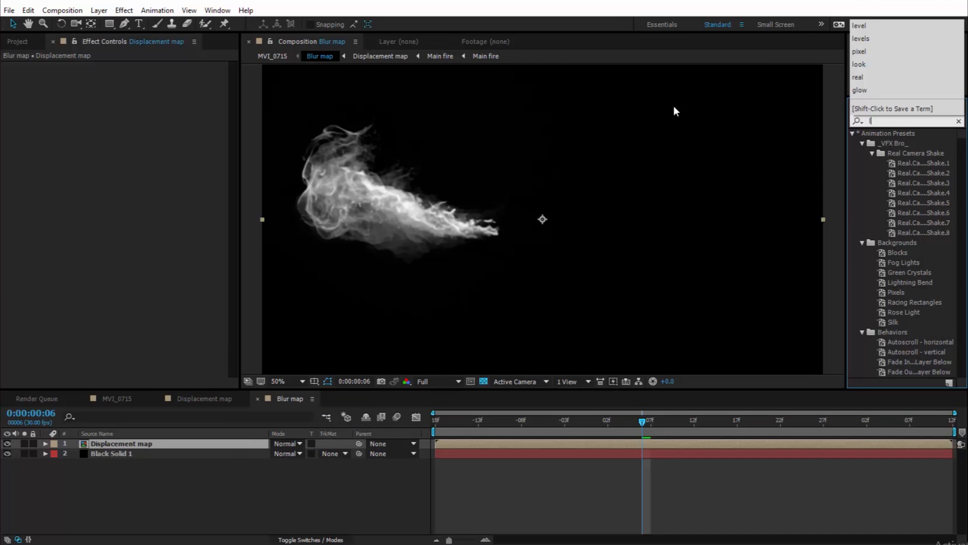
{"action": "double_click", "coordinate": [888, 192]}
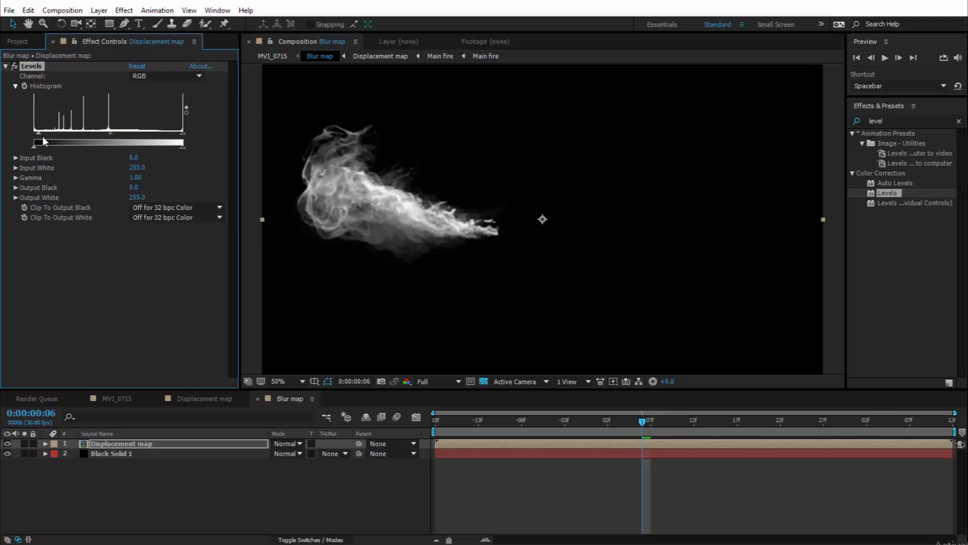
{"action": "left_click_drag", "start_coordinate": [44, 141], "coordinate": [130, 143]}
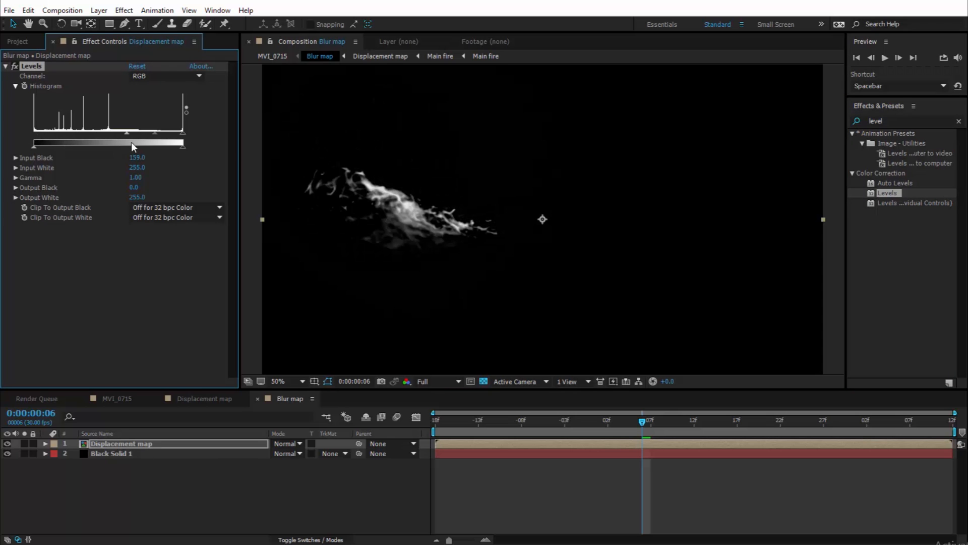
{"action": "type", "text": "fast"}
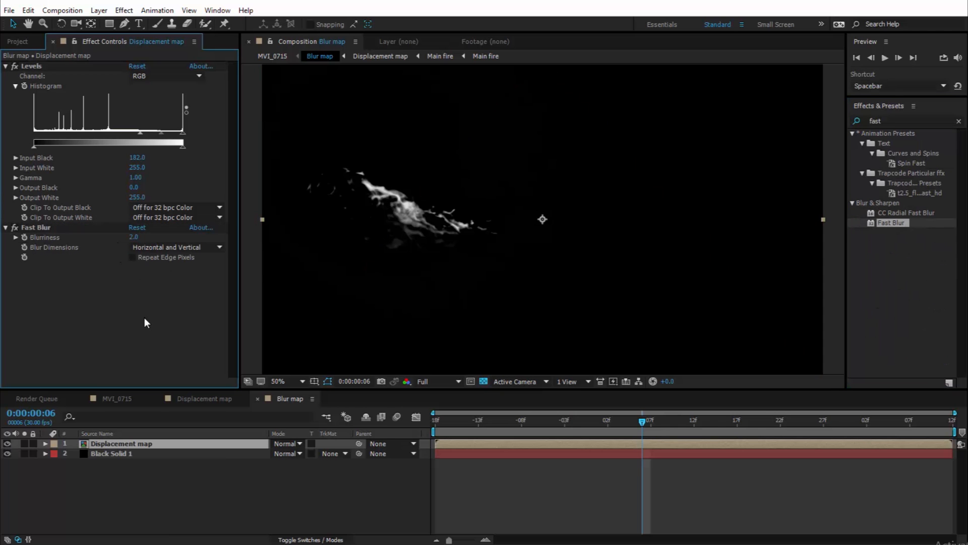
{"action": "left_click", "coordinate": [117, 398]}
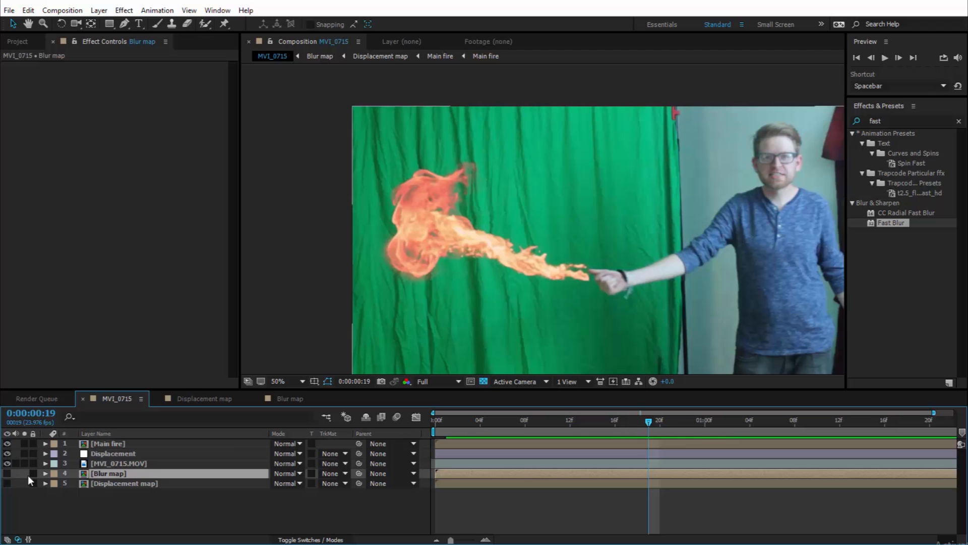
Step: Hide Blur map and give the Heat Blur layer Compound Blur using '5. Blur map' at maximum 263
{"action": "left_click", "coordinate": [98, 10]}
{"action": "type", "text": "Heat Blur"}
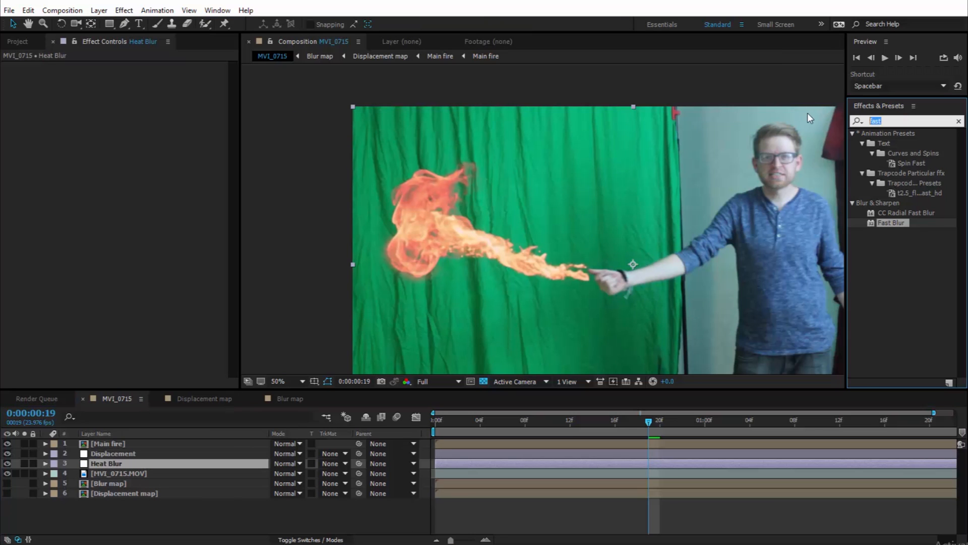
{"action": "type", "text": "Compou"}
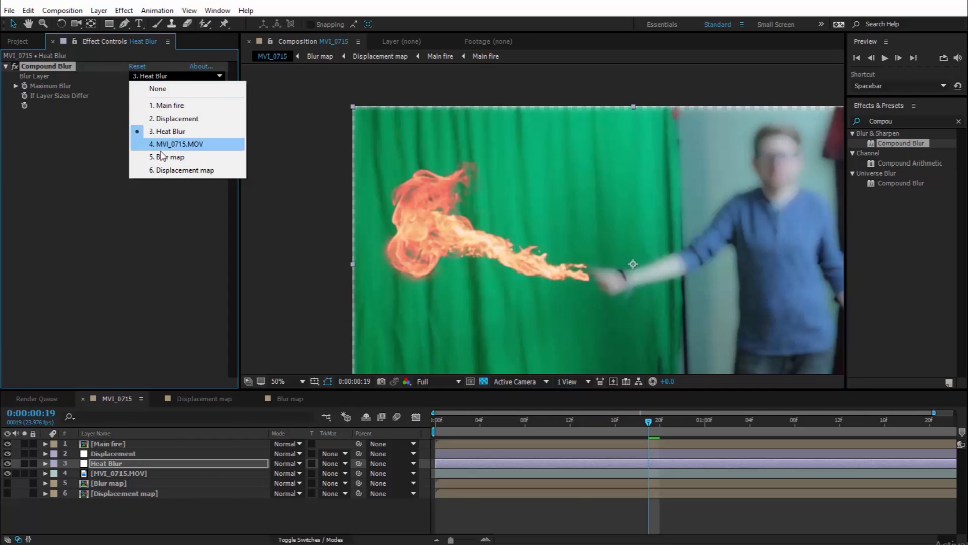
{"action": "left_click", "coordinate": [171, 158]}
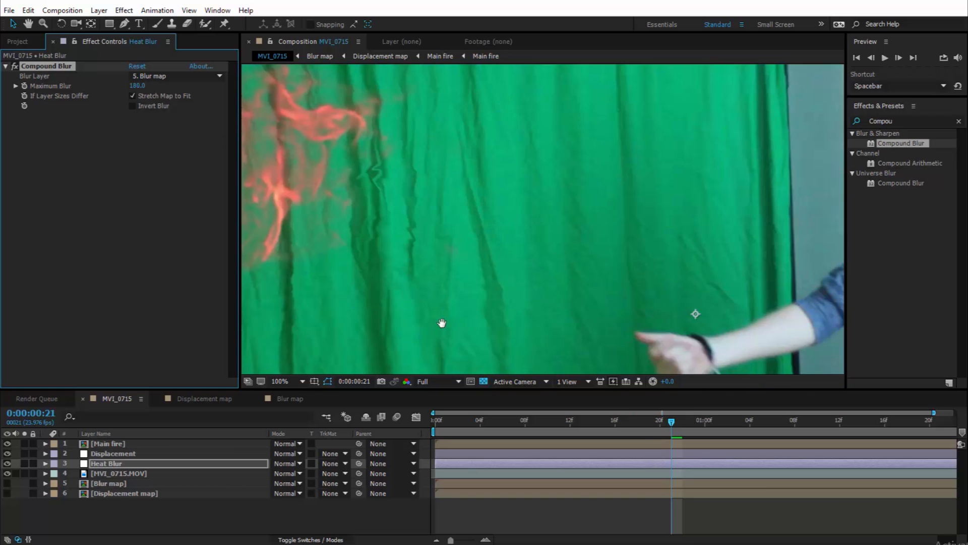
Step: Reorder the Displacement and Heat Blur layers in the timeline
{"action": "left_click", "coordinate": [112, 453]}
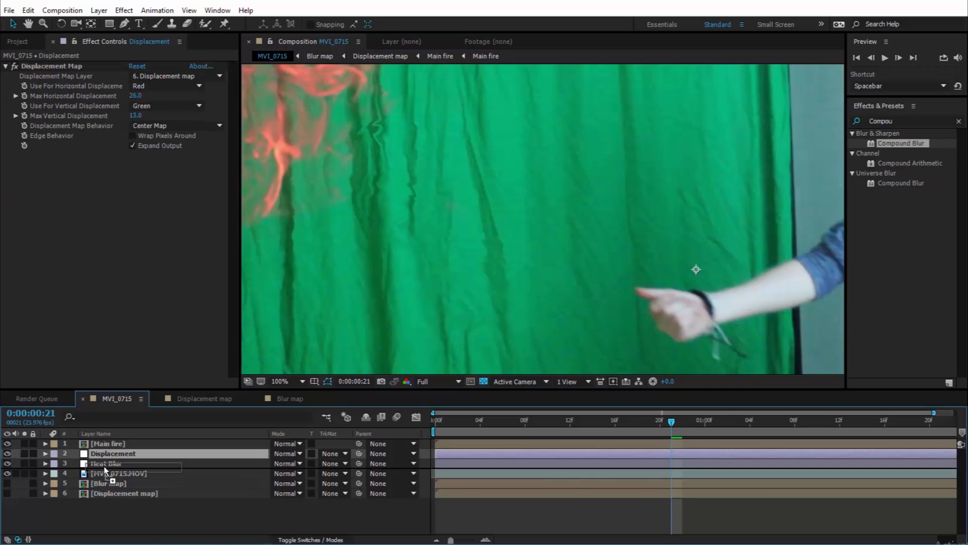
{"action": "left_click", "coordinate": [106, 453]}
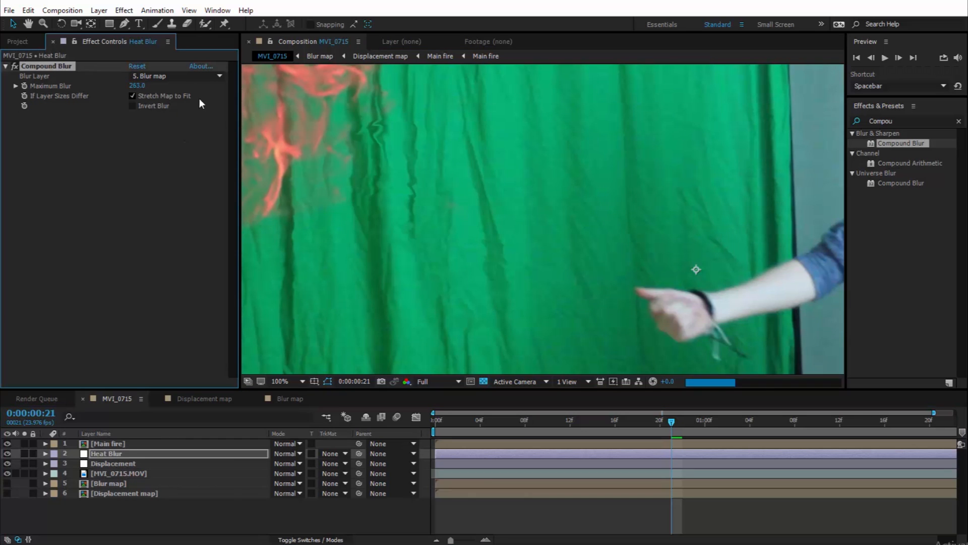
{"action": "left_click", "coordinate": [280, 381]}
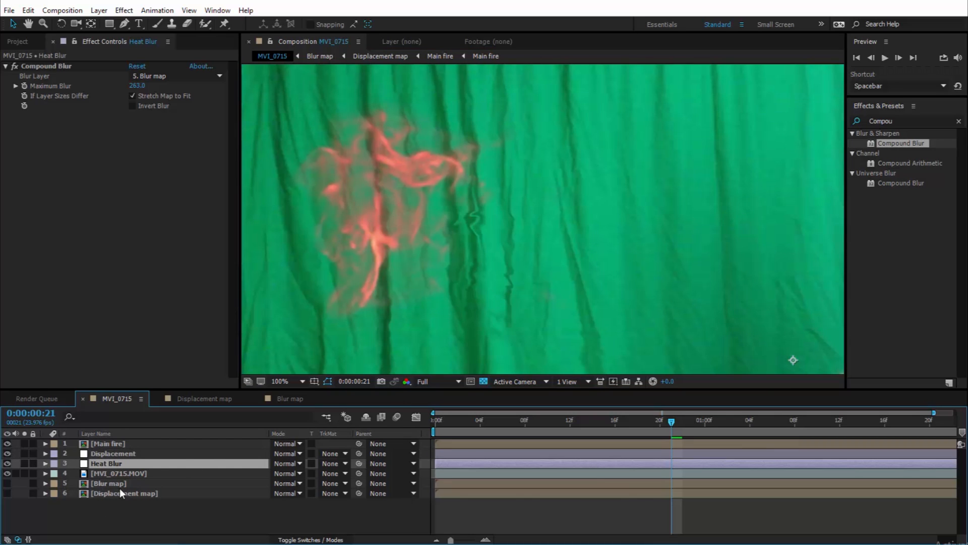
Step: Lower Blur map's Levels Input Black to 148, then return to the MVI_0715 composition
{"action": "left_click", "coordinate": [290, 397]}
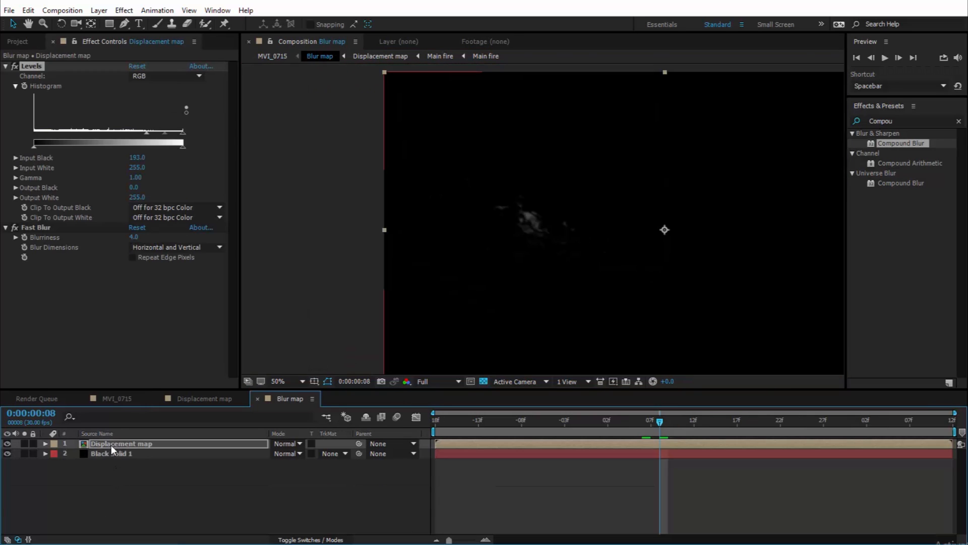
{"action": "left_click_drag", "start_coordinate": [146, 133], "coordinate": [134, 133]}
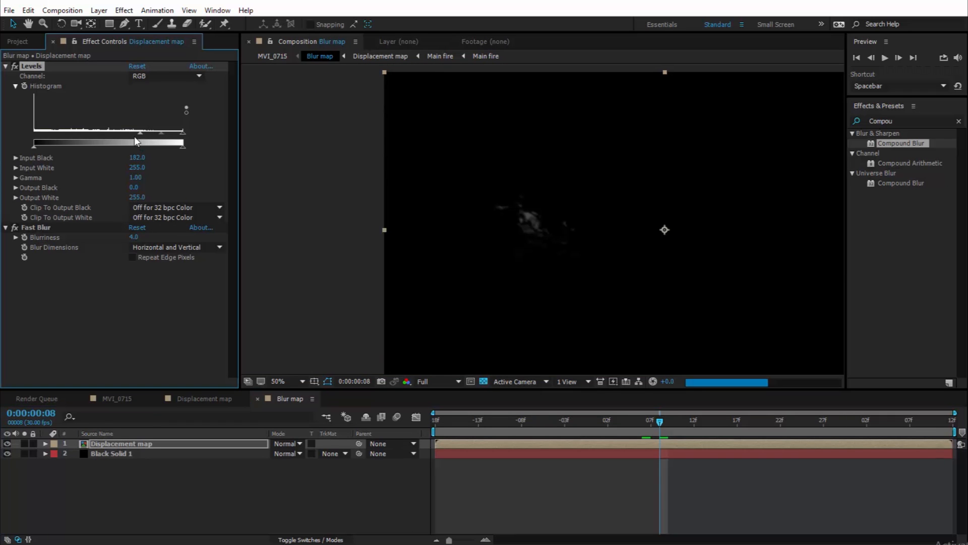
{"action": "left_click_drag", "start_coordinate": [137, 134], "coordinate": [120, 133]}
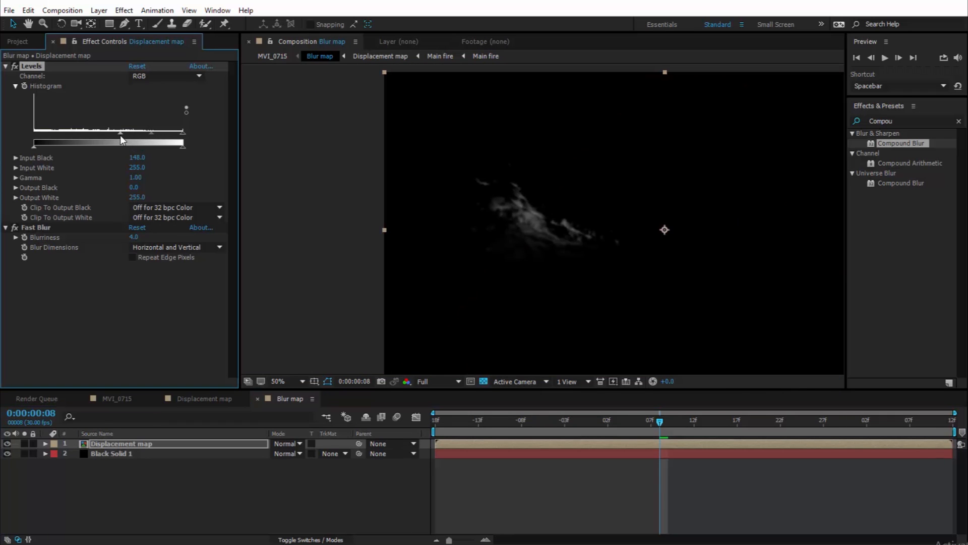
{"action": "left_click", "coordinate": [116, 398]}
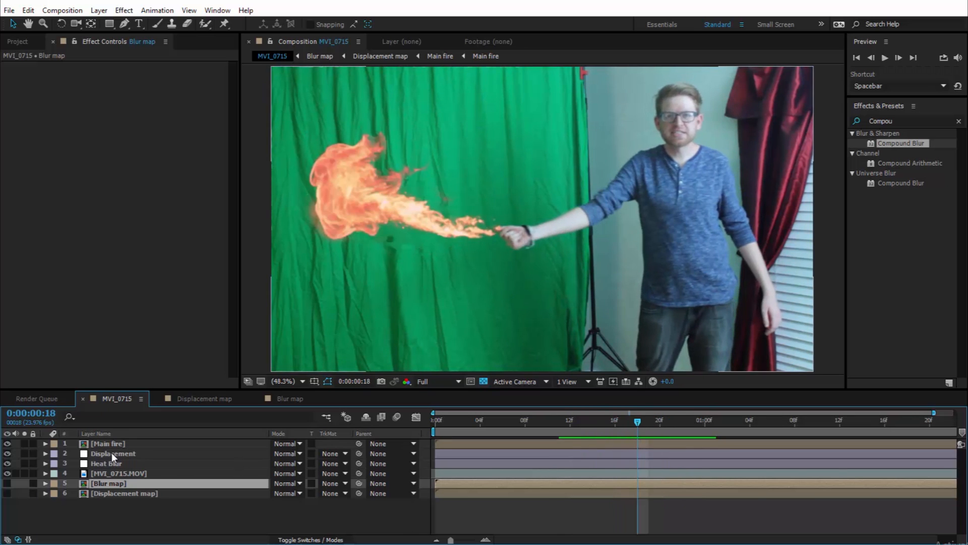
Step: Apply a trial Glow to Main fire and raise its Glow Radius to 80
{"action": "left_click", "coordinate": [108, 444]}
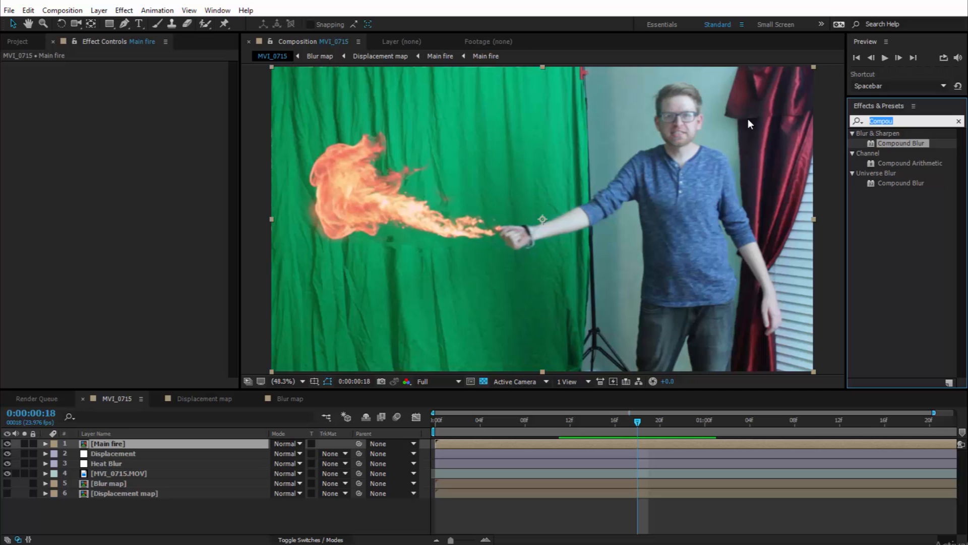
{"action": "type", "text": "glow"}
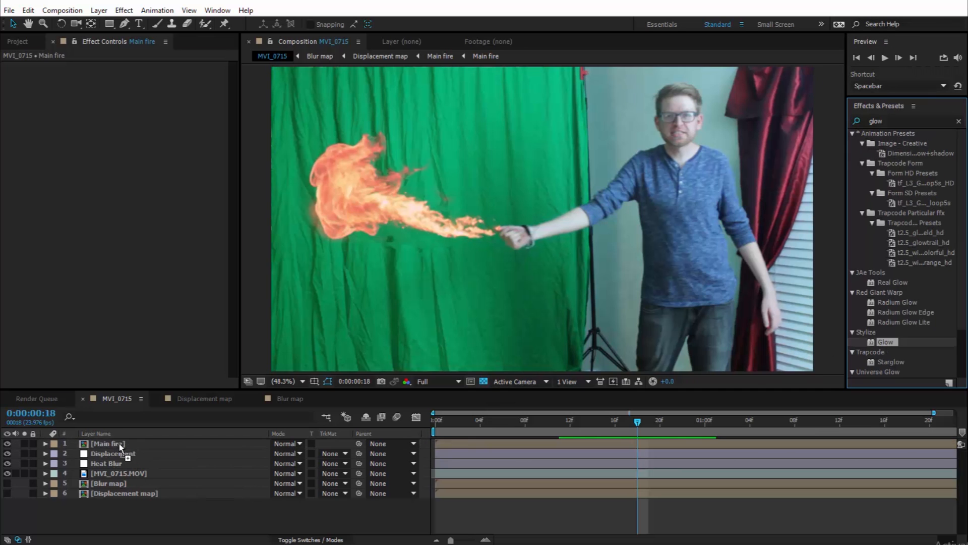
{"action": "double_click", "coordinate": [886, 342]}
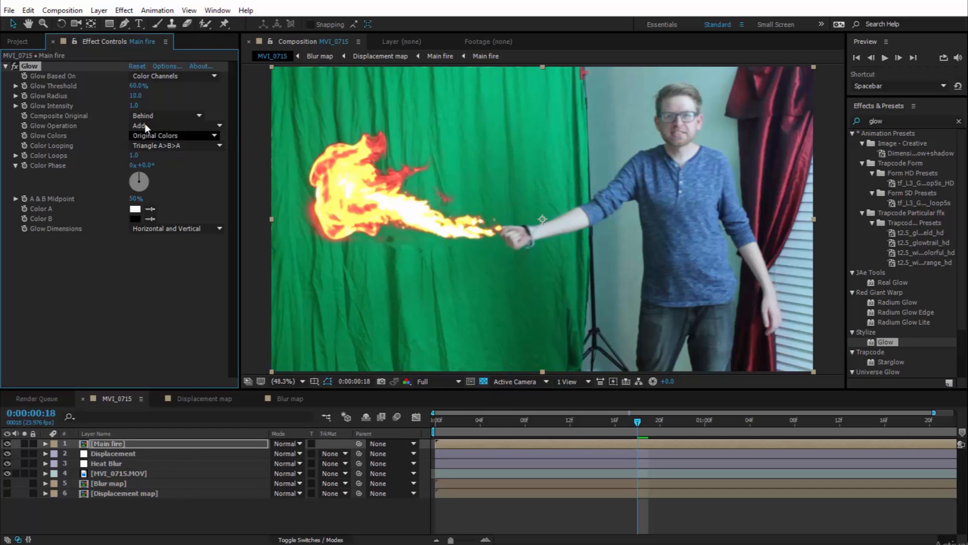
{"action": "left_click_drag", "start_coordinate": [134, 96], "coordinate": [148, 96]}
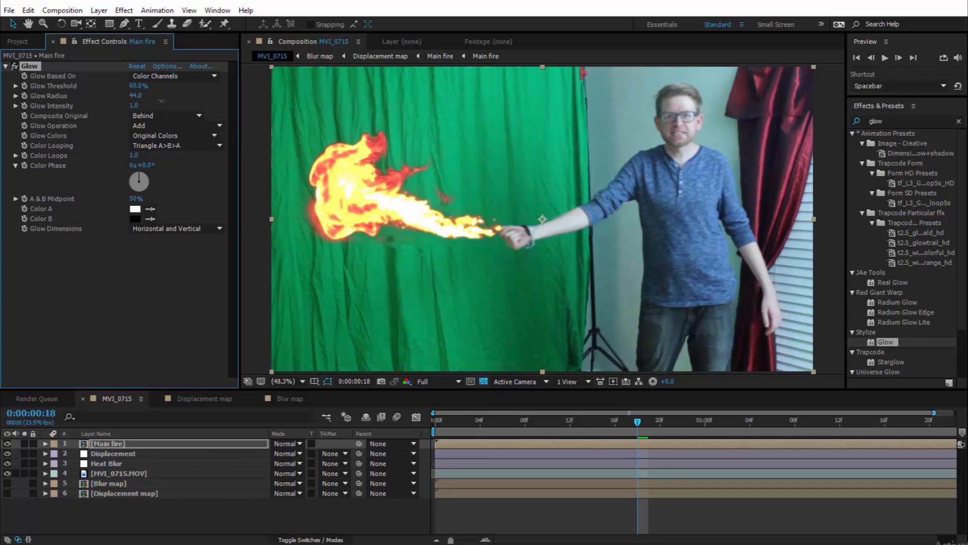
{"action": "left_click_drag", "start_coordinate": [134, 95], "coordinate": [135, 95]}
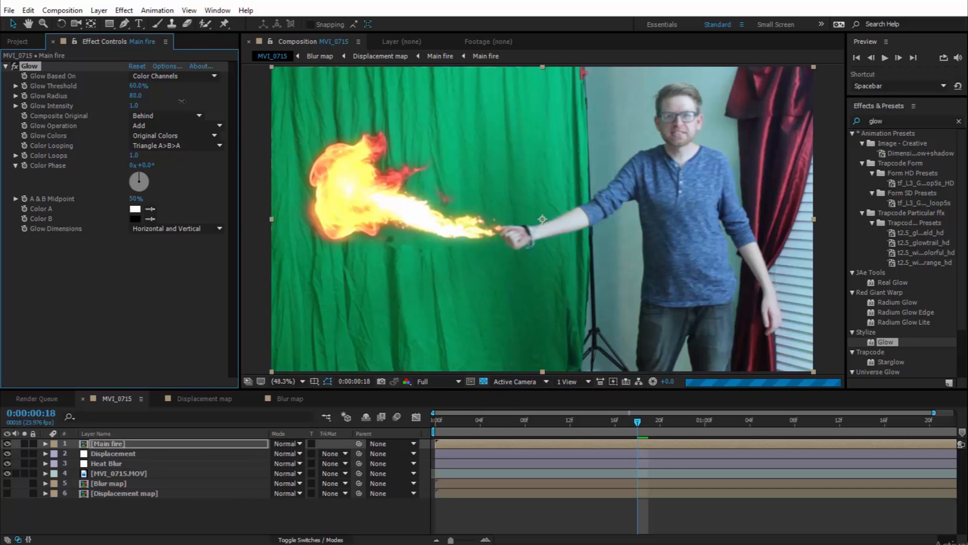
{"action": "left_click_drag", "start_coordinate": [138, 86], "coordinate": [161, 86]}
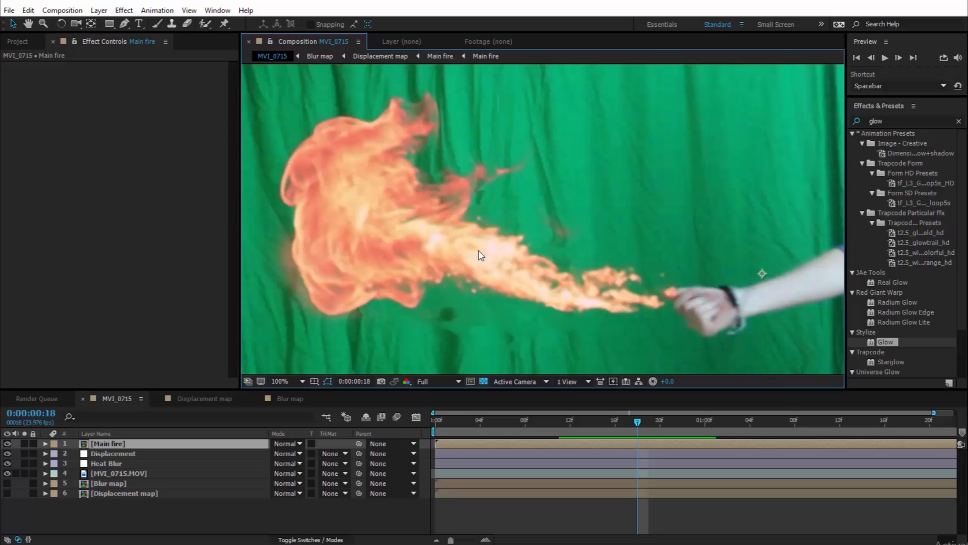
{"action": "mouse_move", "coordinate": [590, 266]}
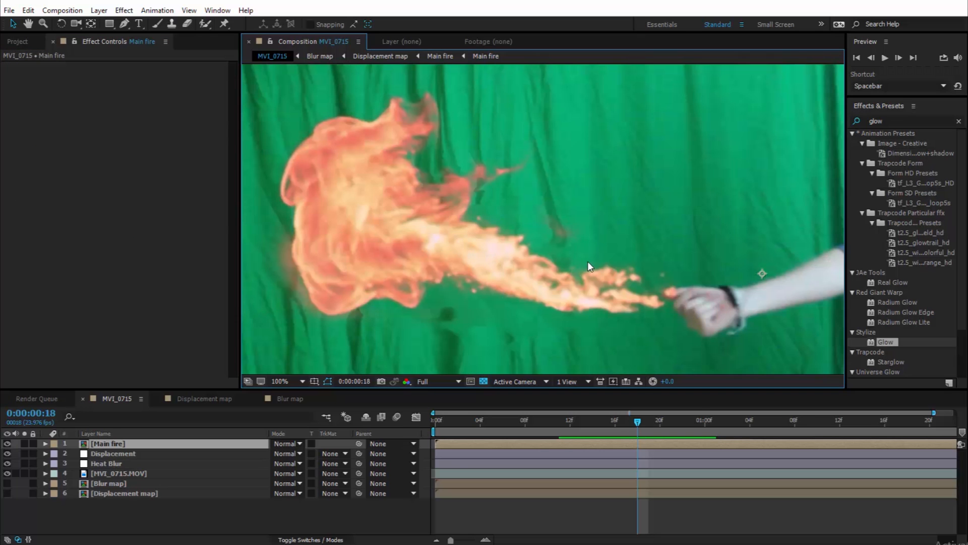
{"action": "mouse_move", "coordinate": [517, 275]}
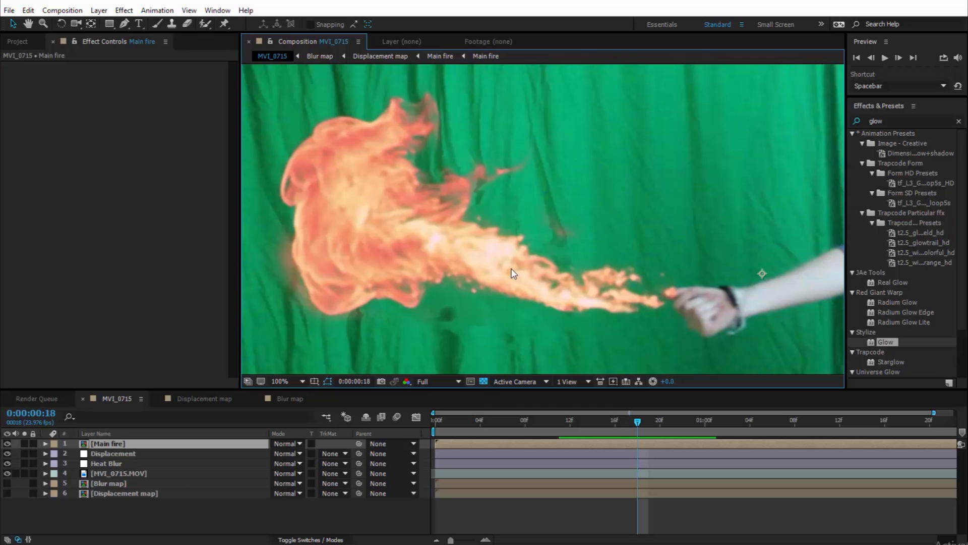
{"action": "mouse_move", "coordinate": [487, 271]}
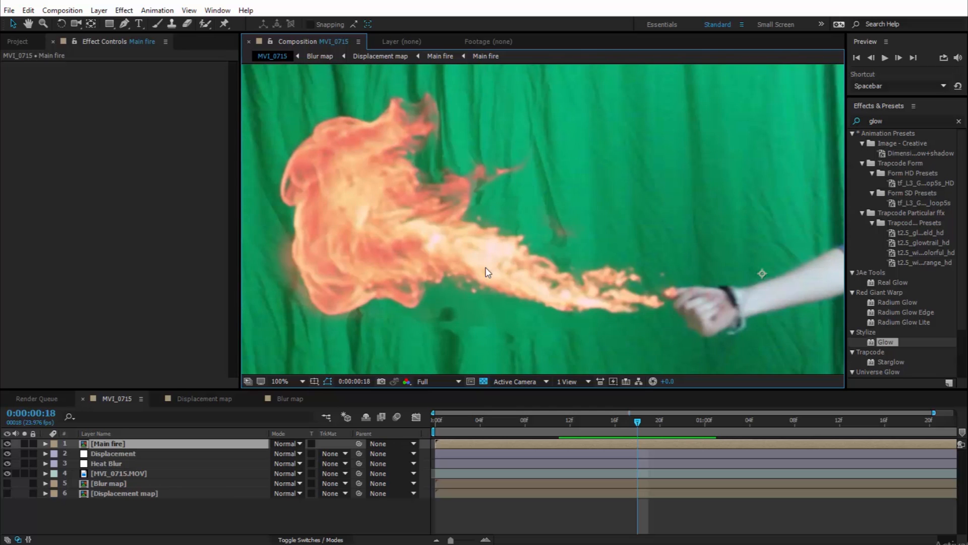
{"action": "mouse_move", "coordinate": [501, 263]}
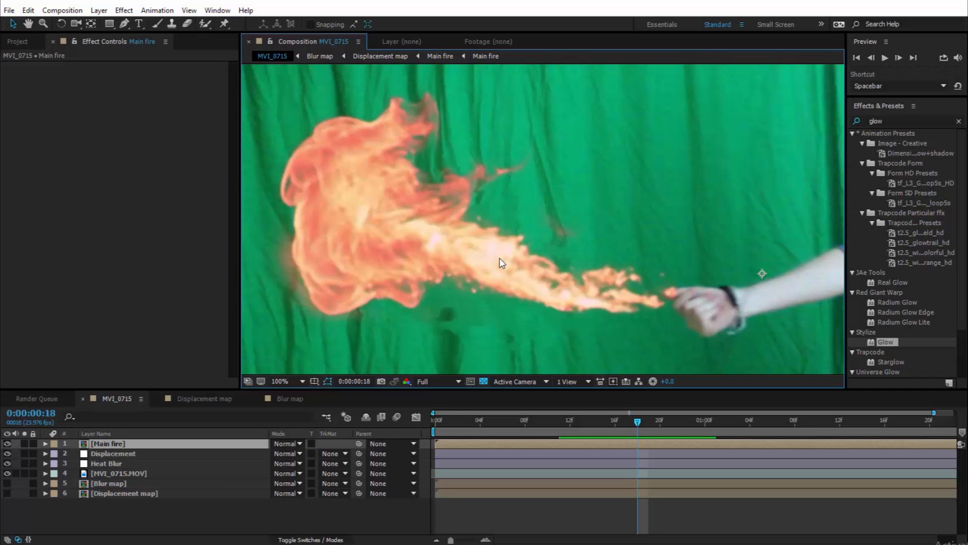
{"action": "mouse_move", "coordinate": [923, 353]}
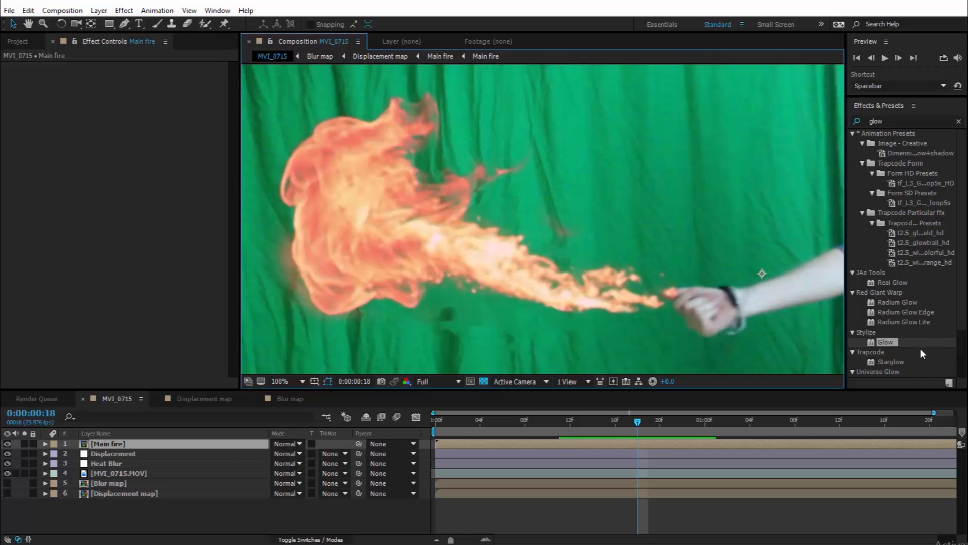
{"action": "mouse_move", "coordinate": [752, 324]}
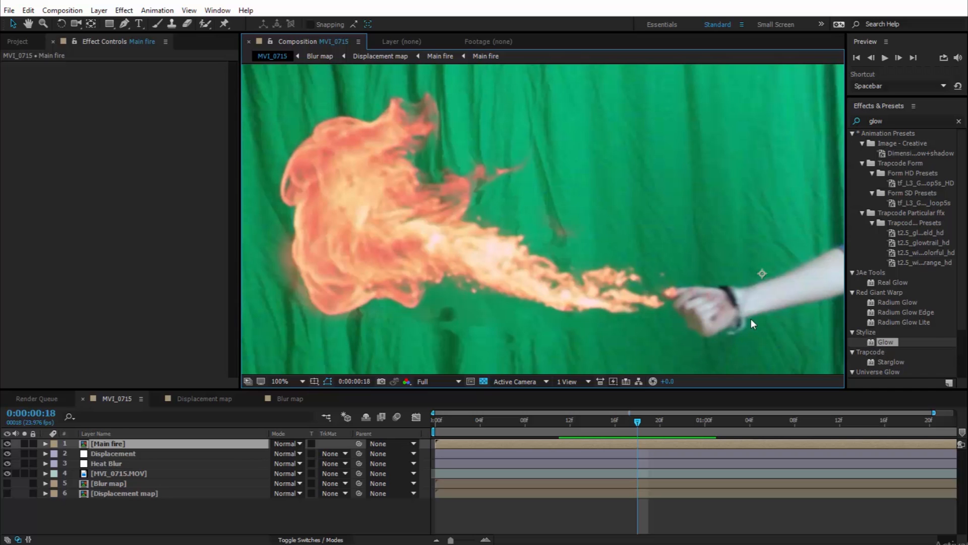
{"action": "mouse_move", "coordinate": [114, 448]}
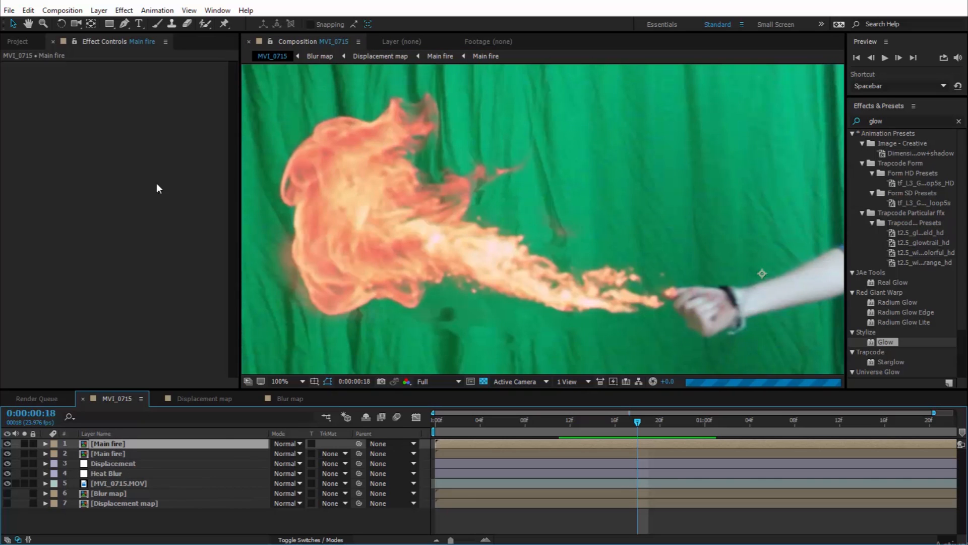
Step: Pre-compose the top Main fire copy as 'Glow' with Open New Composition checked
{"action": "left_click", "coordinate": [98, 10]}
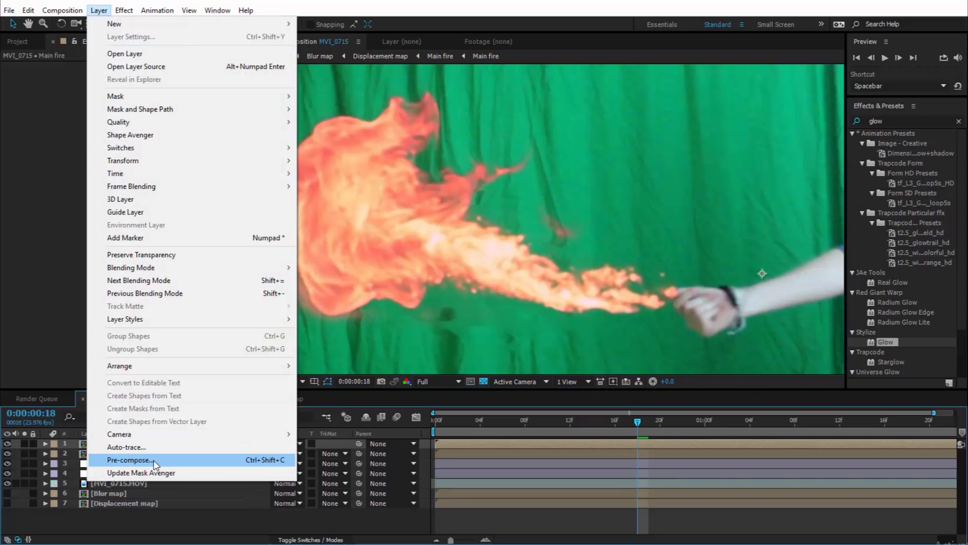
{"action": "left_click", "coordinate": [128, 460]}
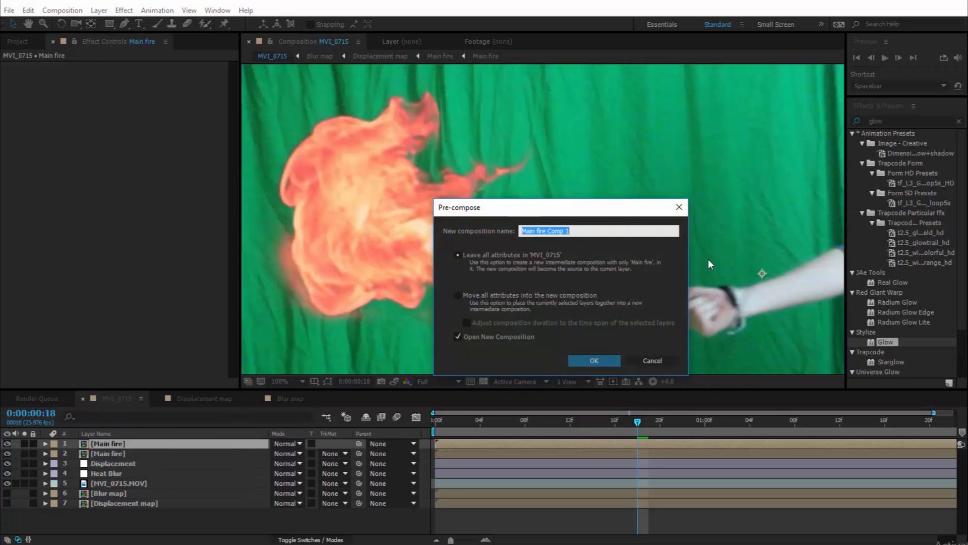
{"action": "type", "text": "Glow"}
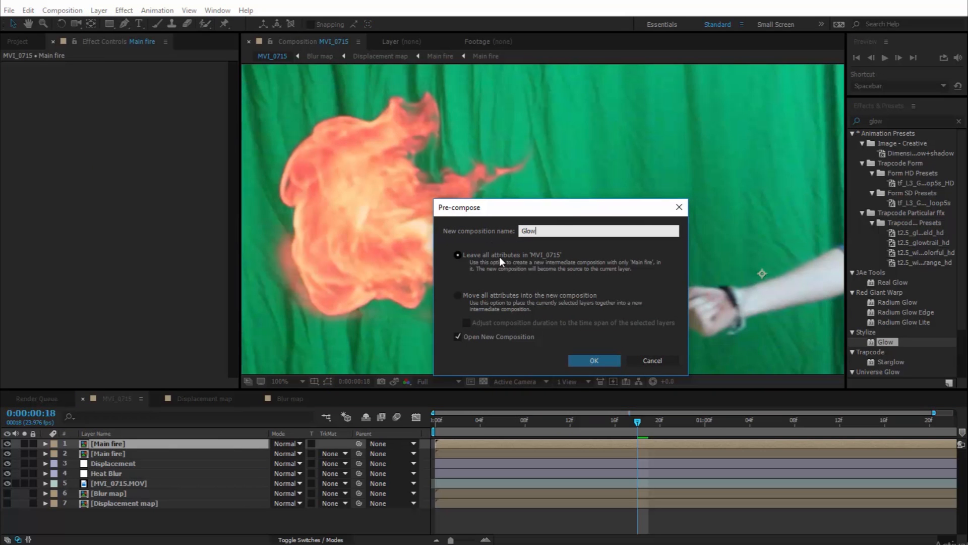
{"action": "mouse_move", "coordinate": [651, 360]}
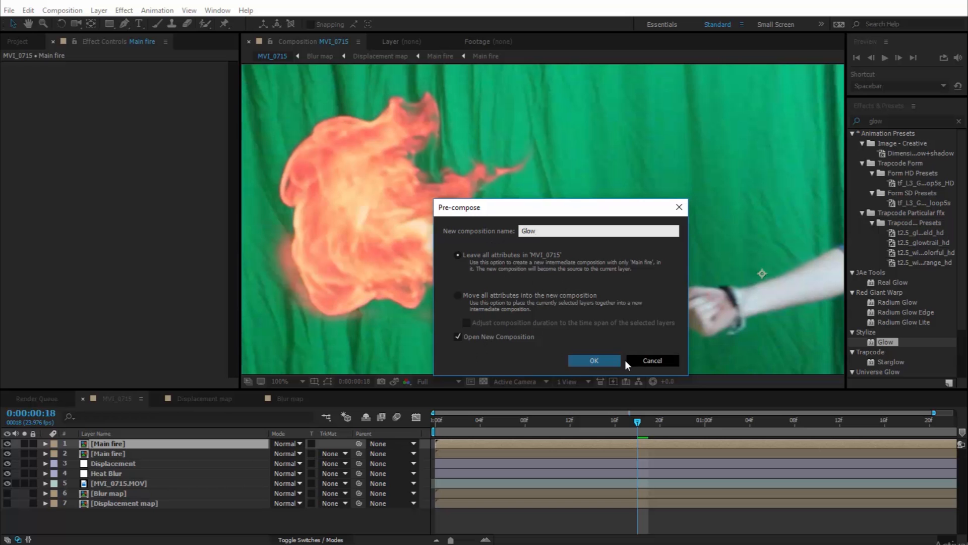
{"action": "left_click", "coordinate": [593, 361]}
{"action": "type", "text": "tint"}
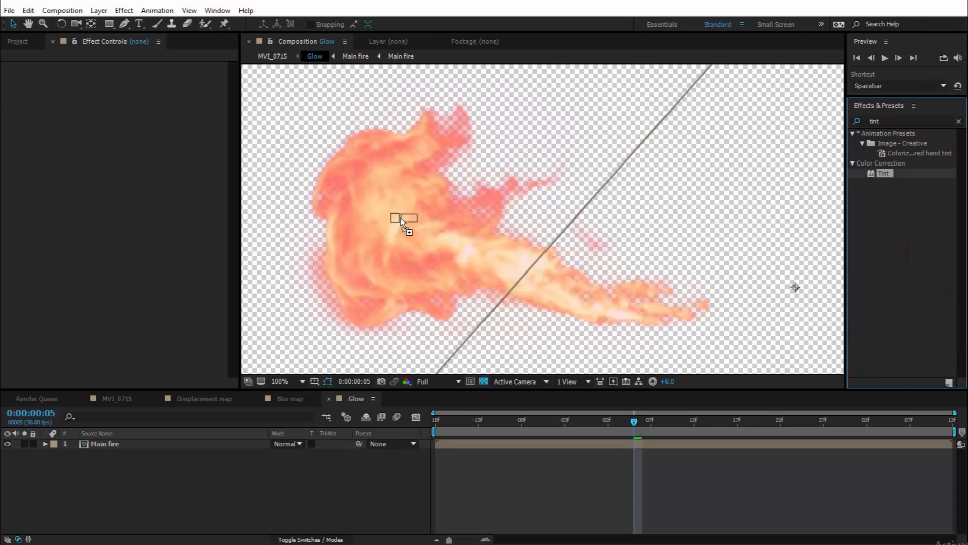
Step: Apply Tint and Levels to the Main fire layer inside the Glow composition
{"action": "double_click", "coordinate": [883, 172]}
{"action": "type", "text": "leve"}
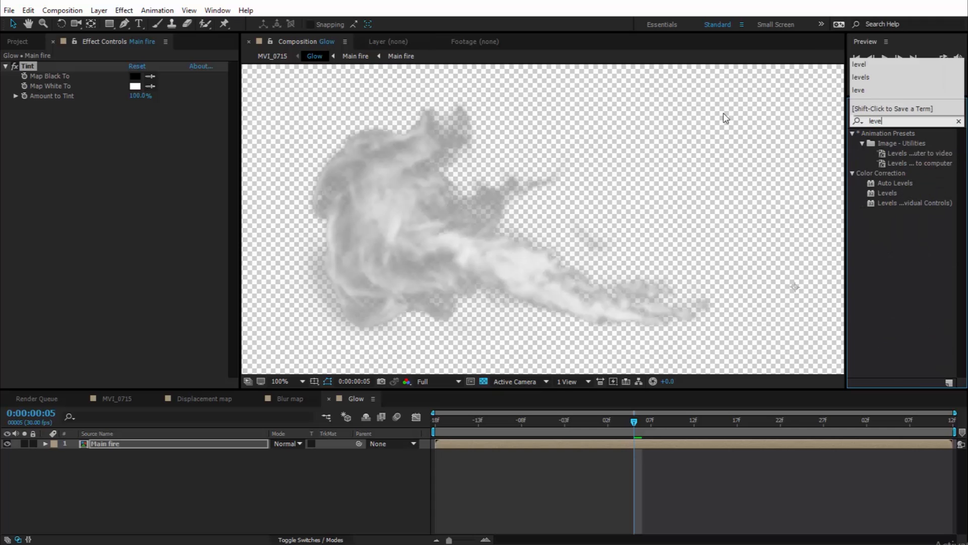
{"action": "left_click", "coordinate": [888, 192]}
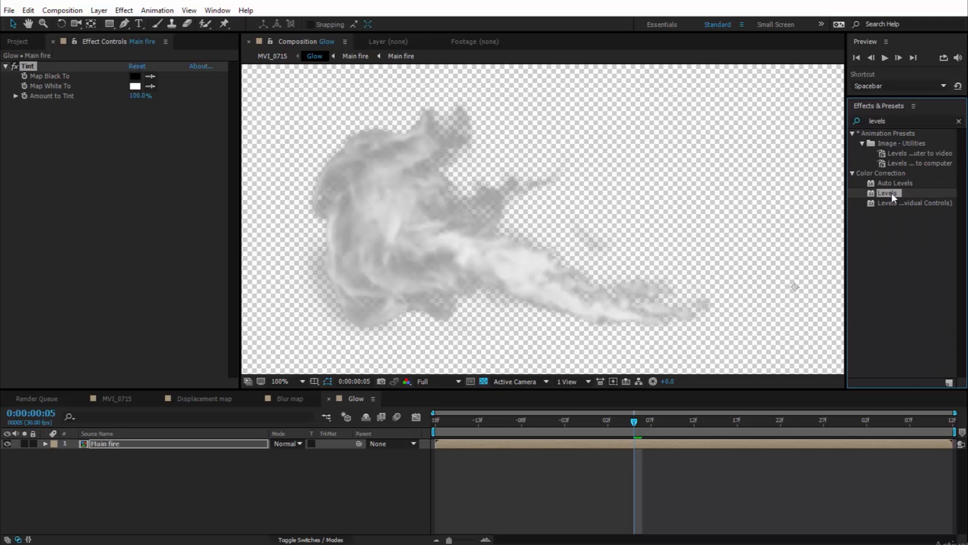
{"action": "double_click", "coordinate": [887, 193]}
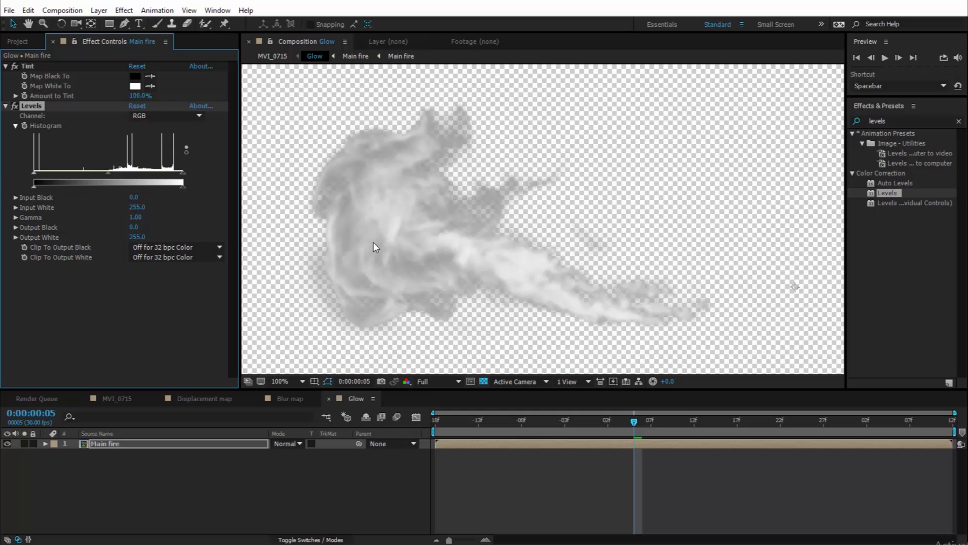
{"action": "mouse_move", "coordinate": [412, 240]}
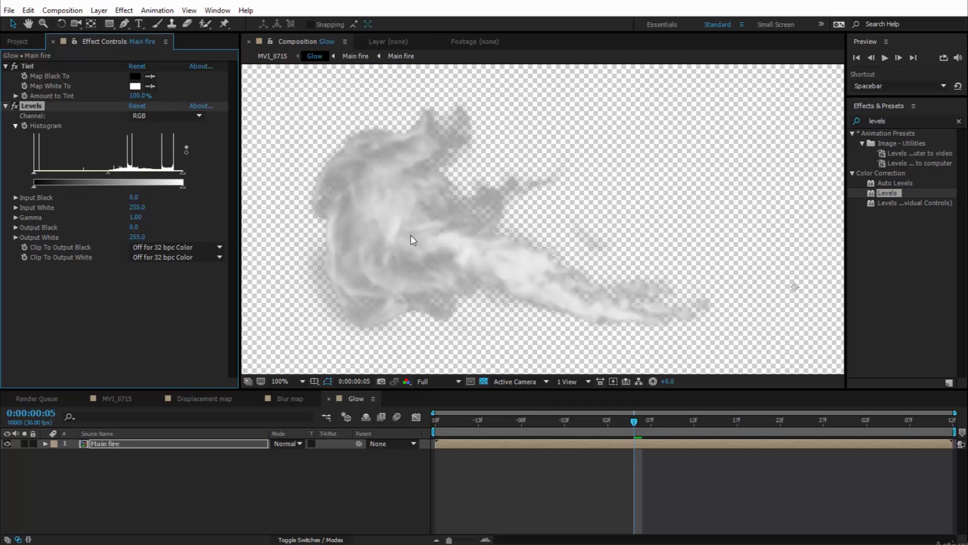
{"action": "mouse_move", "coordinate": [467, 240]}
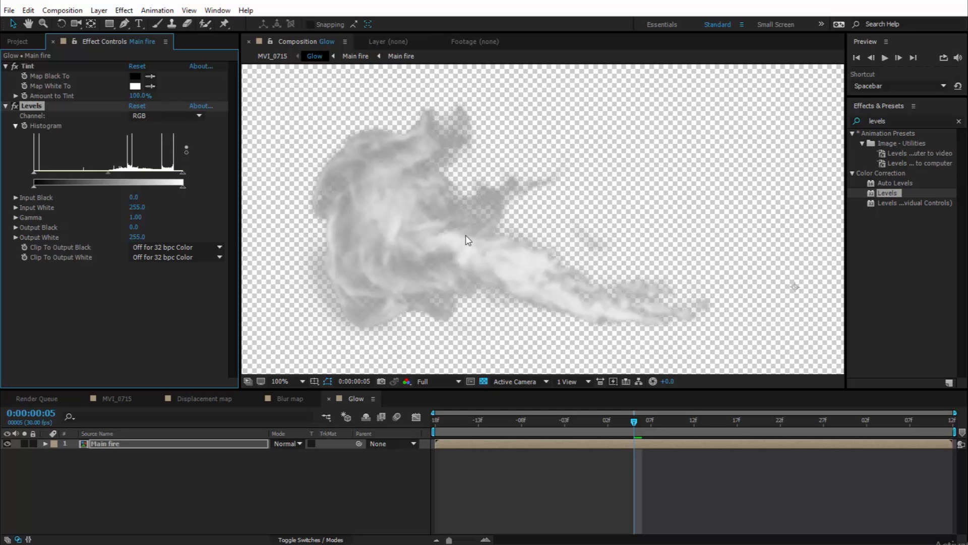
{"action": "mouse_move", "coordinate": [514, 276]}
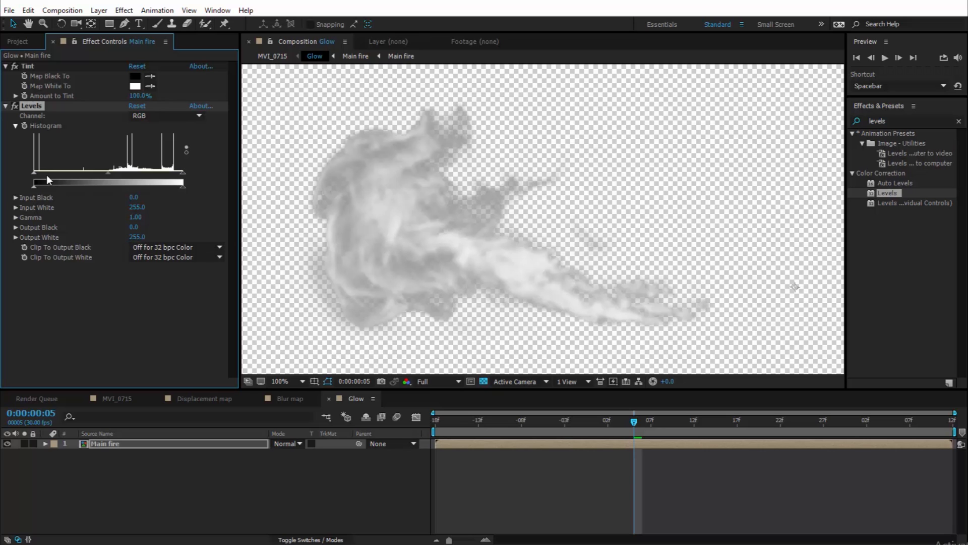
Step: Raise the Levels Input Black from 139 to 160 to deepen the grey fire's darks
{"action": "left_click_drag", "start_coordinate": [47, 182], "coordinate": [52, 182]}
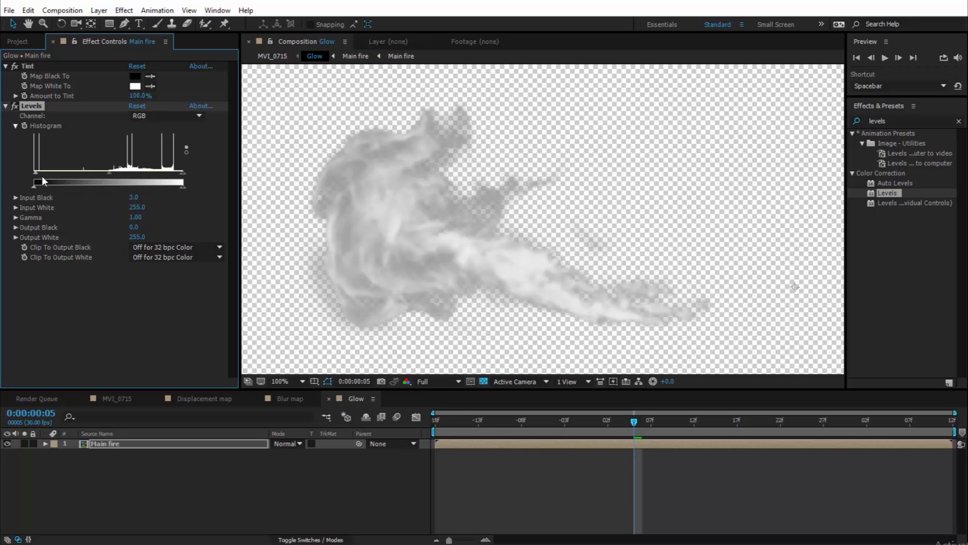
{"action": "left_click_drag", "start_coordinate": [36, 182], "coordinate": [87, 181]}
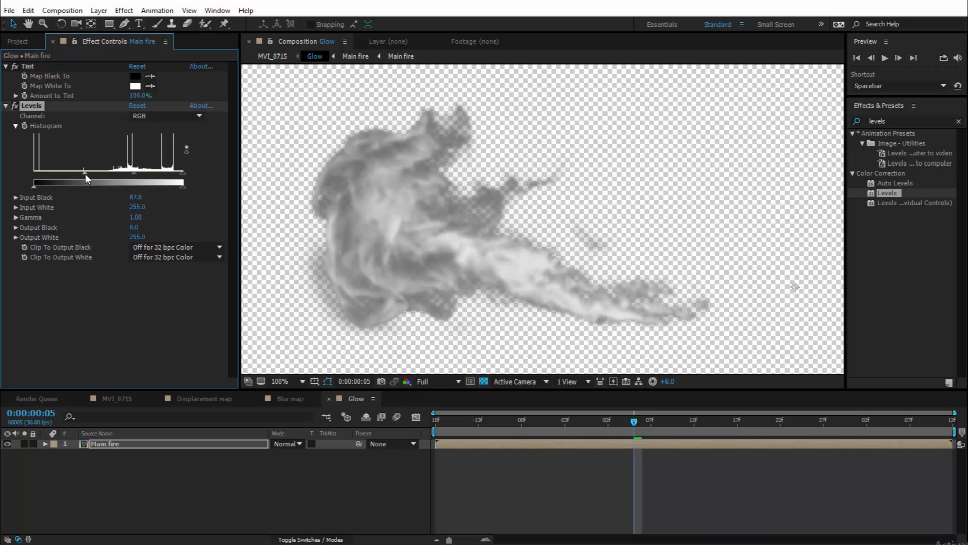
{"action": "left_click_drag", "start_coordinate": [87, 183], "coordinate": [114, 182]}
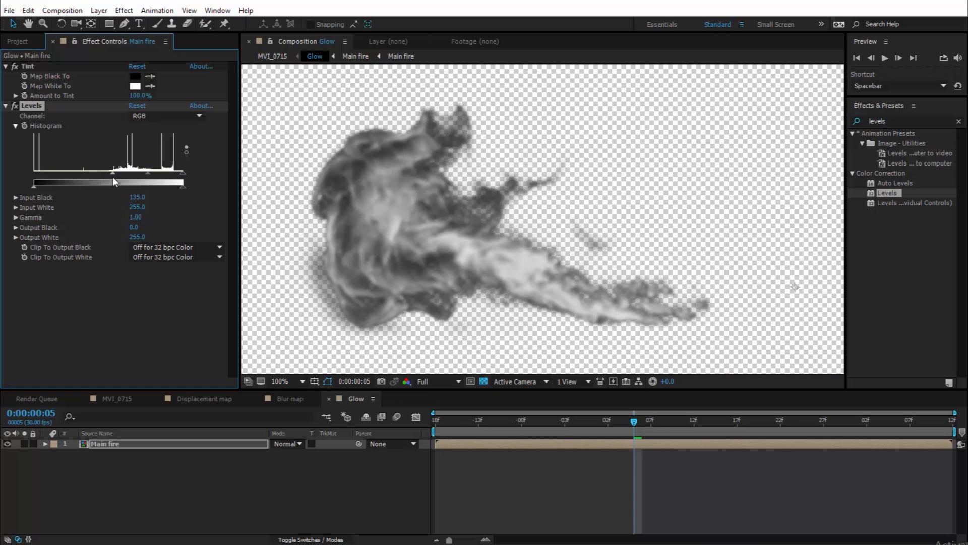
{"action": "left_click_drag", "start_coordinate": [94, 181], "coordinate": [99, 182]}
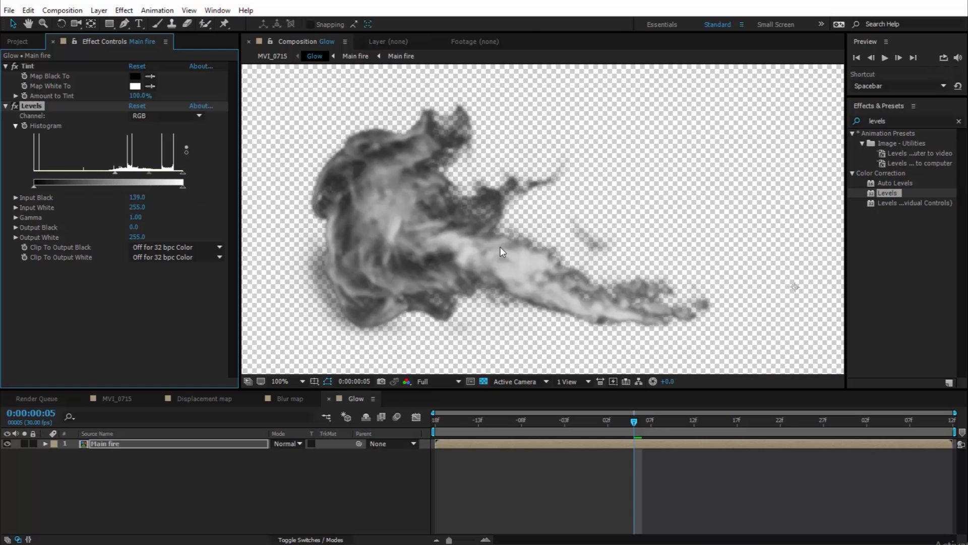
{"action": "left_click_drag", "start_coordinate": [96, 182], "coordinate": [128, 183]}
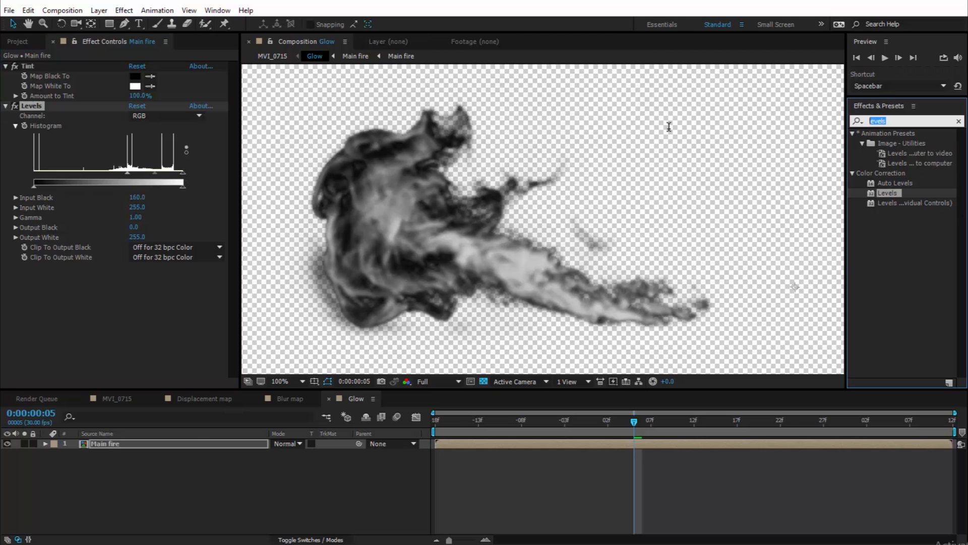
Step: Add Fast Blur in Screen mode and stack duplicates with rising Blurriness up to 320
{"action": "type", "text": "fast"}
{"action": "type", "text": "10"}
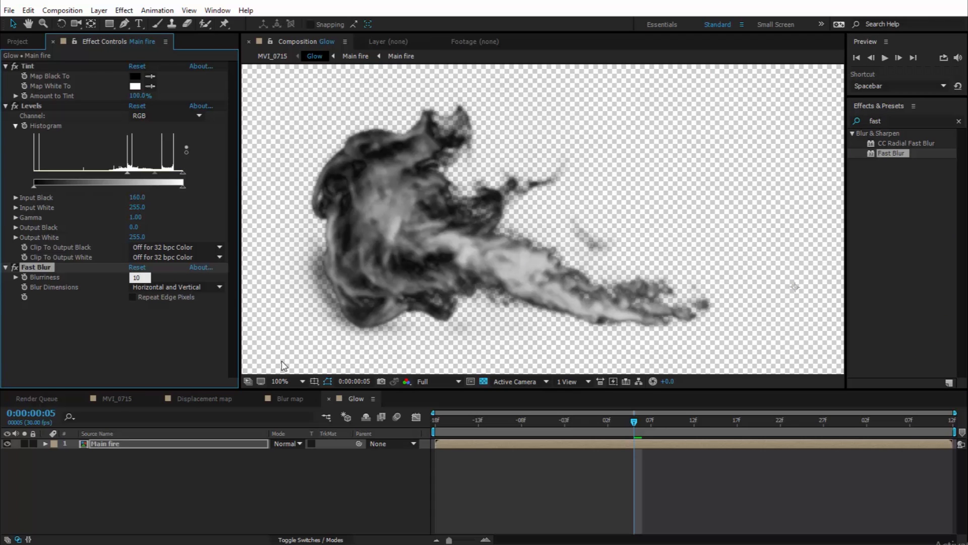
{"action": "left_click", "coordinate": [285, 444]}
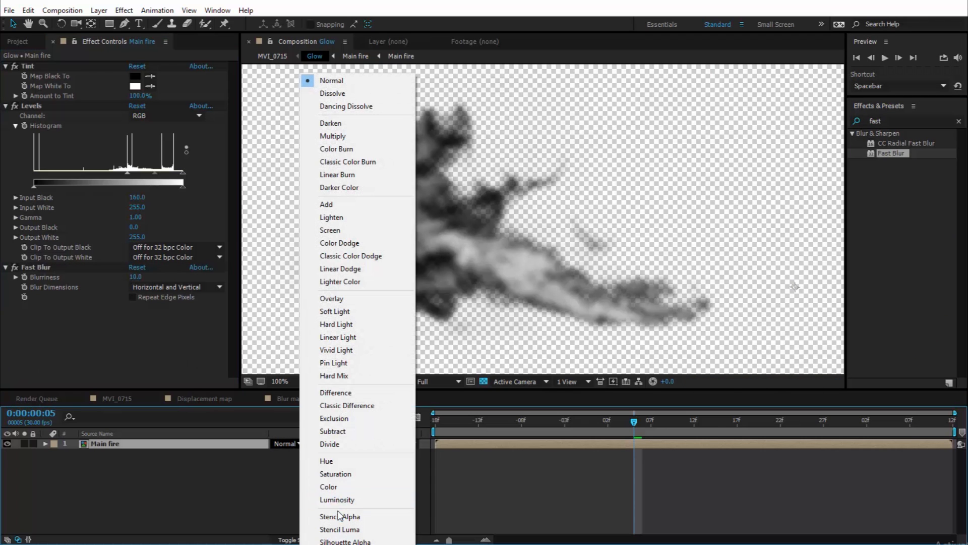
{"action": "left_click", "coordinate": [329, 230]}
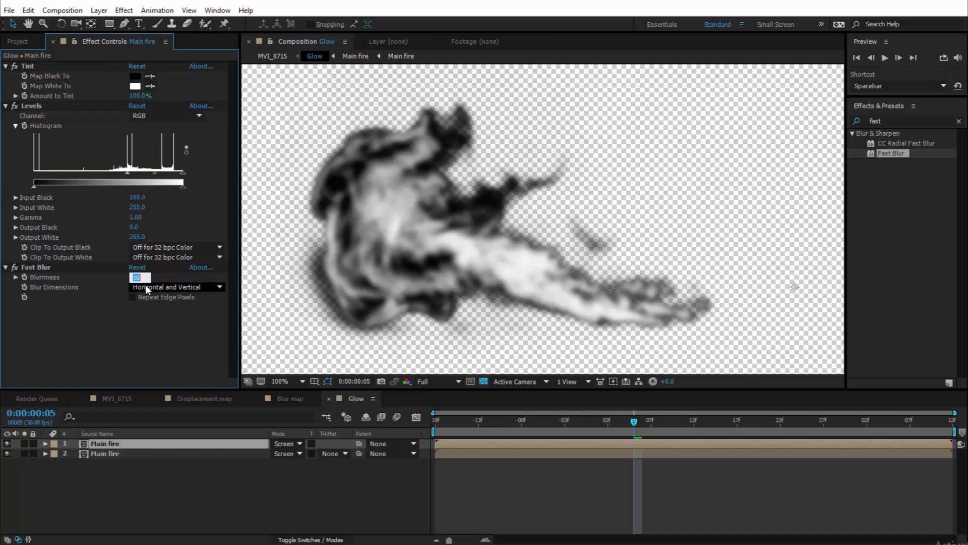
{"action": "type", "text": "20"}
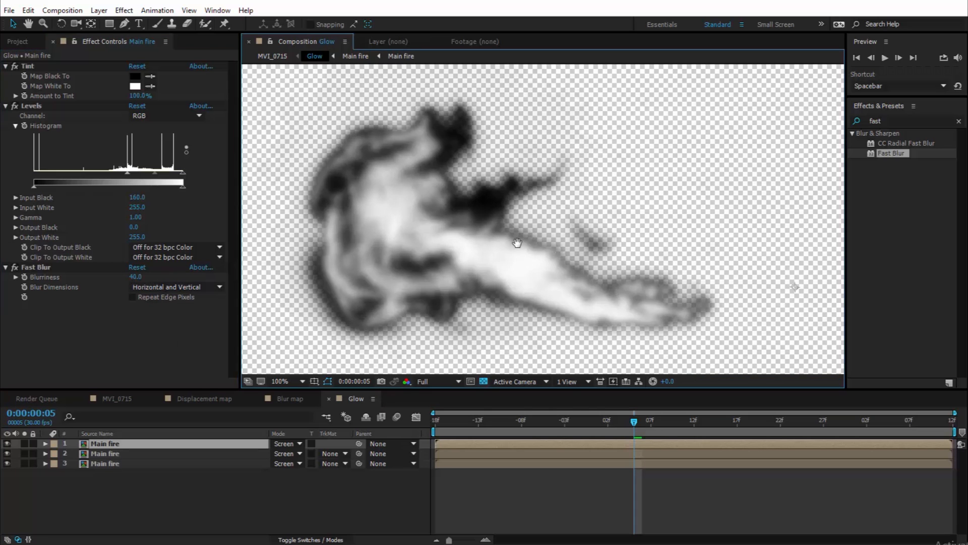
{"action": "left_click", "coordinate": [281, 381]}
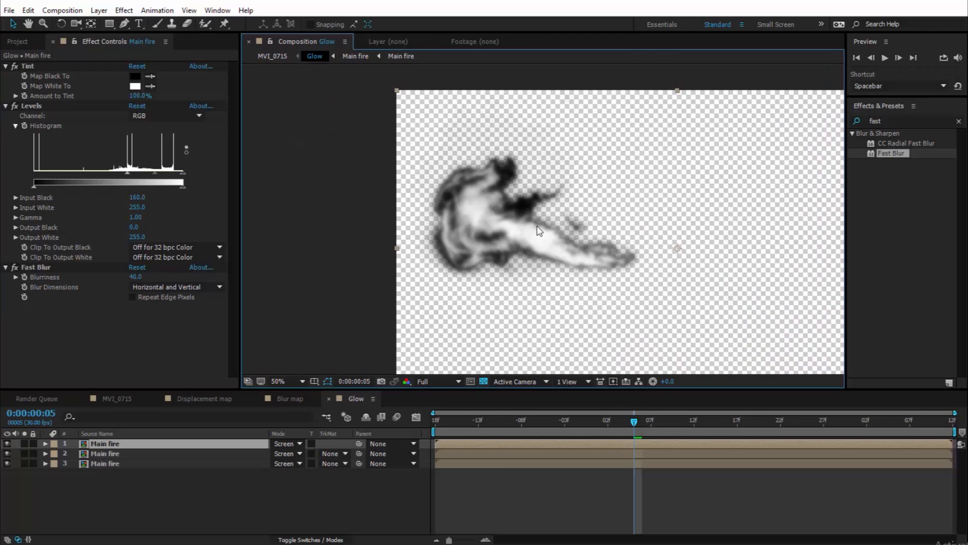
{"action": "left_click", "coordinate": [278, 380]}
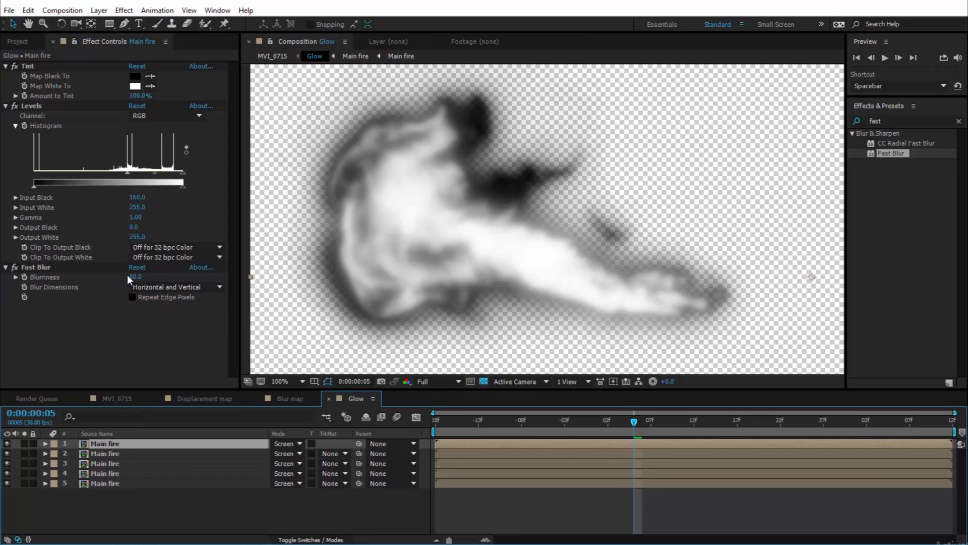
{"action": "mouse_move", "coordinate": [155, 262]}
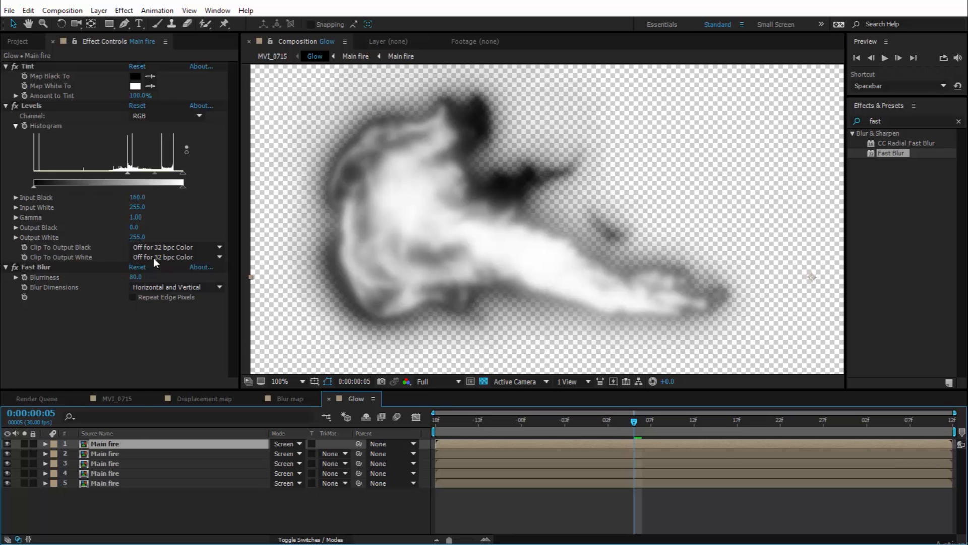
{"action": "left_click", "coordinate": [135, 276]}
{"action": "type", "text": "320"}
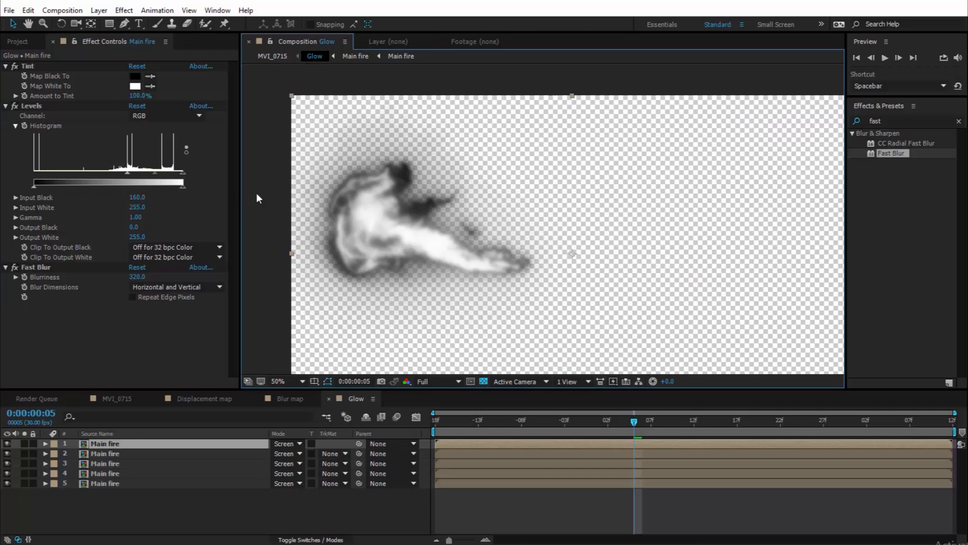
Step: In MVI_0715, blend the Glow layer with Screen and toggle it to compare
{"action": "left_click", "coordinate": [117, 398]}
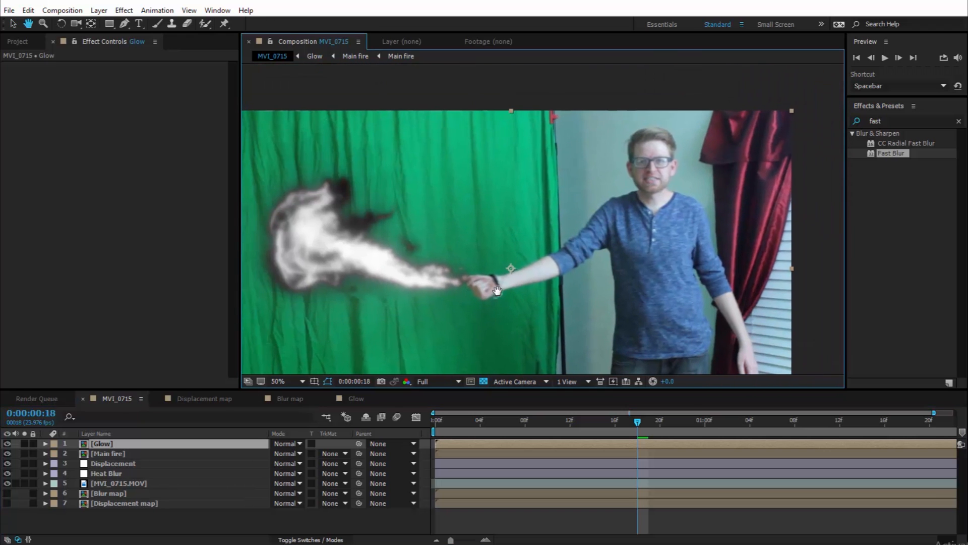
{"action": "left_click", "coordinate": [285, 444]}
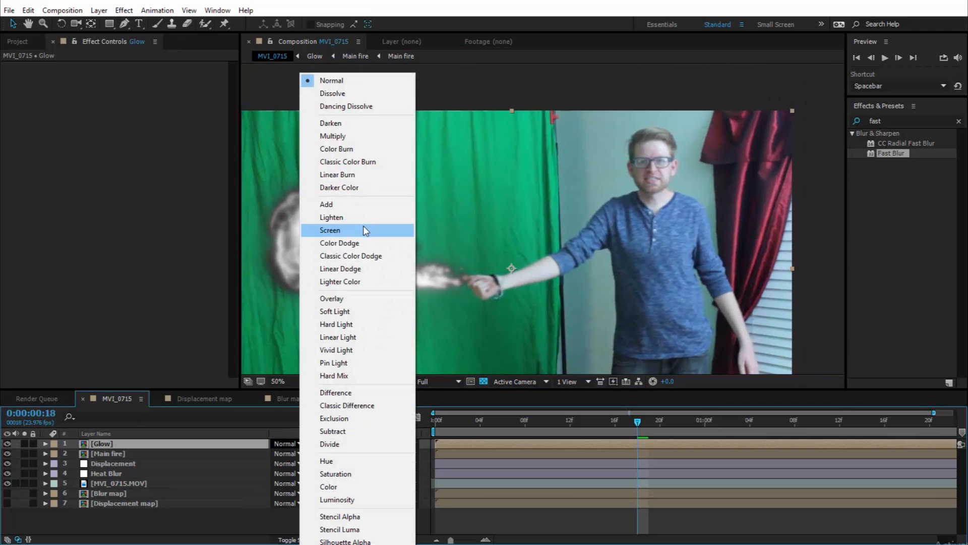
{"action": "left_click", "coordinate": [330, 230]}
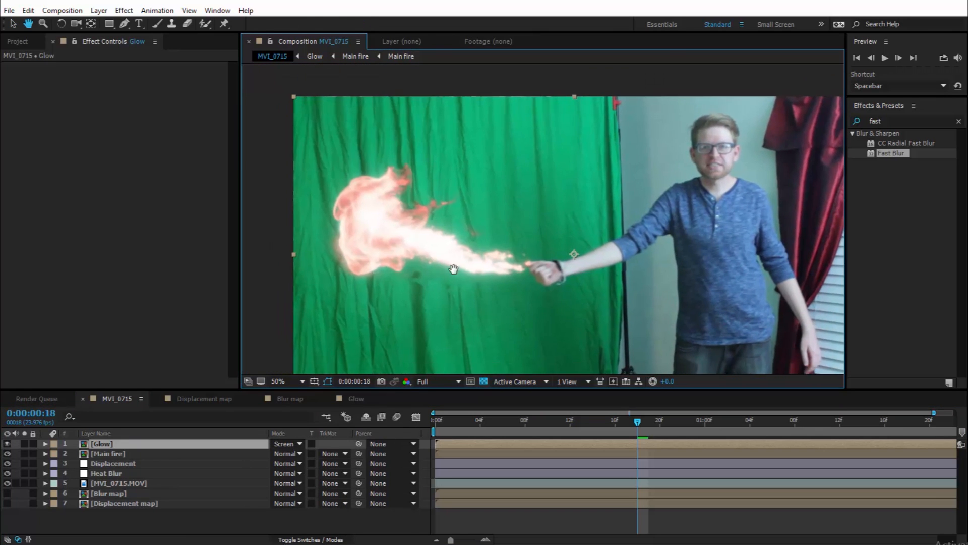
{"action": "left_click", "coordinate": [7, 444]}
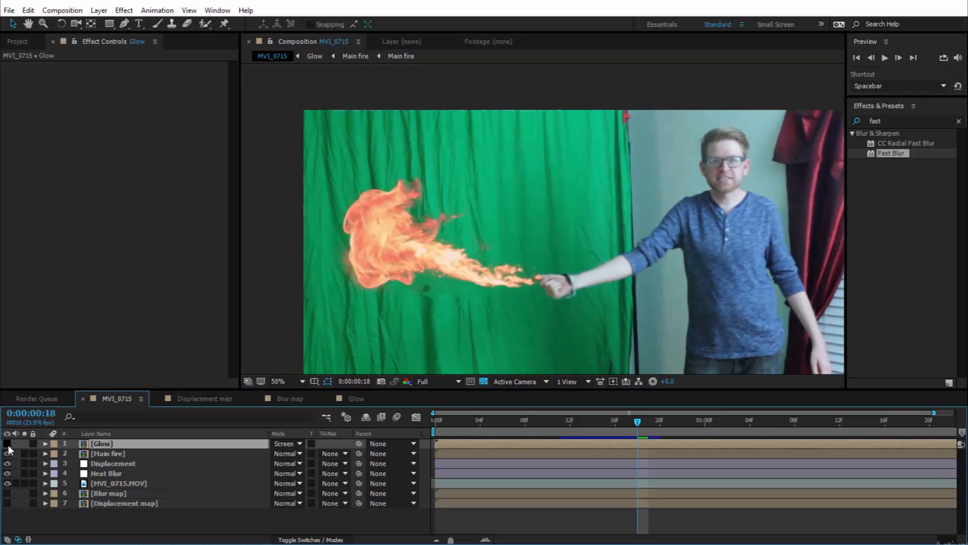
Step: Apply Tritone to the Glow layer and set a reddish shadow colour for the warm orange tint
{"action": "triple_click", "coordinate": [902, 120]}
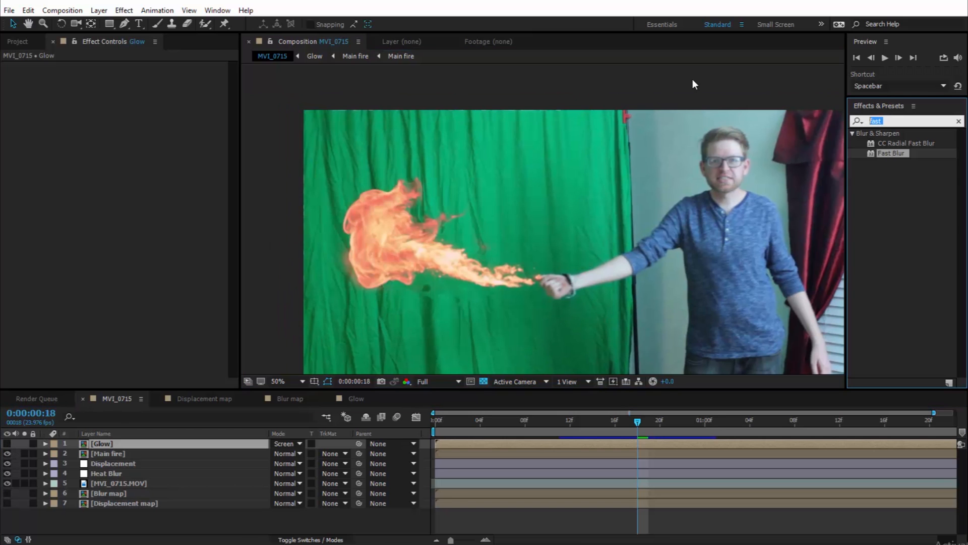
{"action": "type", "text": "tint"}
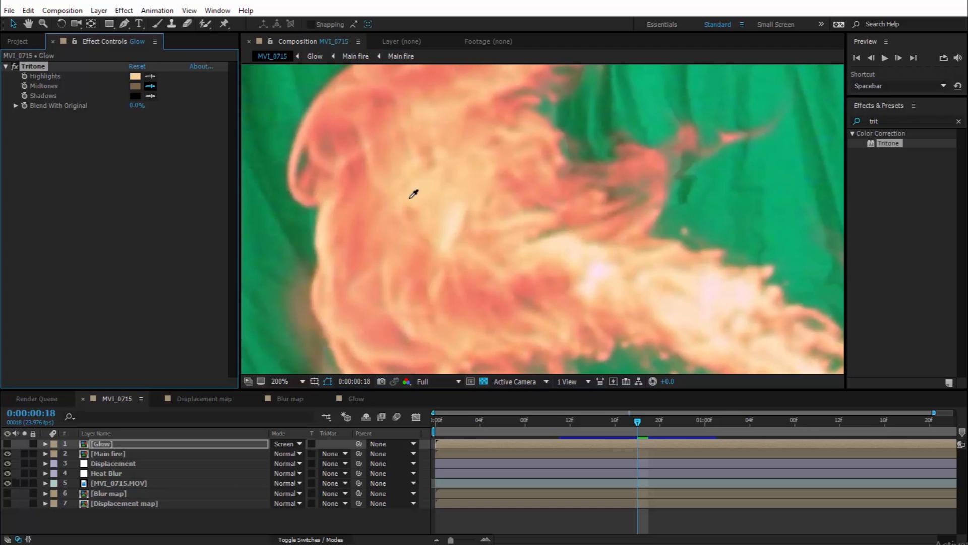
{"action": "mouse_move", "coordinate": [376, 204]}
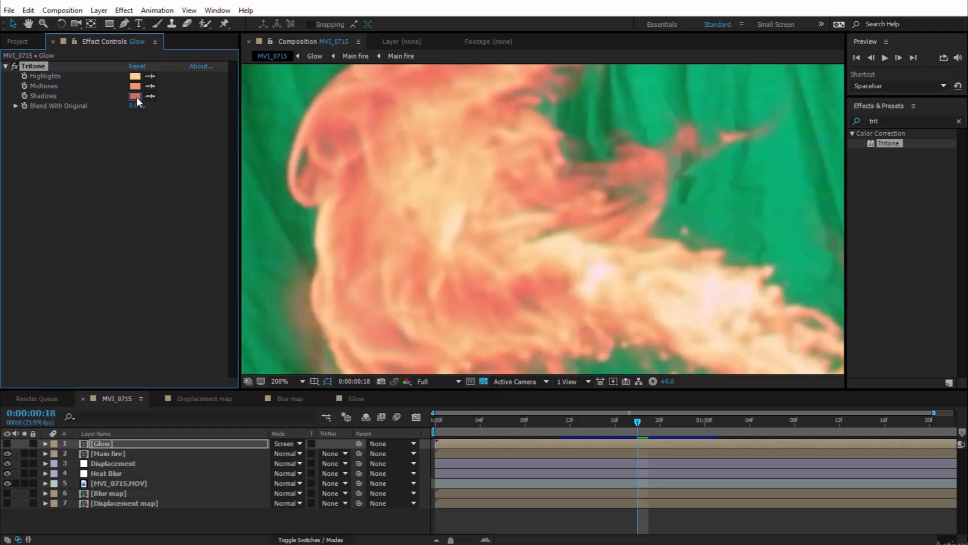
{"action": "left_click", "coordinate": [135, 96]}
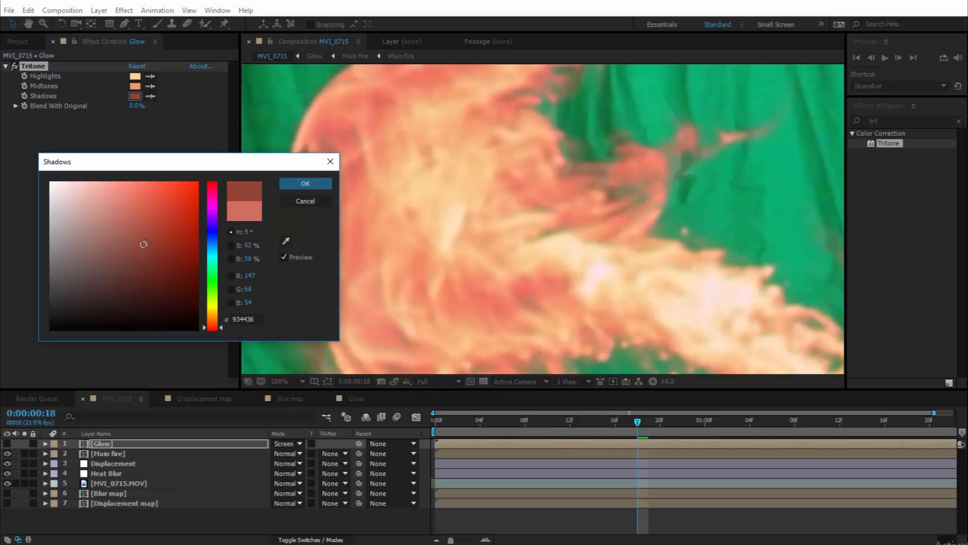
{"action": "left_click", "coordinate": [305, 184]}
{"action": "type", "text": "expos"}
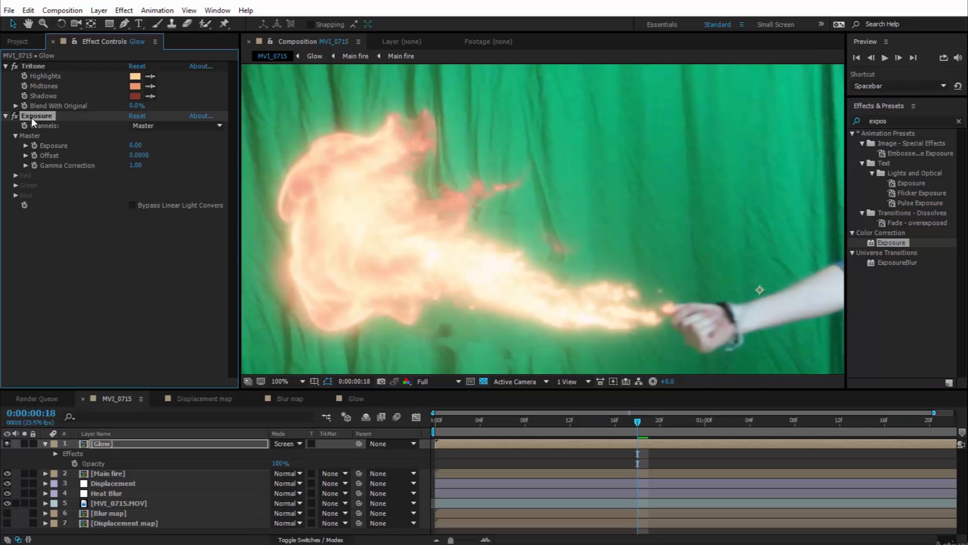
{"action": "mouse_move", "coordinate": [48, 68]}
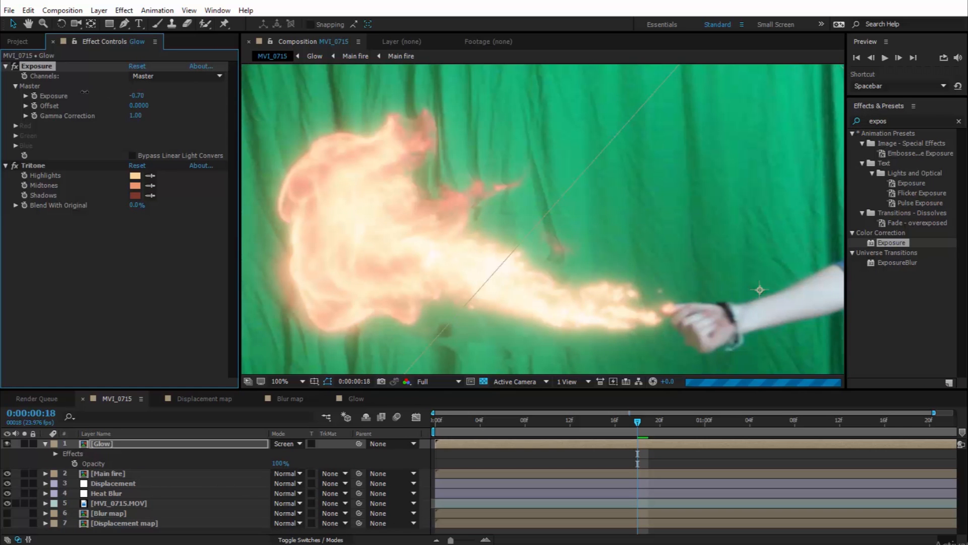
Step: Drag the Glow's Exposure down to about -2.21 and create a medium orange solid
{"action": "left_click_drag", "start_coordinate": [138, 95], "coordinate": [123, 95]}
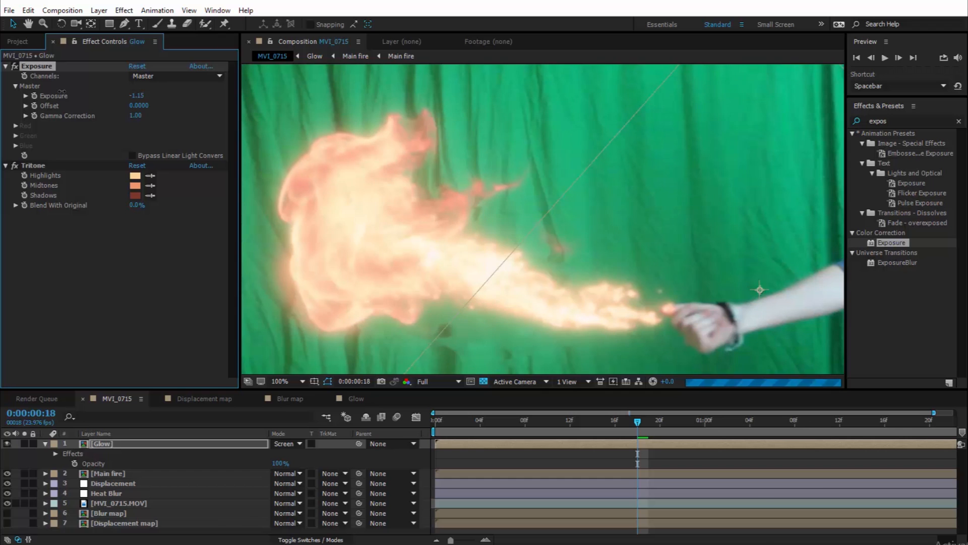
{"action": "left_click_drag", "start_coordinate": [130, 95], "coordinate": [117, 95]}
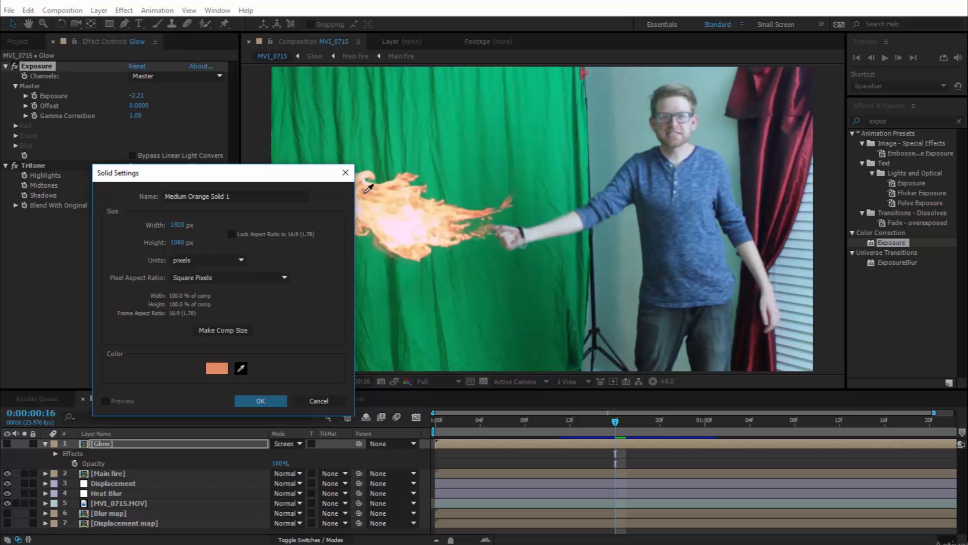
{"action": "left_click", "coordinate": [261, 400]}
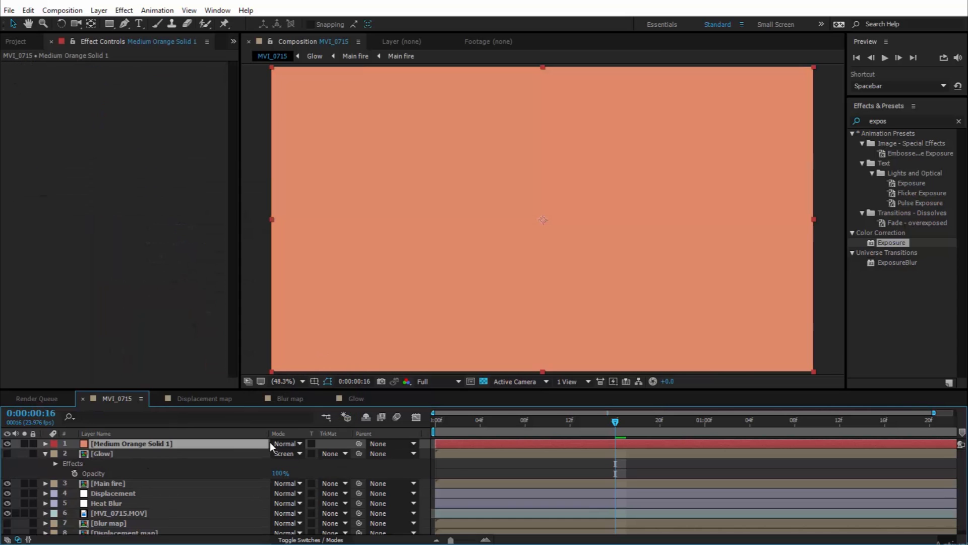
Step: Set the orange solid to Add mode, mask it along the actor's side and start a round mask at the fire
{"action": "left_click", "coordinate": [288, 444]}
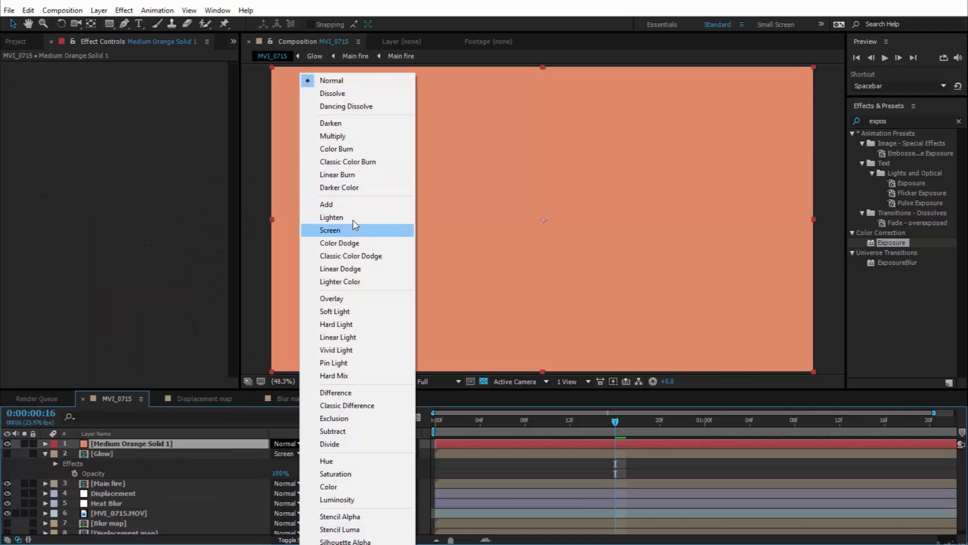
{"action": "left_click", "coordinate": [326, 205]}
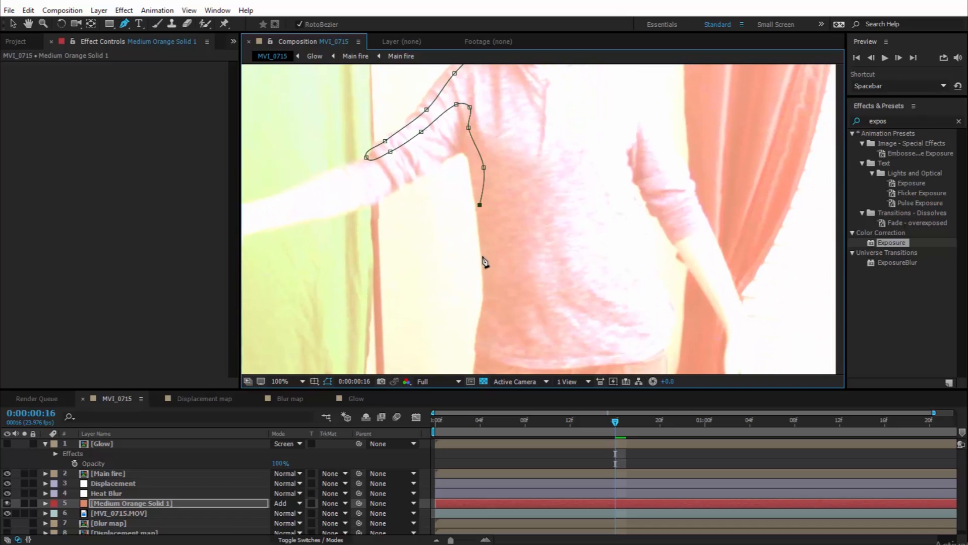
{"action": "left_click", "coordinate": [279, 381]}
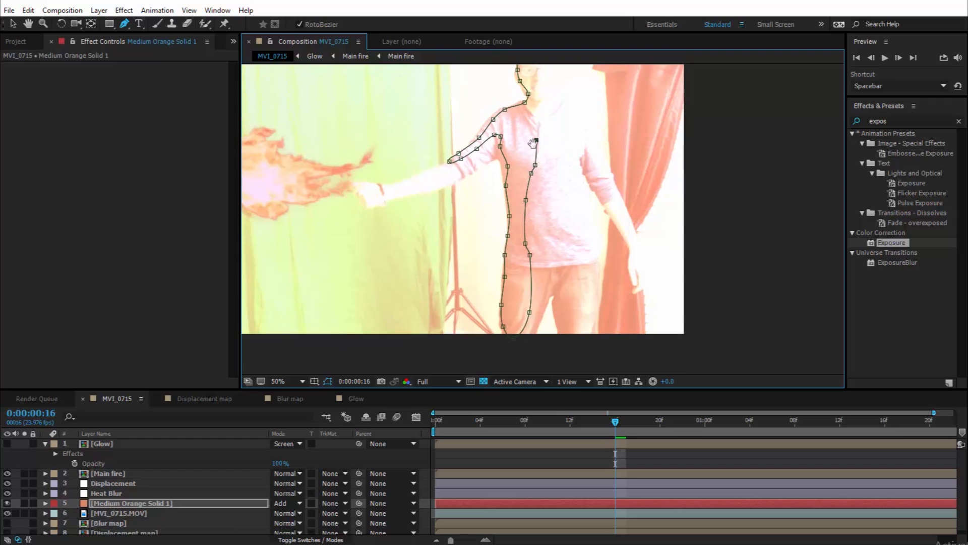
{"action": "left_click", "coordinate": [279, 380]}
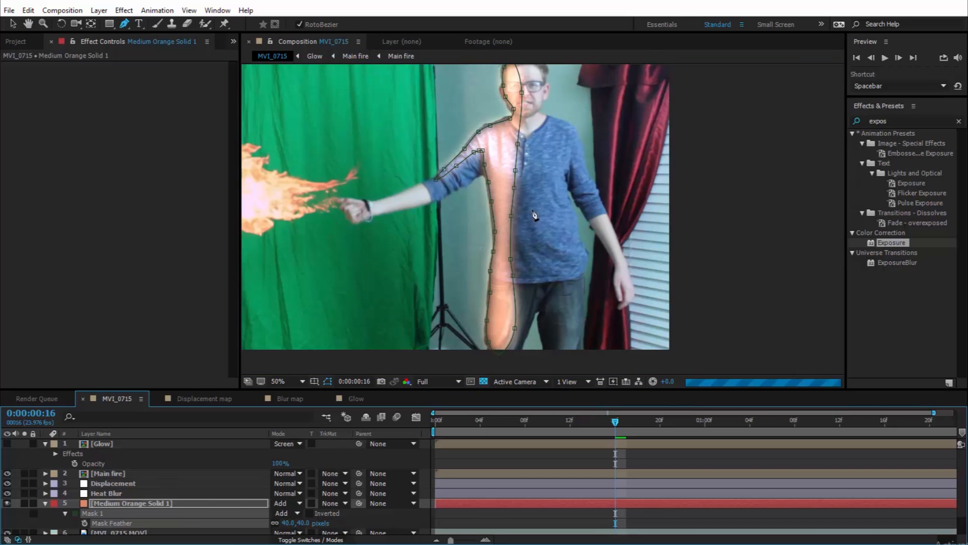
{"action": "left_click", "coordinate": [278, 381]}
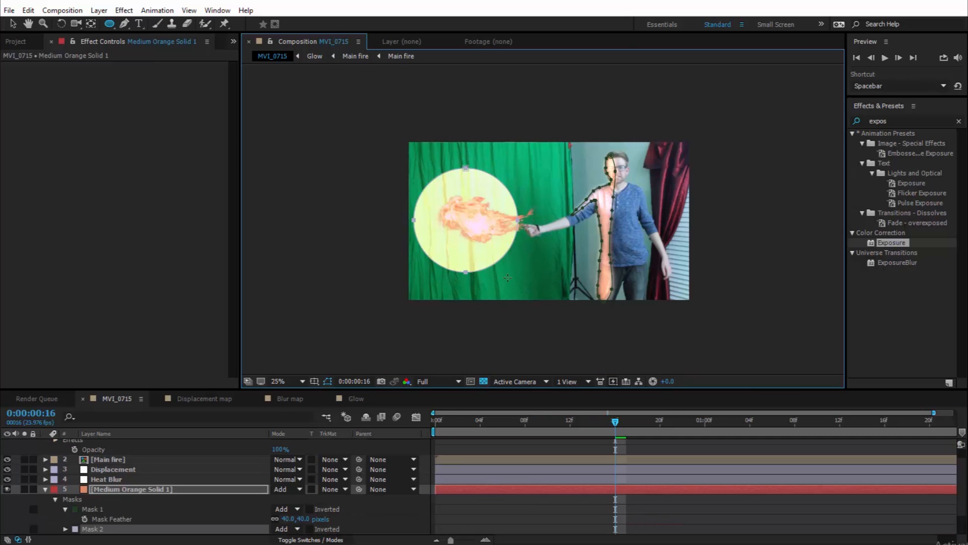
Step: Enlarge the circular mask around the fire and keyframe the solid's Opacity at 50%
{"action": "left_click", "coordinate": [279, 381]}
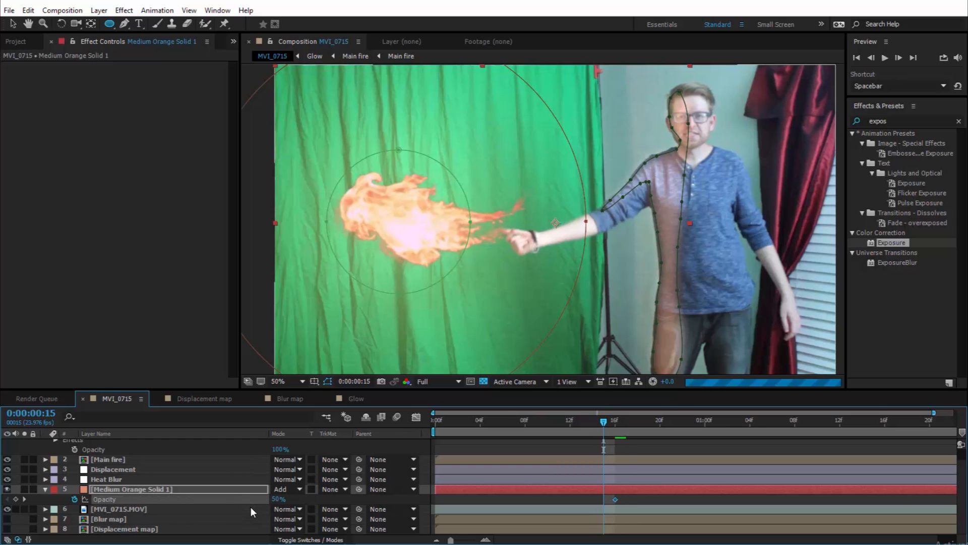
Step: Scrub to frame 15 to check the light fade, zoom to 100% on the hand and reach the Layer menu
{"action": "key", "text": "Left"}
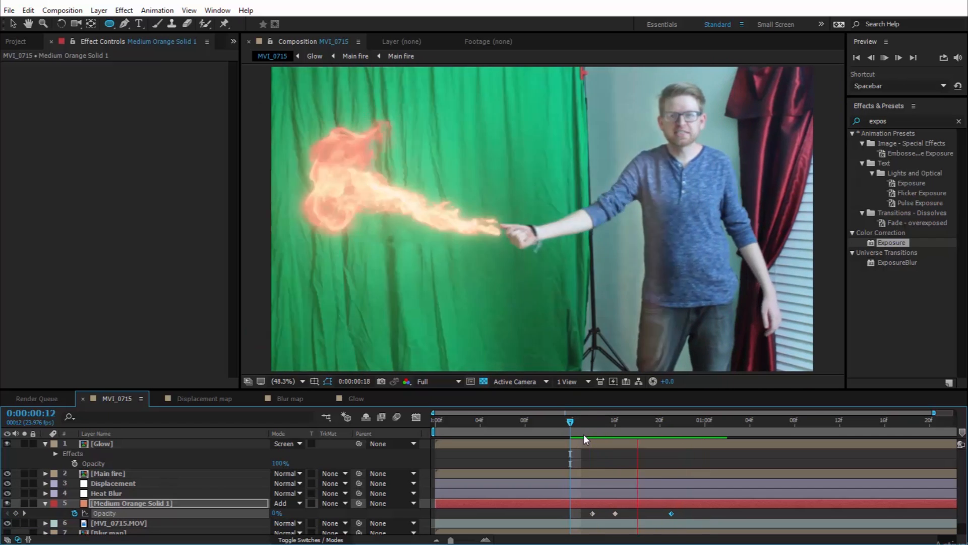
{"action": "left_click", "coordinate": [590, 437]}
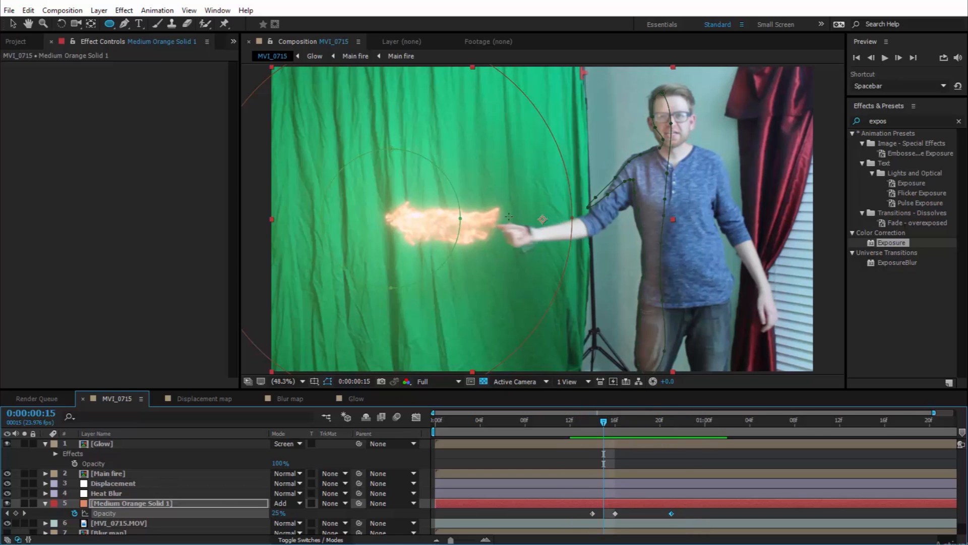
{"action": "left_click", "coordinate": [281, 382]}
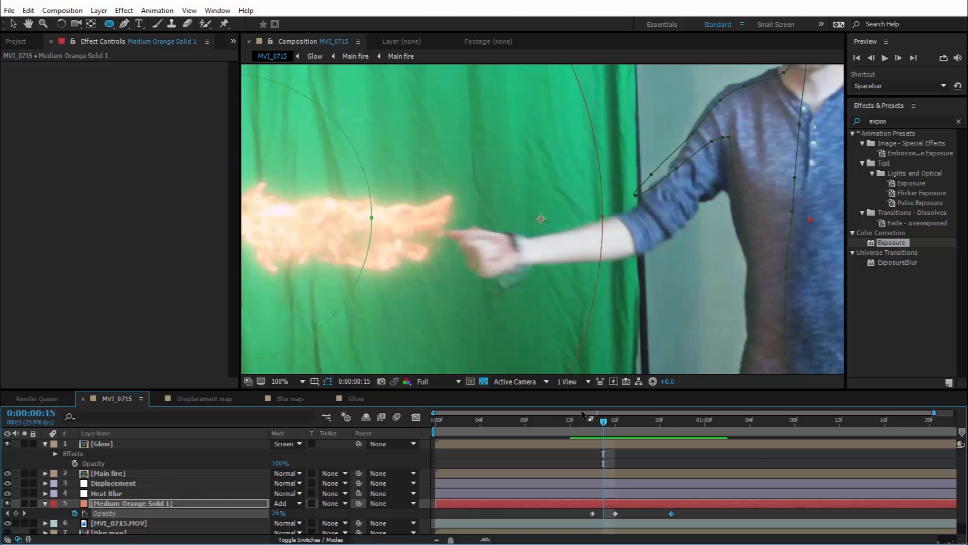
{"action": "left_click", "coordinate": [98, 10]}
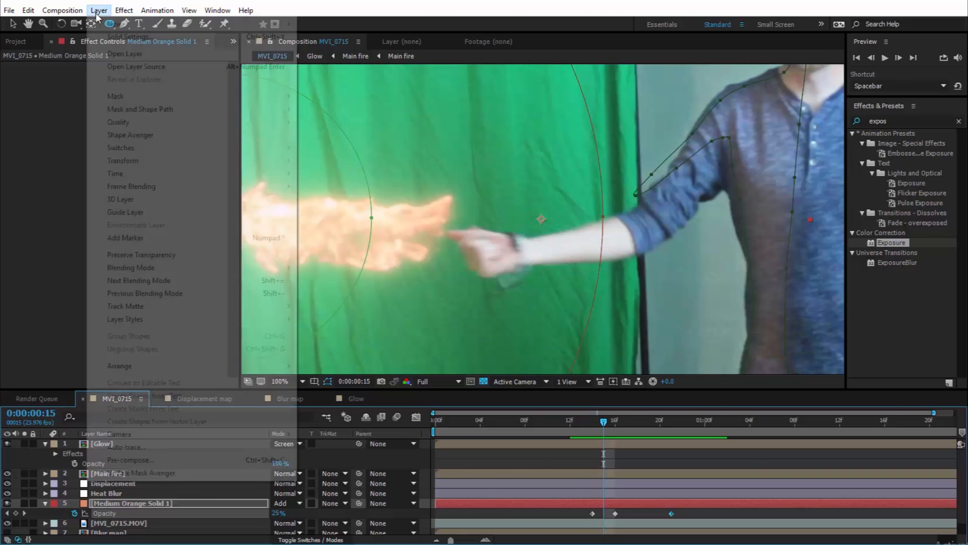
Step: Create a second orange solid in Add mode with a feathered circular mask around the hand
{"action": "left_click", "coordinate": [129, 36]}
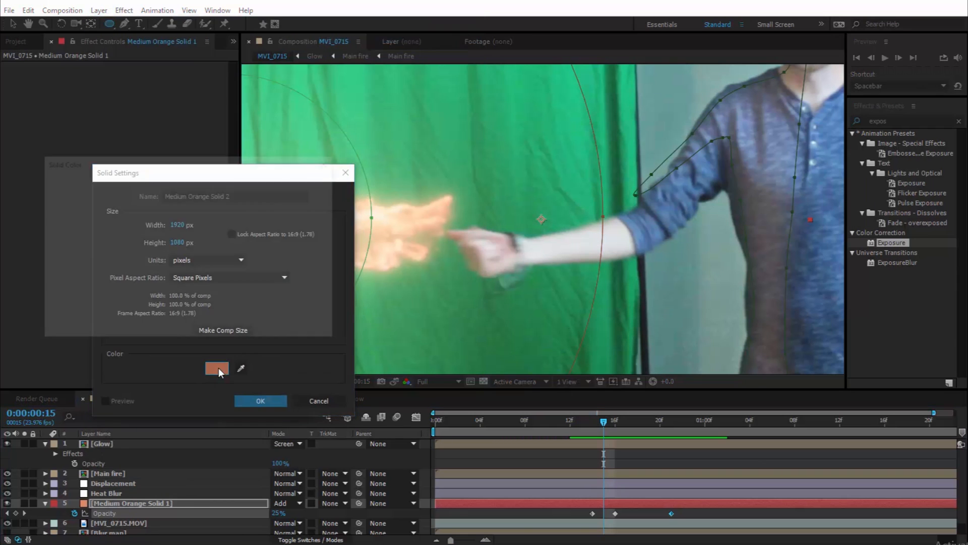
{"action": "left_click", "coordinate": [217, 368]}
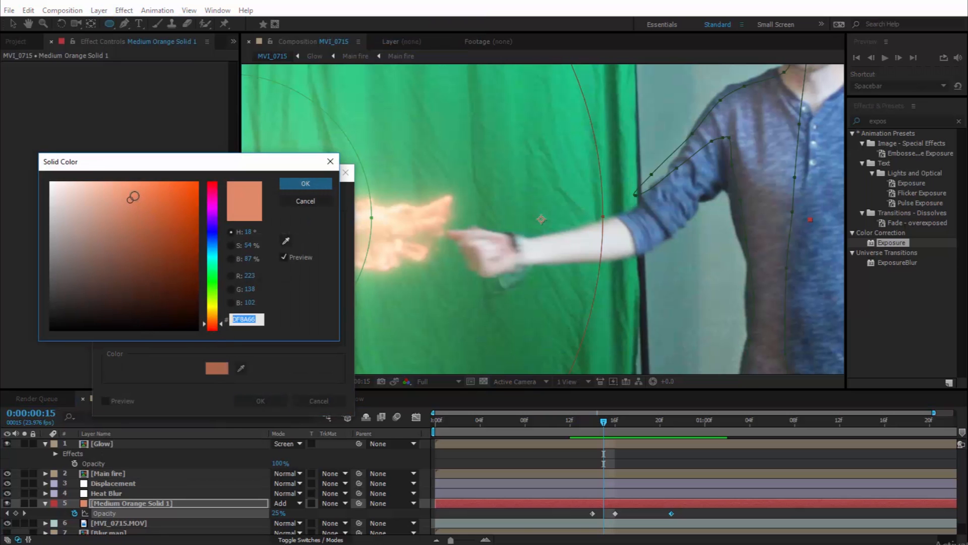
{"action": "left_click", "coordinate": [305, 184]}
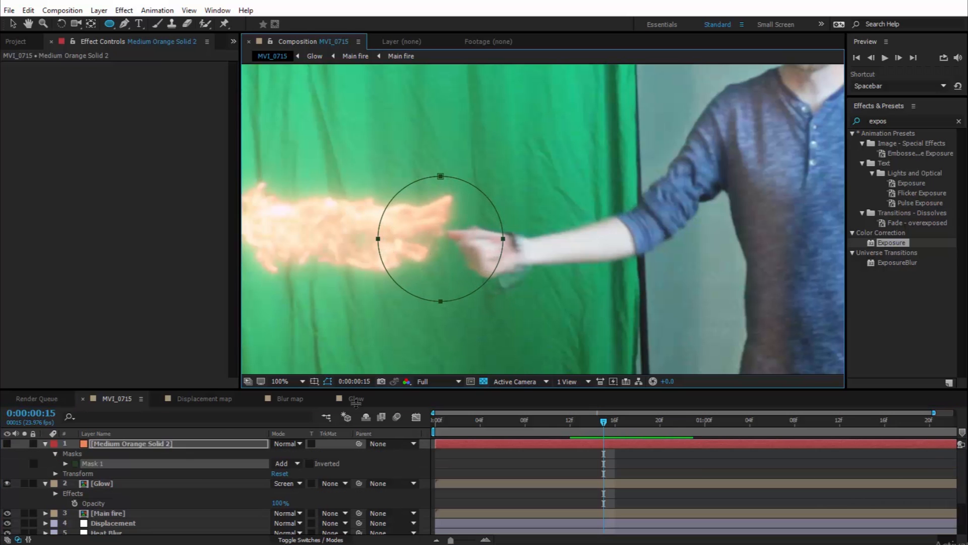
{"action": "left_click", "coordinate": [67, 463]}
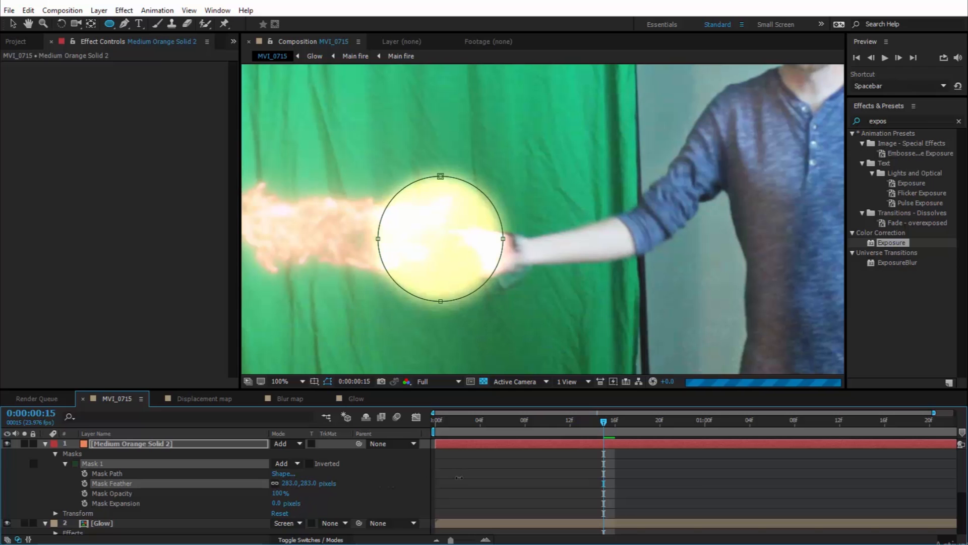
{"action": "left_click", "coordinate": [279, 381]}
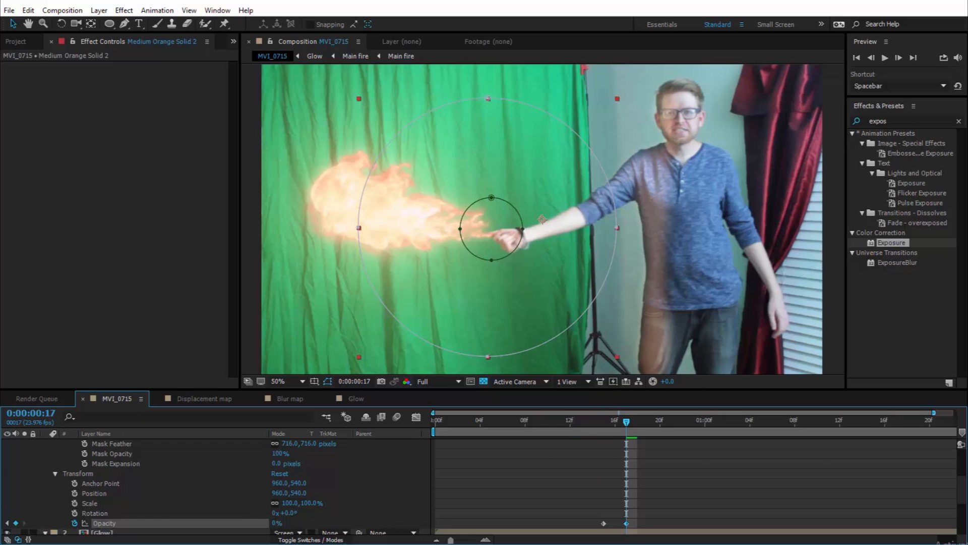
Step: Check the hand glow around frame 12 and collapse the Glow and Medium Orange Solid 1 layers
{"action": "left_click", "coordinate": [568, 420]}
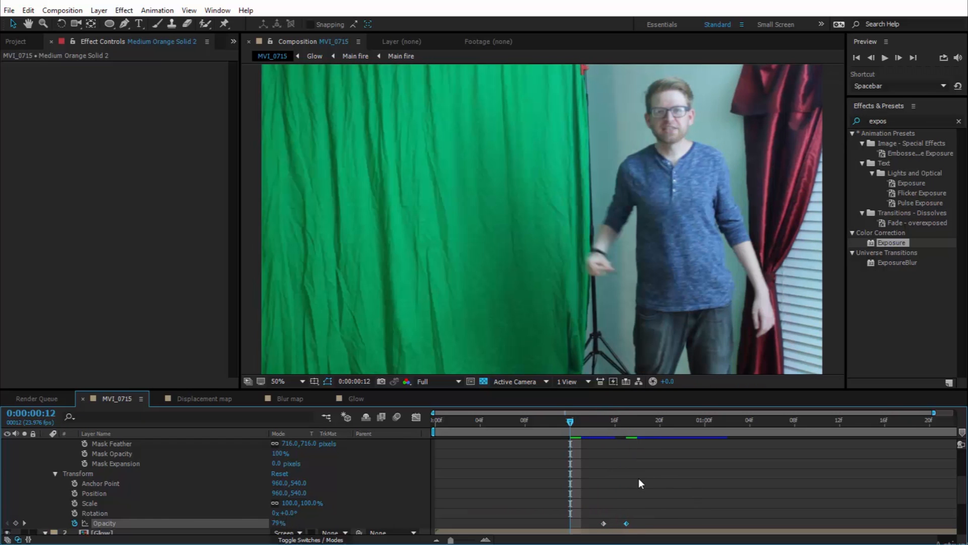
{"action": "left_click", "coordinate": [18, 41]}
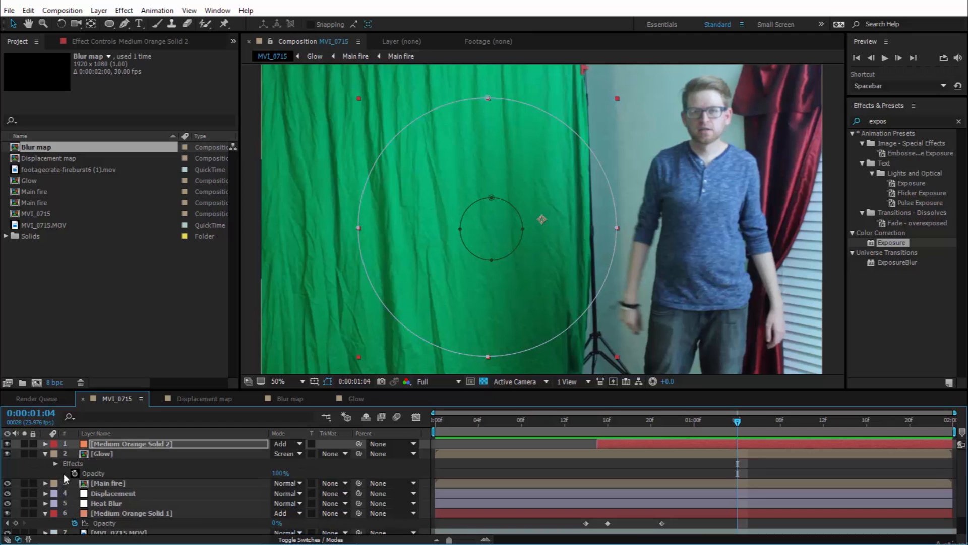
{"action": "left_click", "coordinate": [45, 453]}
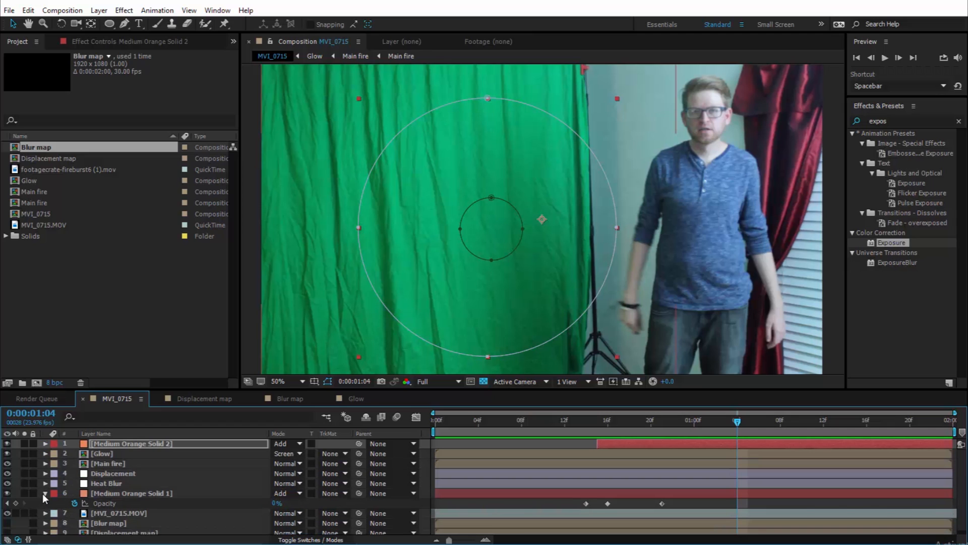
{"action": "left_click", "coordinate": [43, 493]}
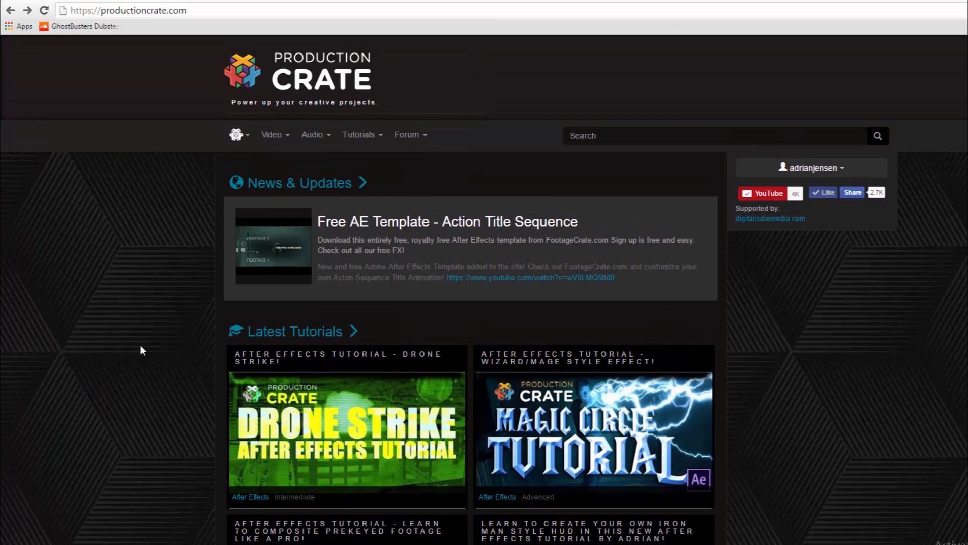
{"action": "mouse_move", "coordinate": [59, 367]}
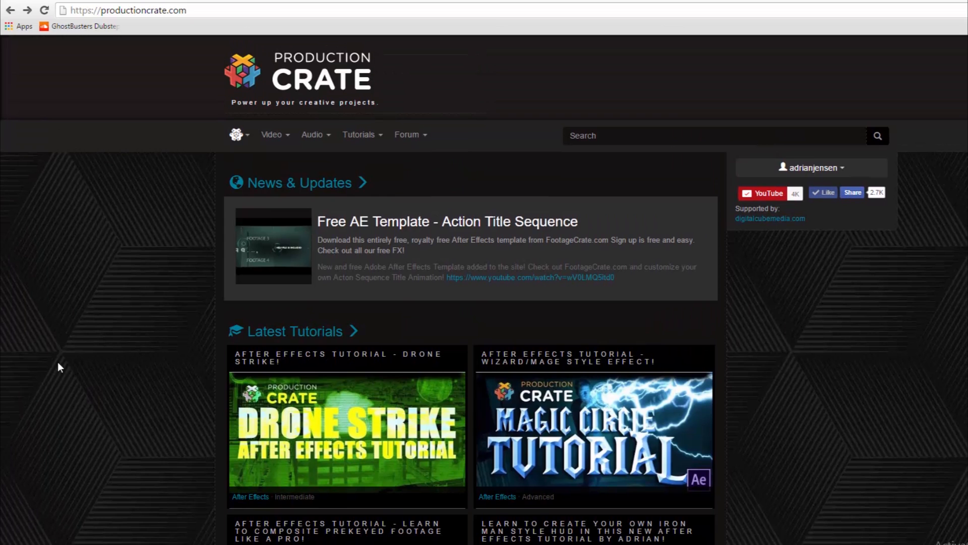
Step: Search Sounds Crate for 'explosion', preview SciFi Explosion 3 and download its MP3
{"action": "left_click", "coordinate": [312, 134]}
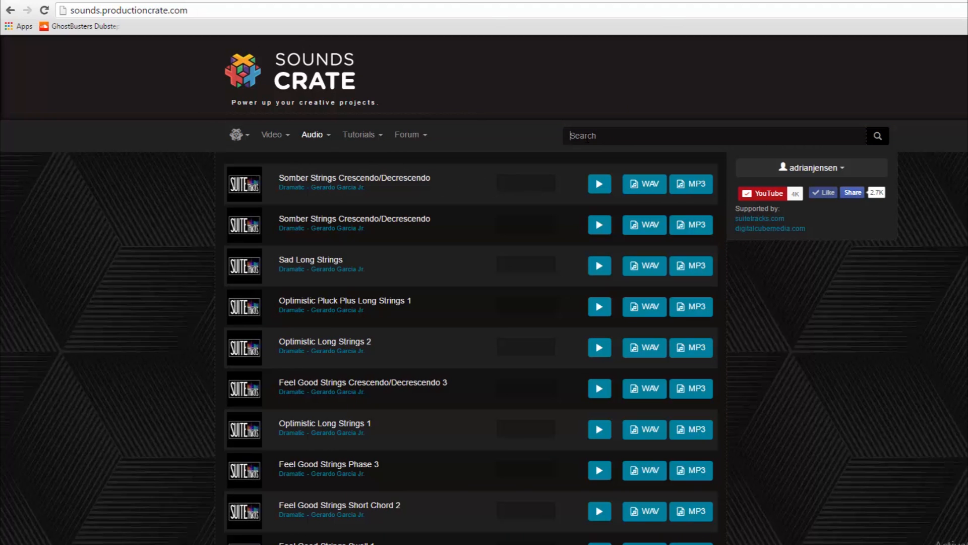
{"action": "type", "text": "exp"}
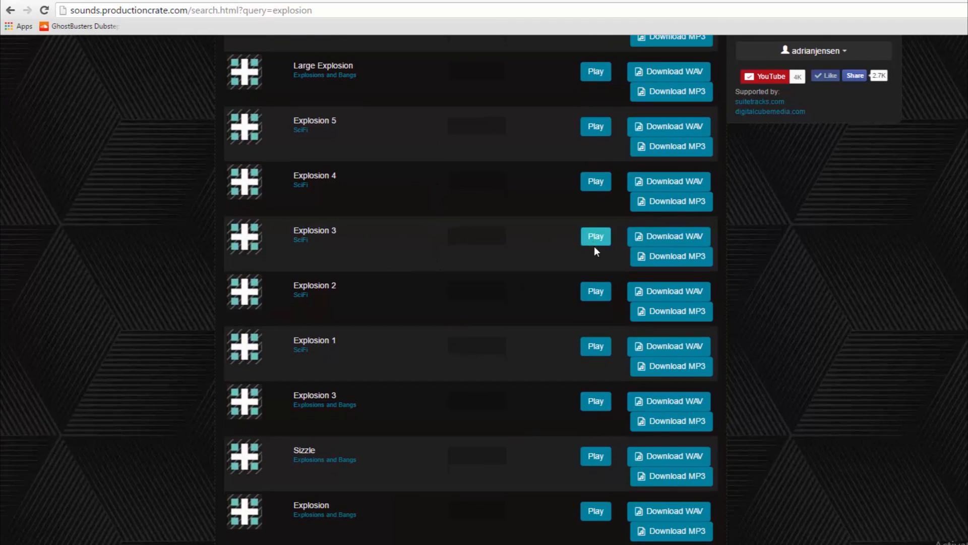
{"action": "left_click", "coordinate": [594, 236]}
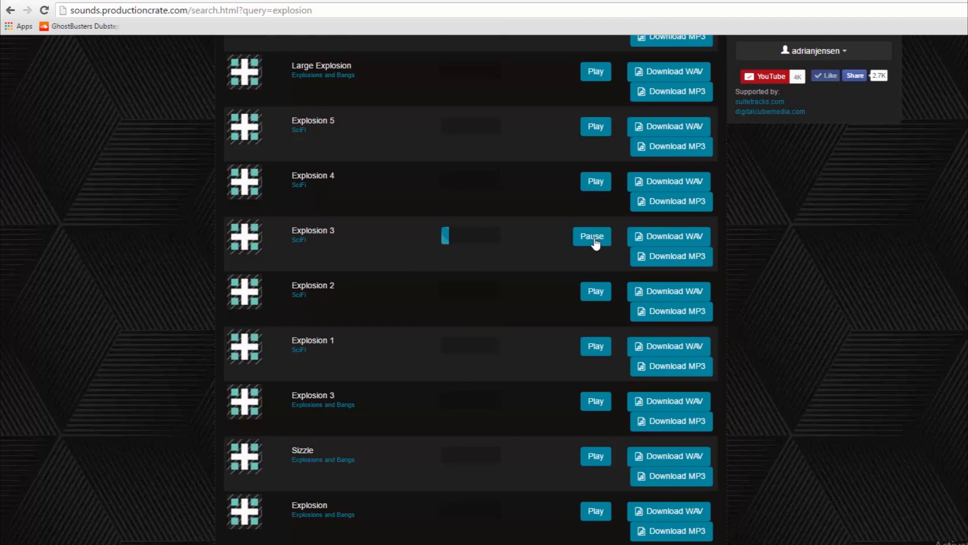
{"action": "left_click", "coordinate": [591, 236]}
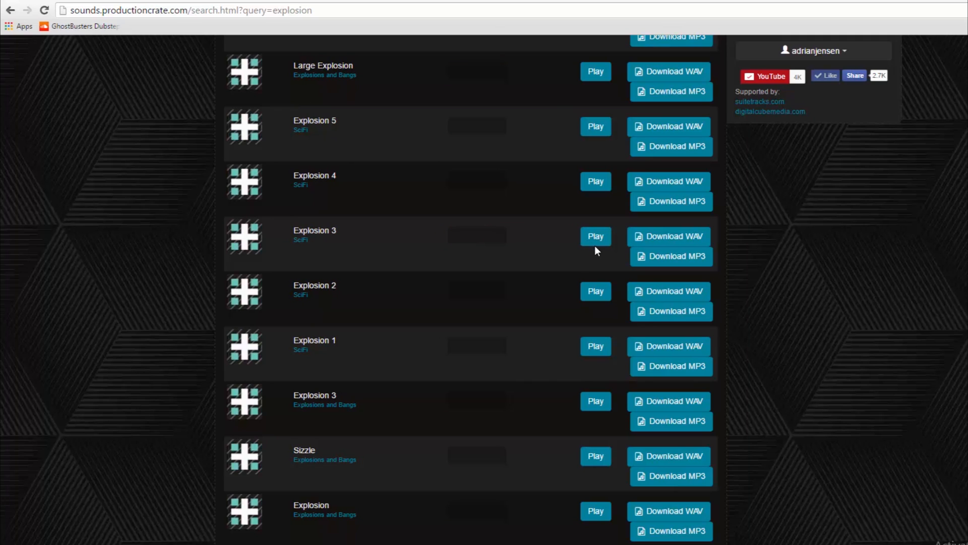
{"action": "mouse_move", "coordinate": [566, 241]}
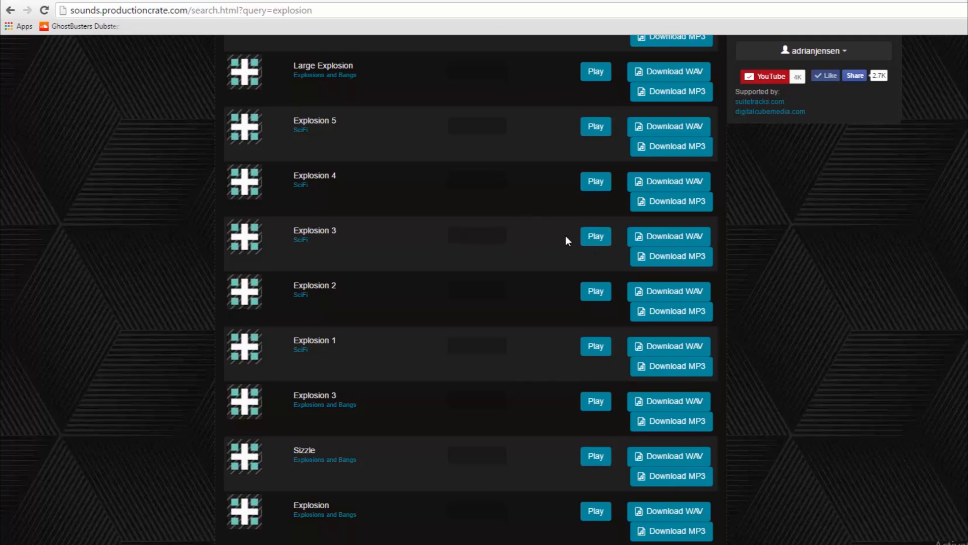
{"action": "left_click", "coordinate": [595, 236]}
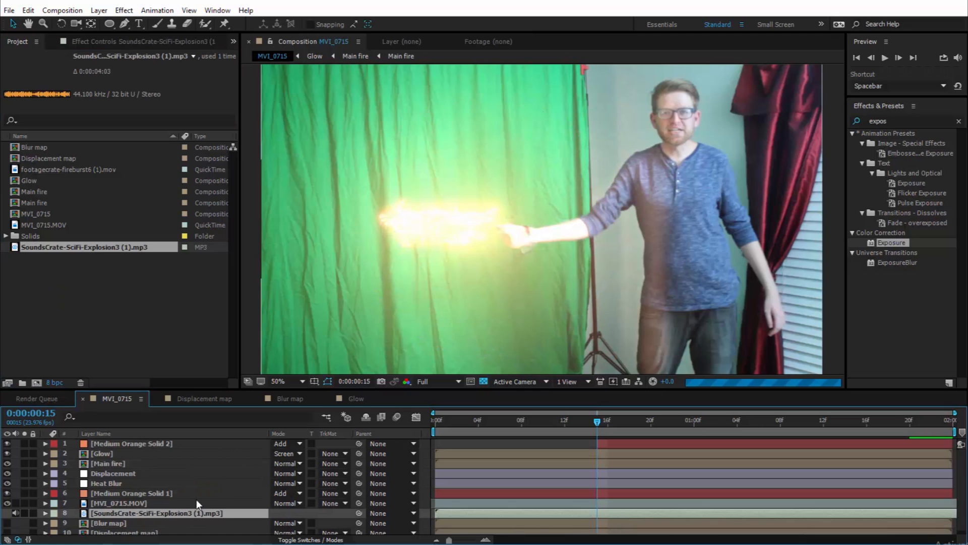
Step: Reveal the explosion sound layer's waveform and move to frame 14 before the burst
{"action": "left_click", "coordinate": [44, 513]}
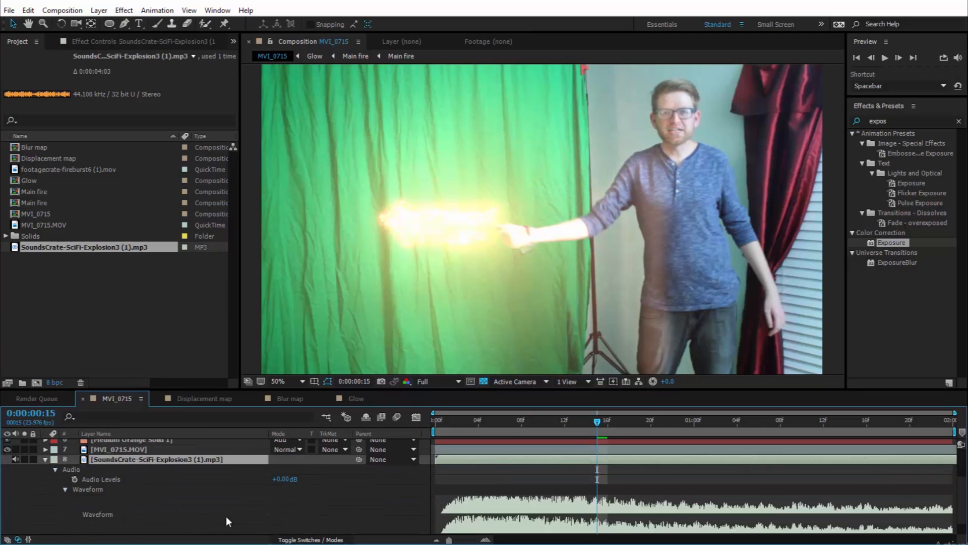
{"action": "left_click", "coordinate": [521, 421]}
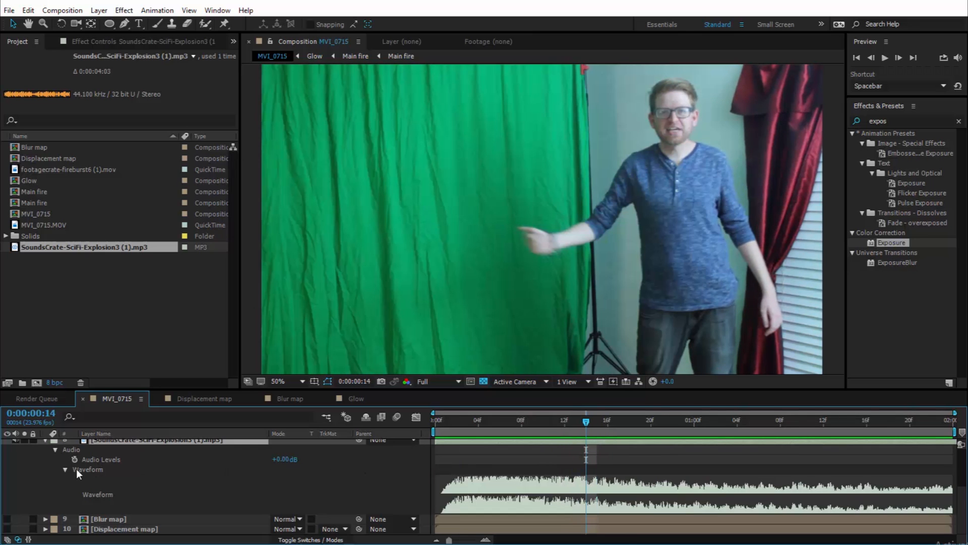
Step: Align the explosion sound with the burst and keyframe Audio Levels from -48 dB
{"action": "left_click", "coordinate": [112, 459]}
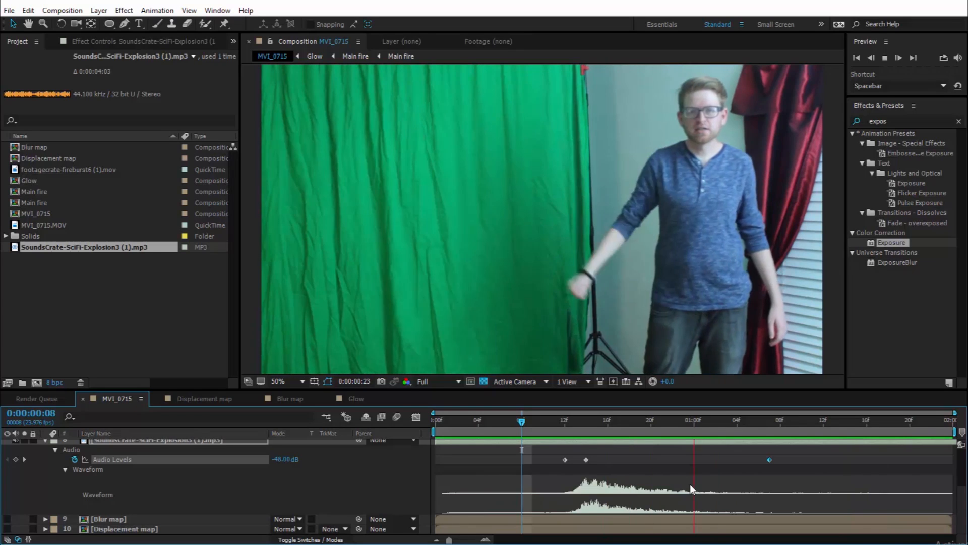
{"action": "mouse_move", "coordinate": [693, 491]}
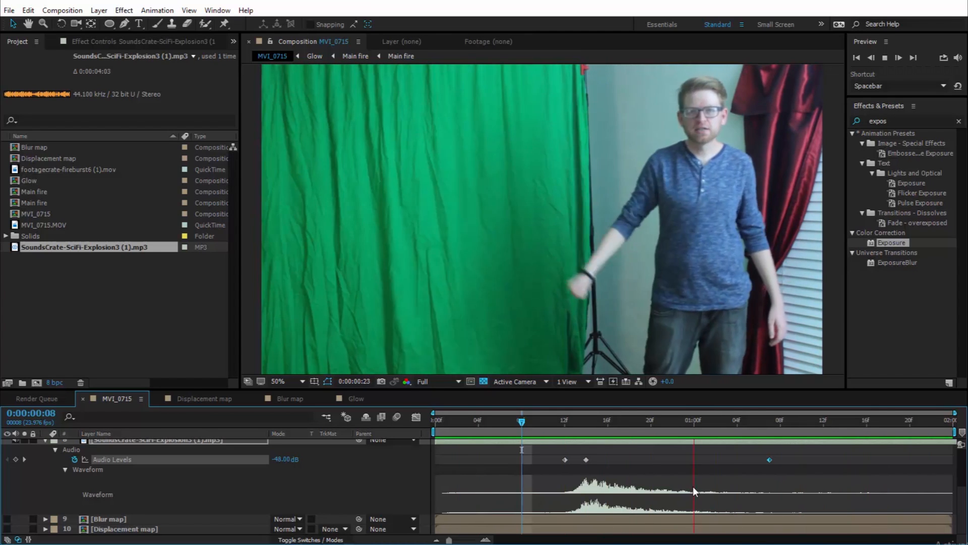